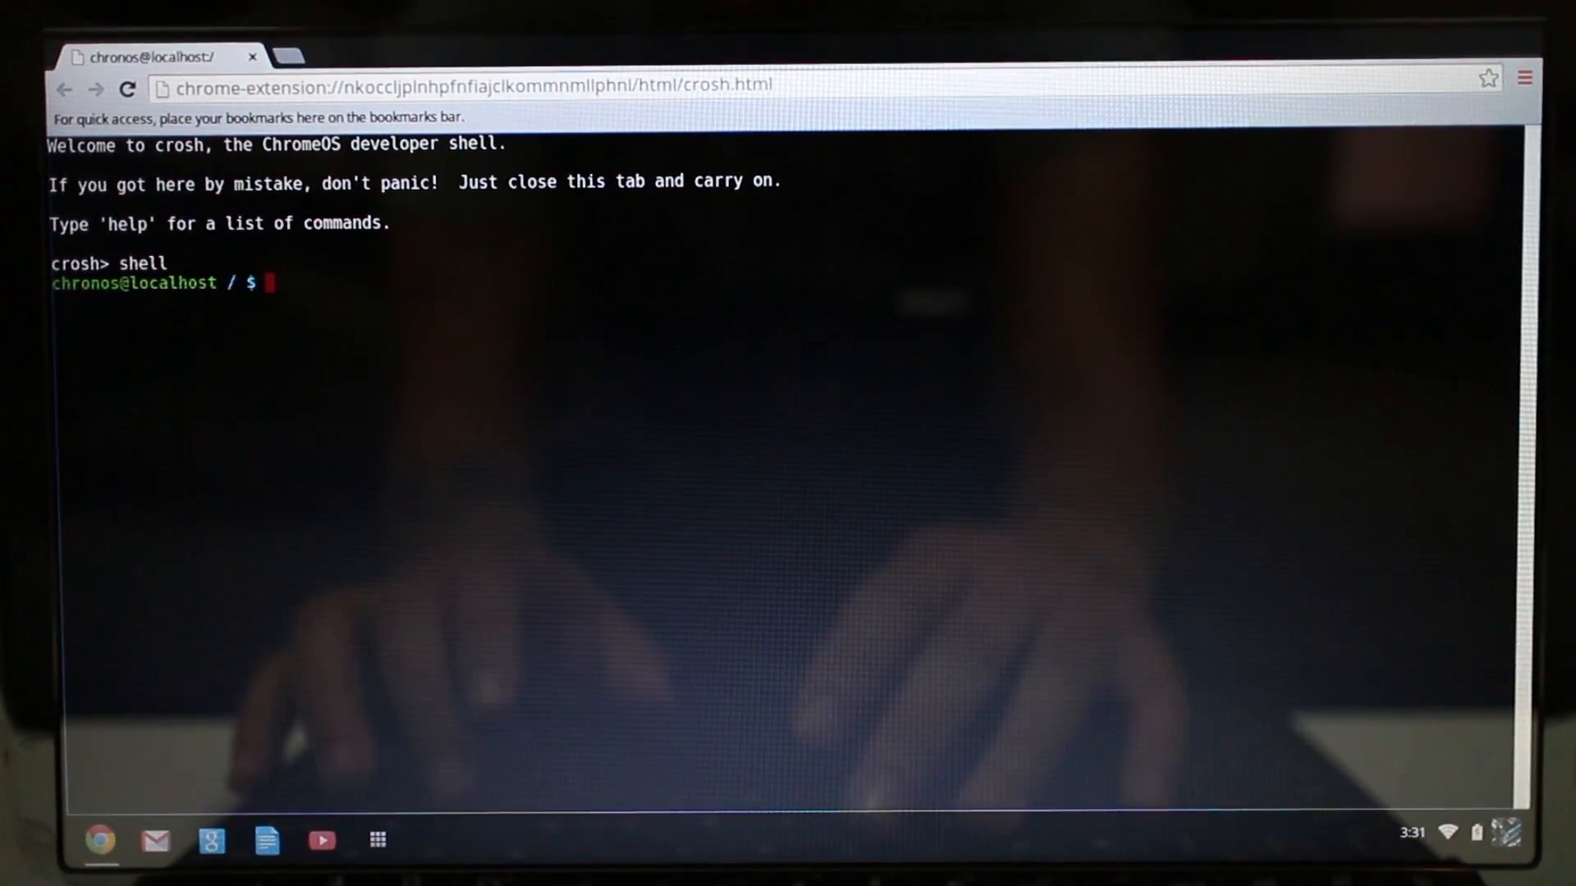
Step: Get a root shell with sudo -s and check write protection with flashrom --wp-status, then disable it
{"action": "type", "text": "sudo -s"}
{"action": "type", "text": "flashrom"}
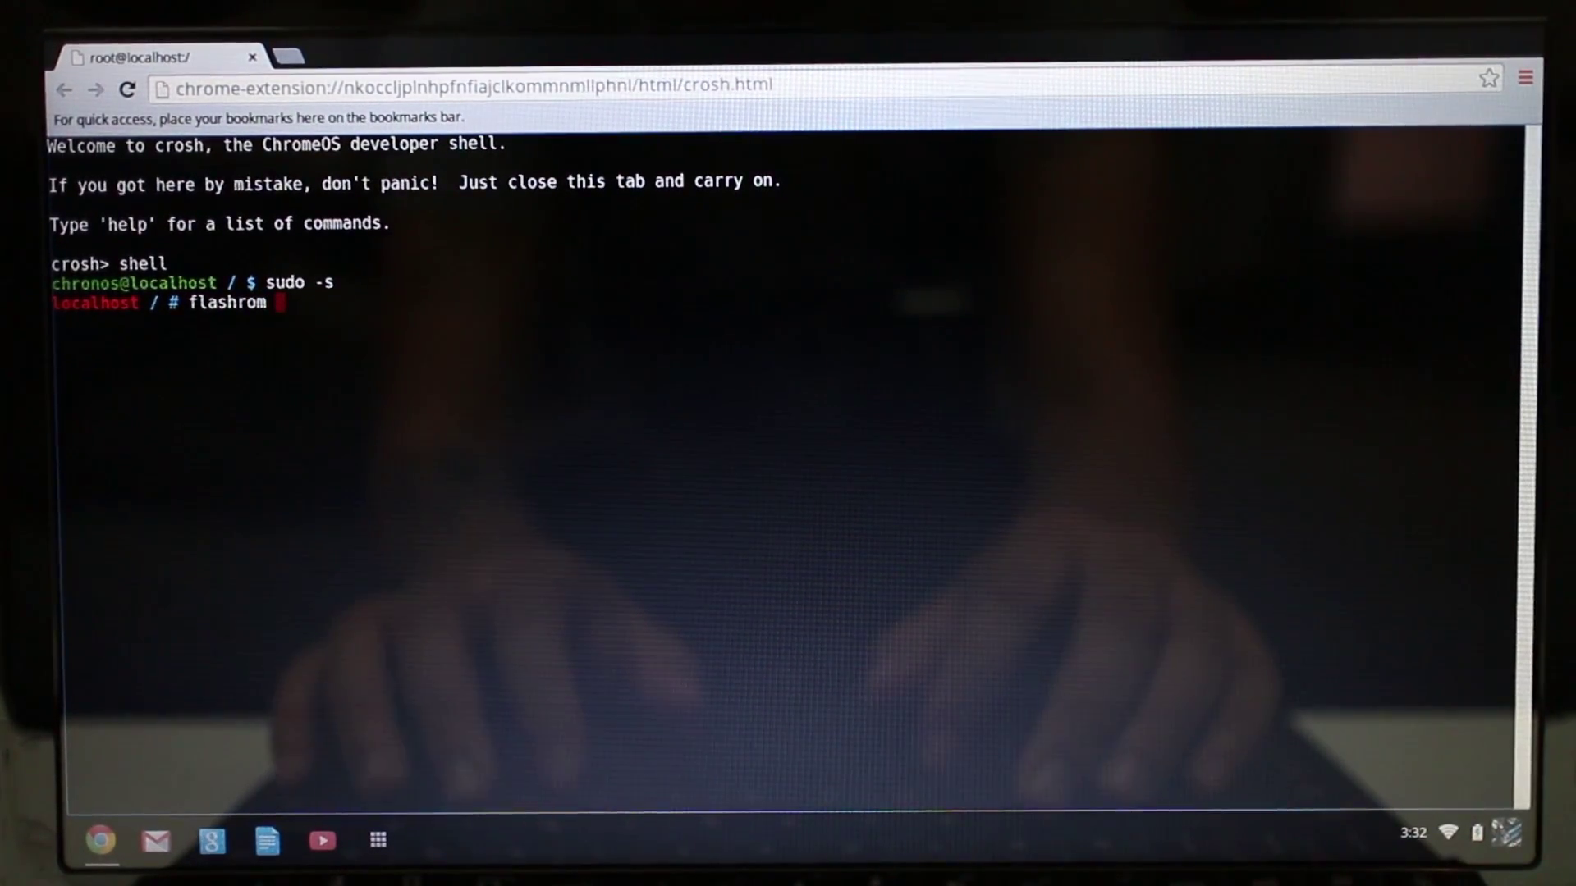
{"action": "type", "text": "-p internal:bus=spi --wp-status"}
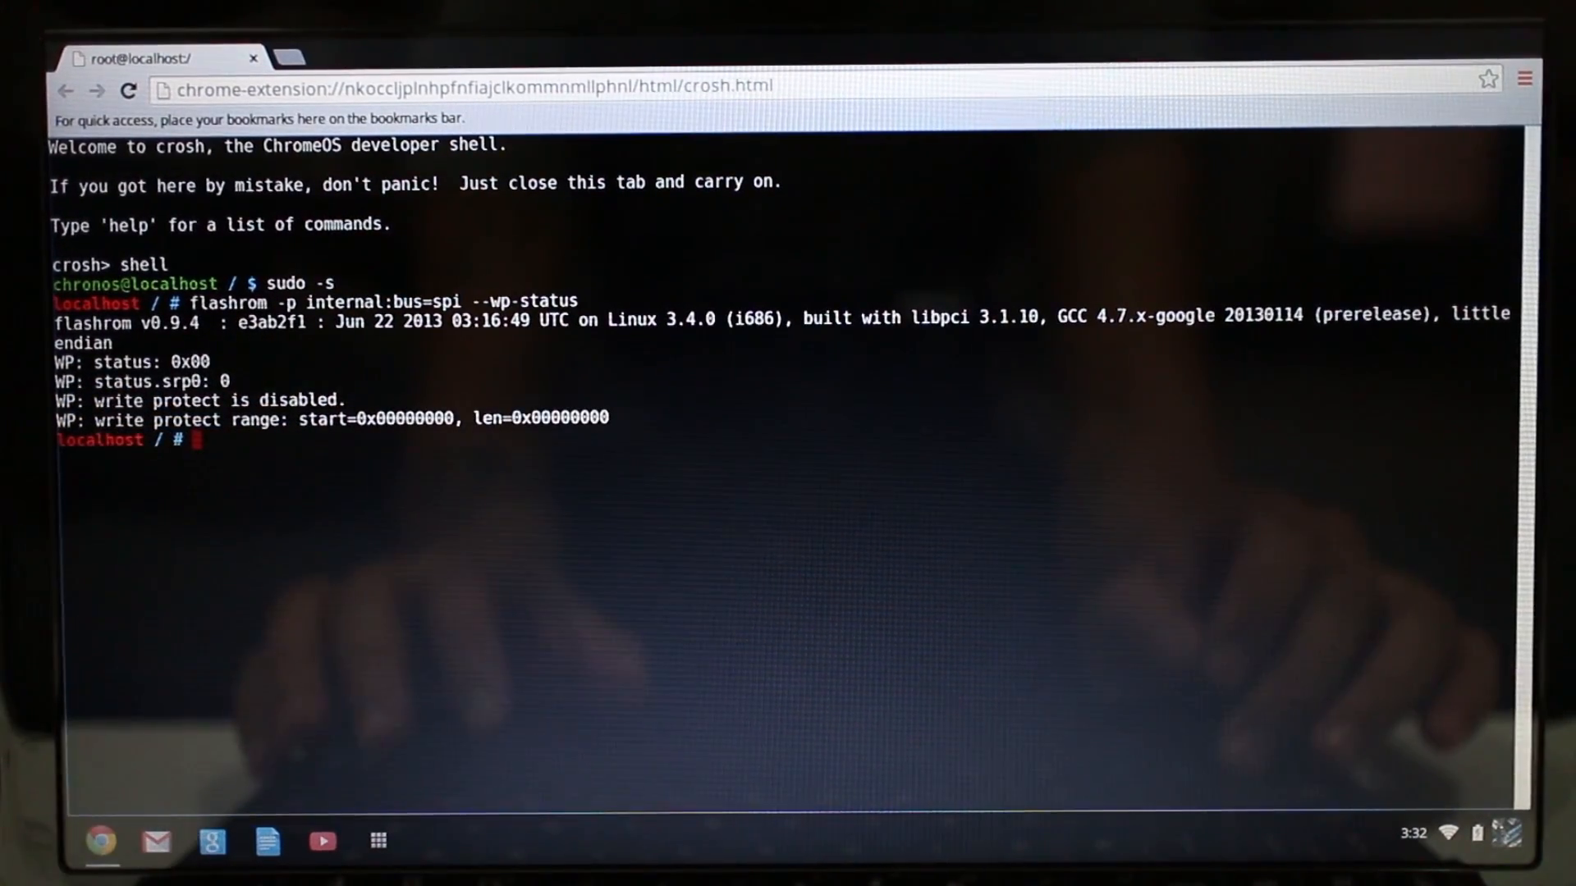
{"action": "type", "text": "flashrom -p internal:bus=spi --wp-st"}
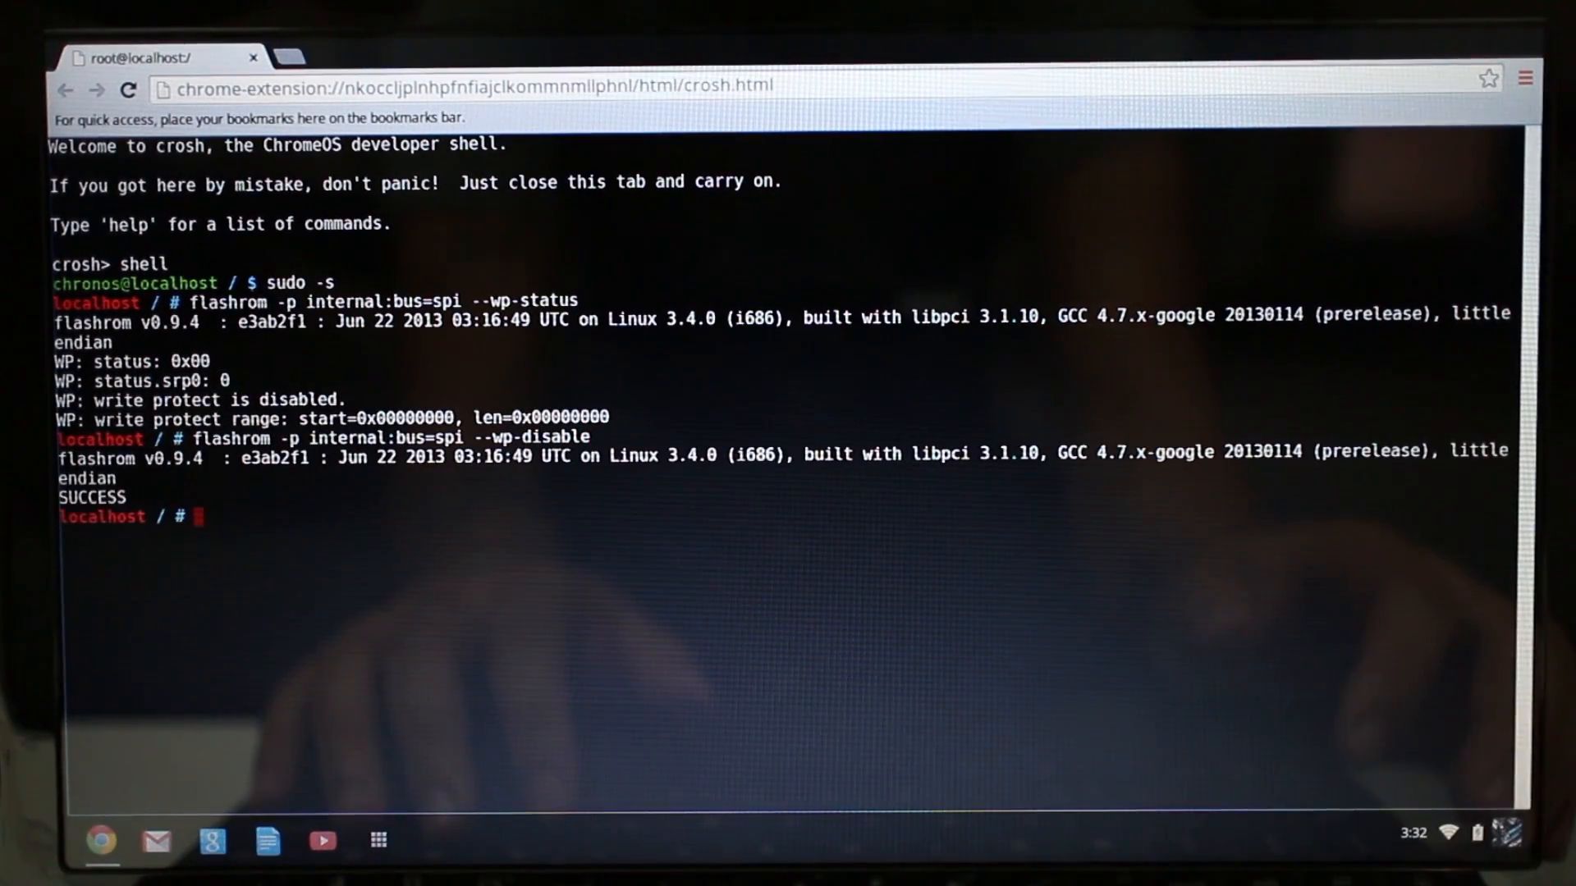
Step: Run flashrom --wp-disable and --wp-range 0 0, both reporting SUCCESS, then begin exiting
{"action": "type", "text": "flashrom -p internal:bus=spi --wp-disable"}
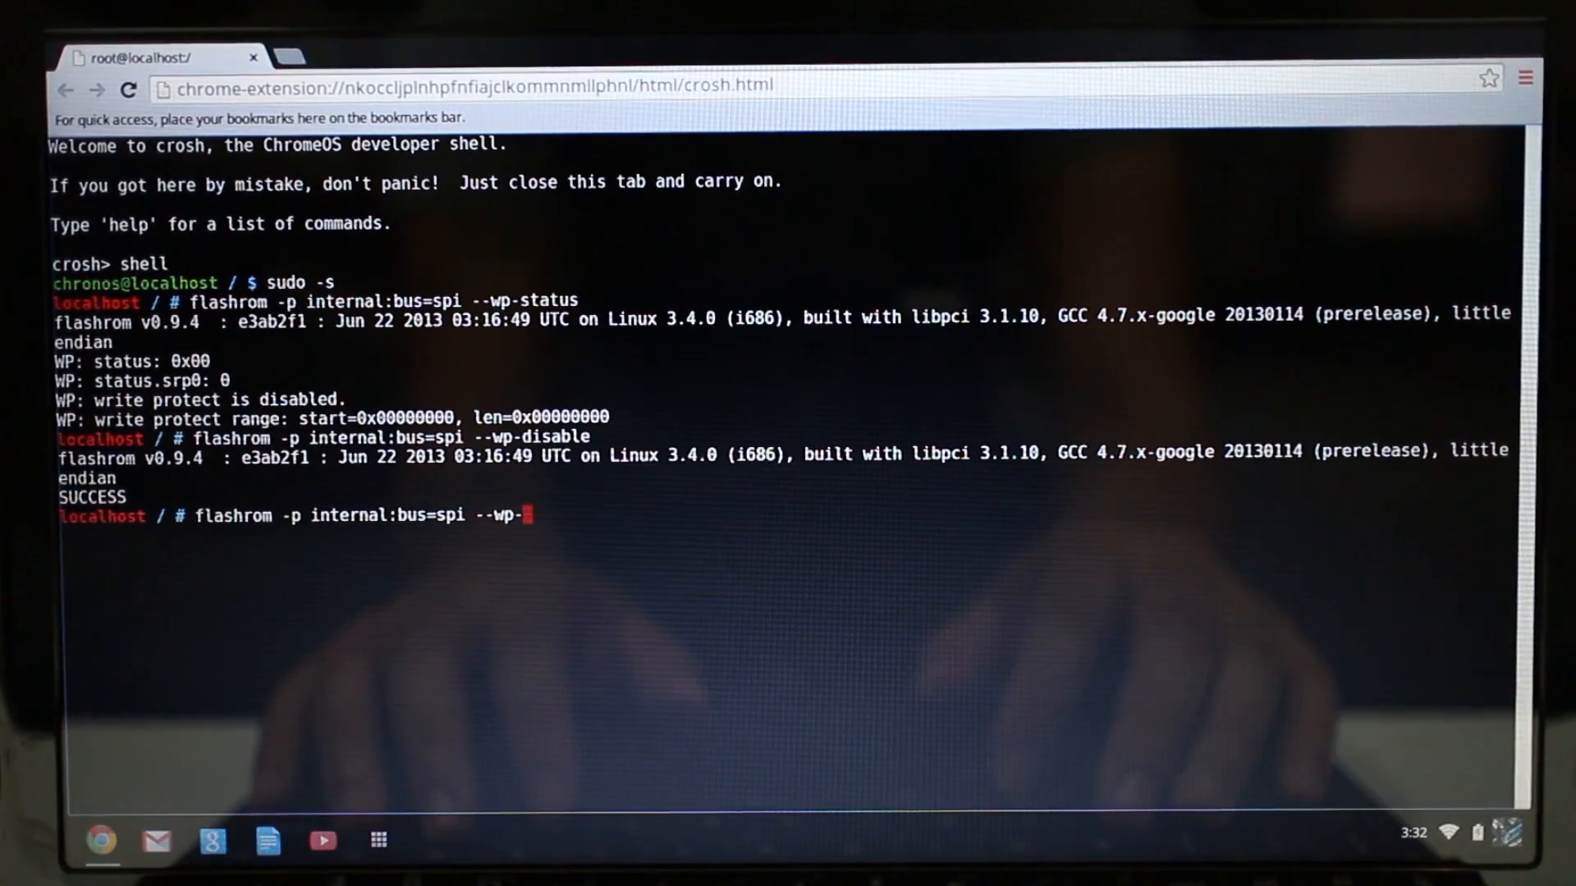
{"action": "type", "text": "range 0 0"}
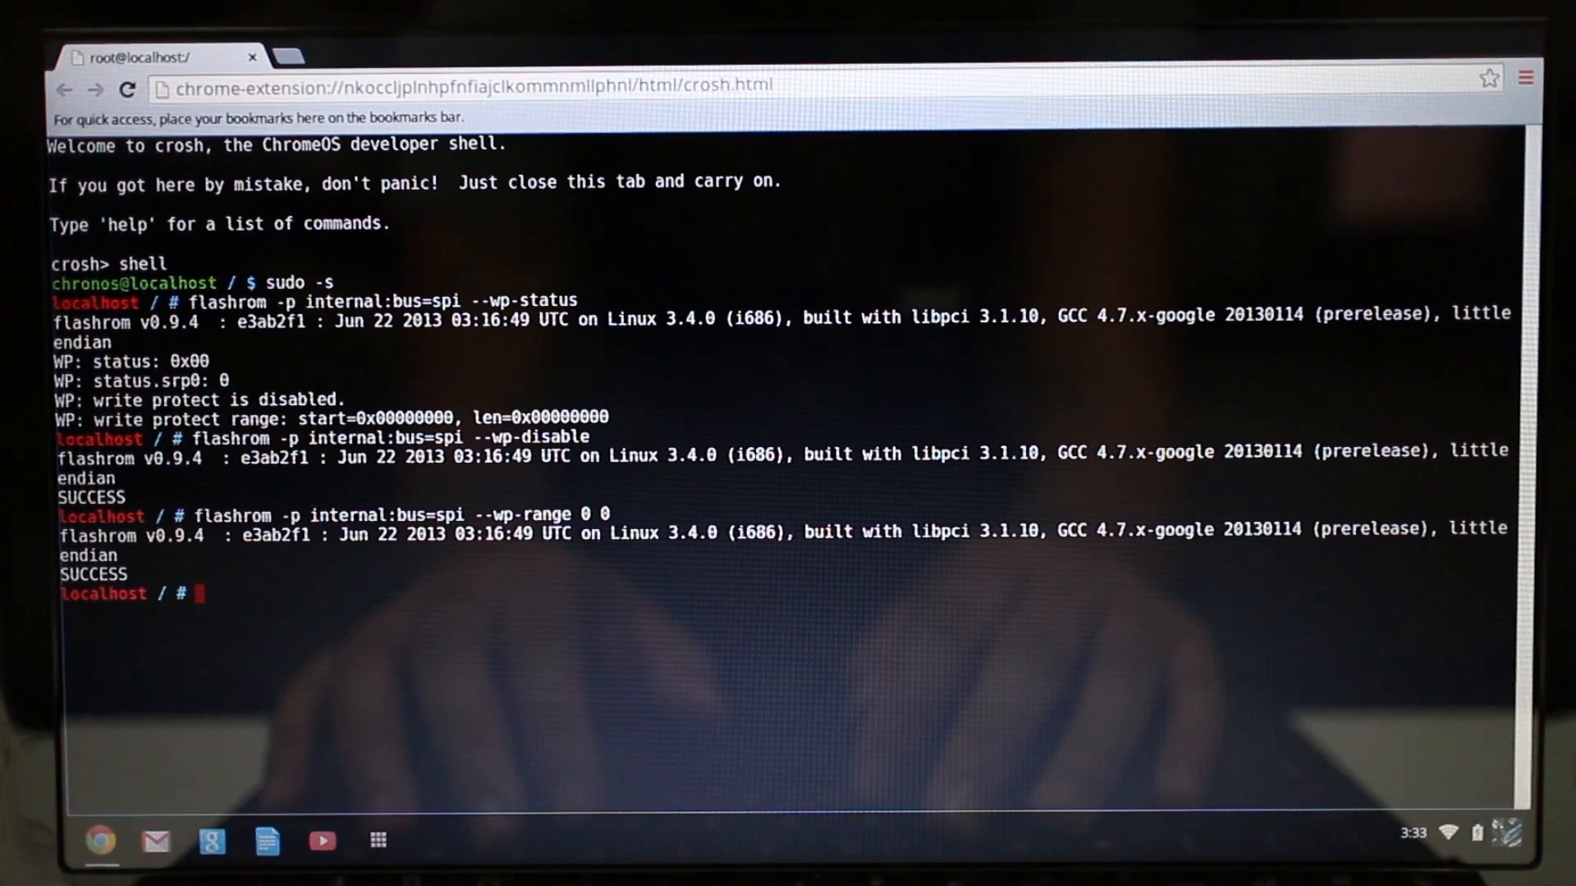
{"action": "type", "text": "exi"}
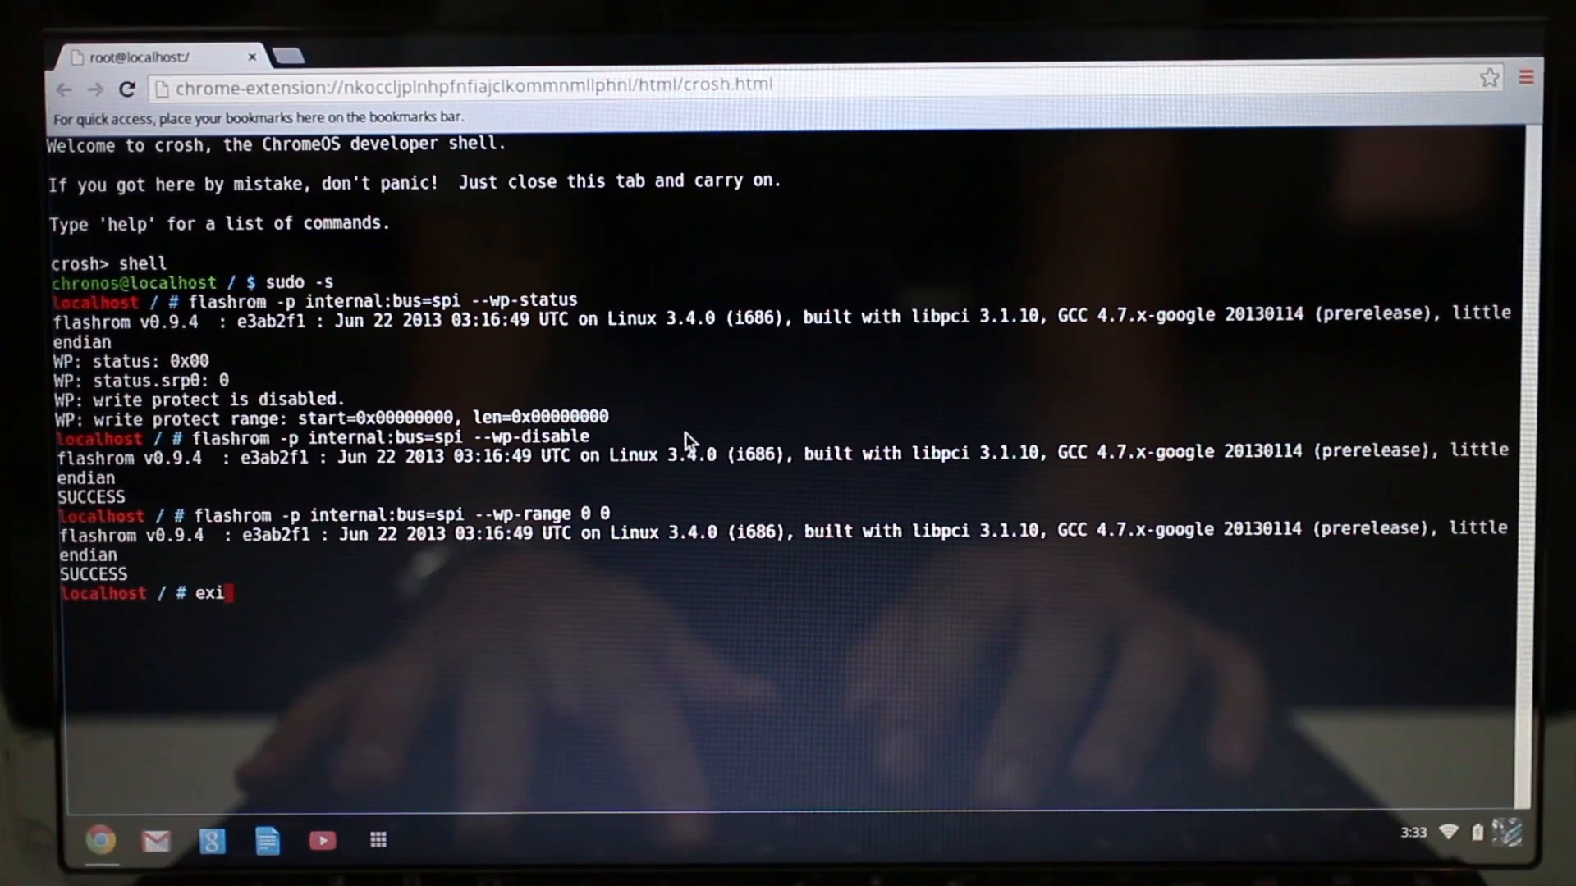
Step: Exit the root shell and cd to /home/chronos/user/Downloads, starting a sudo command
{"action": "key", "text": "Return"}
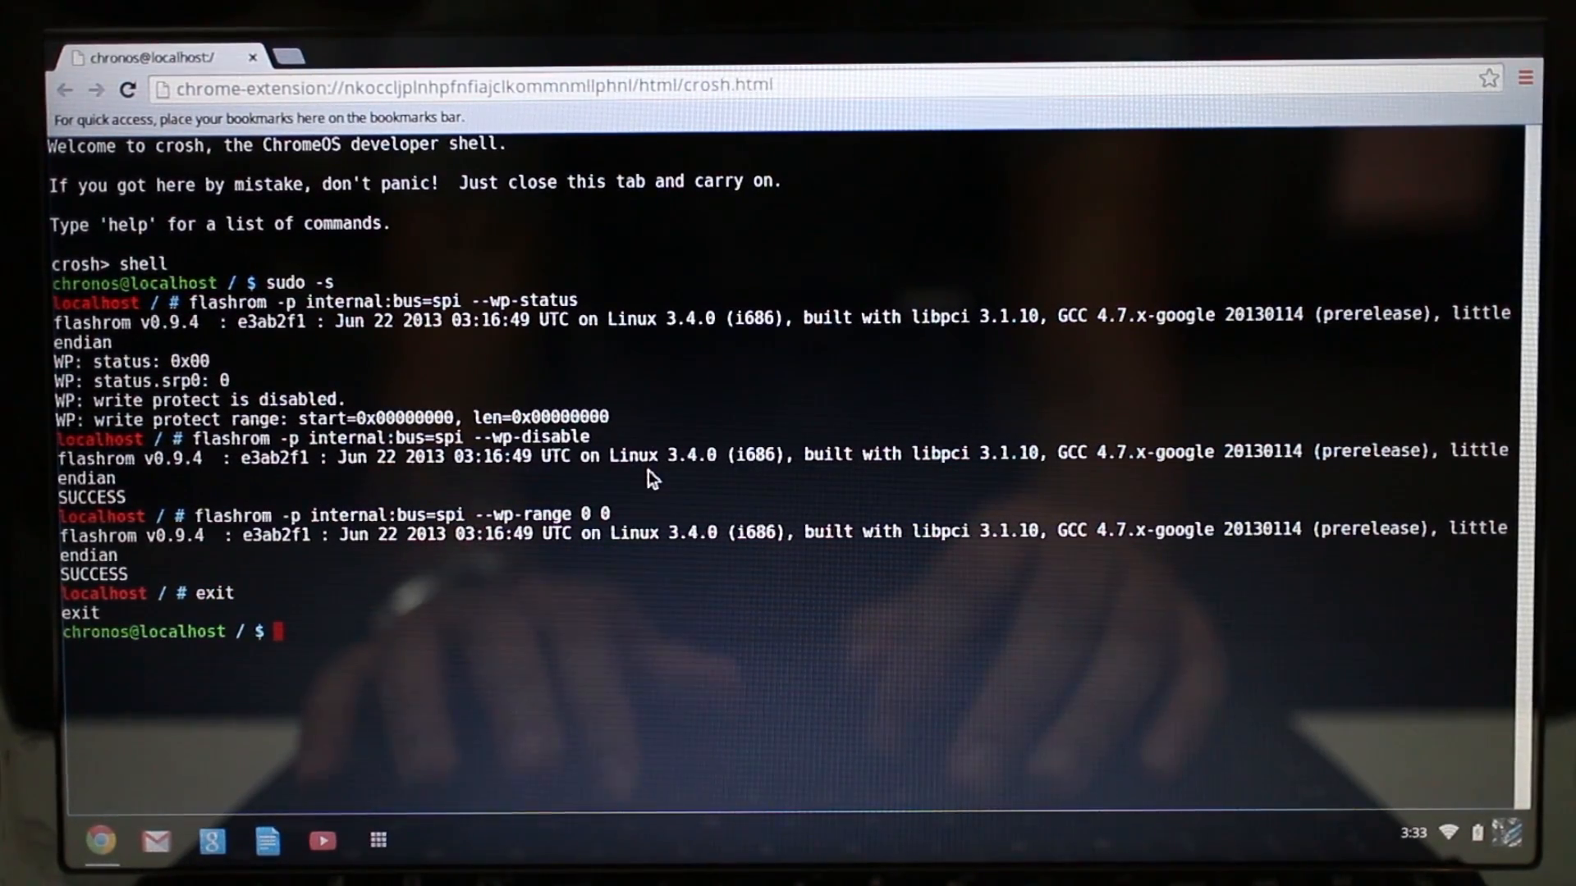
{"action": "type", "text": "cd /"}
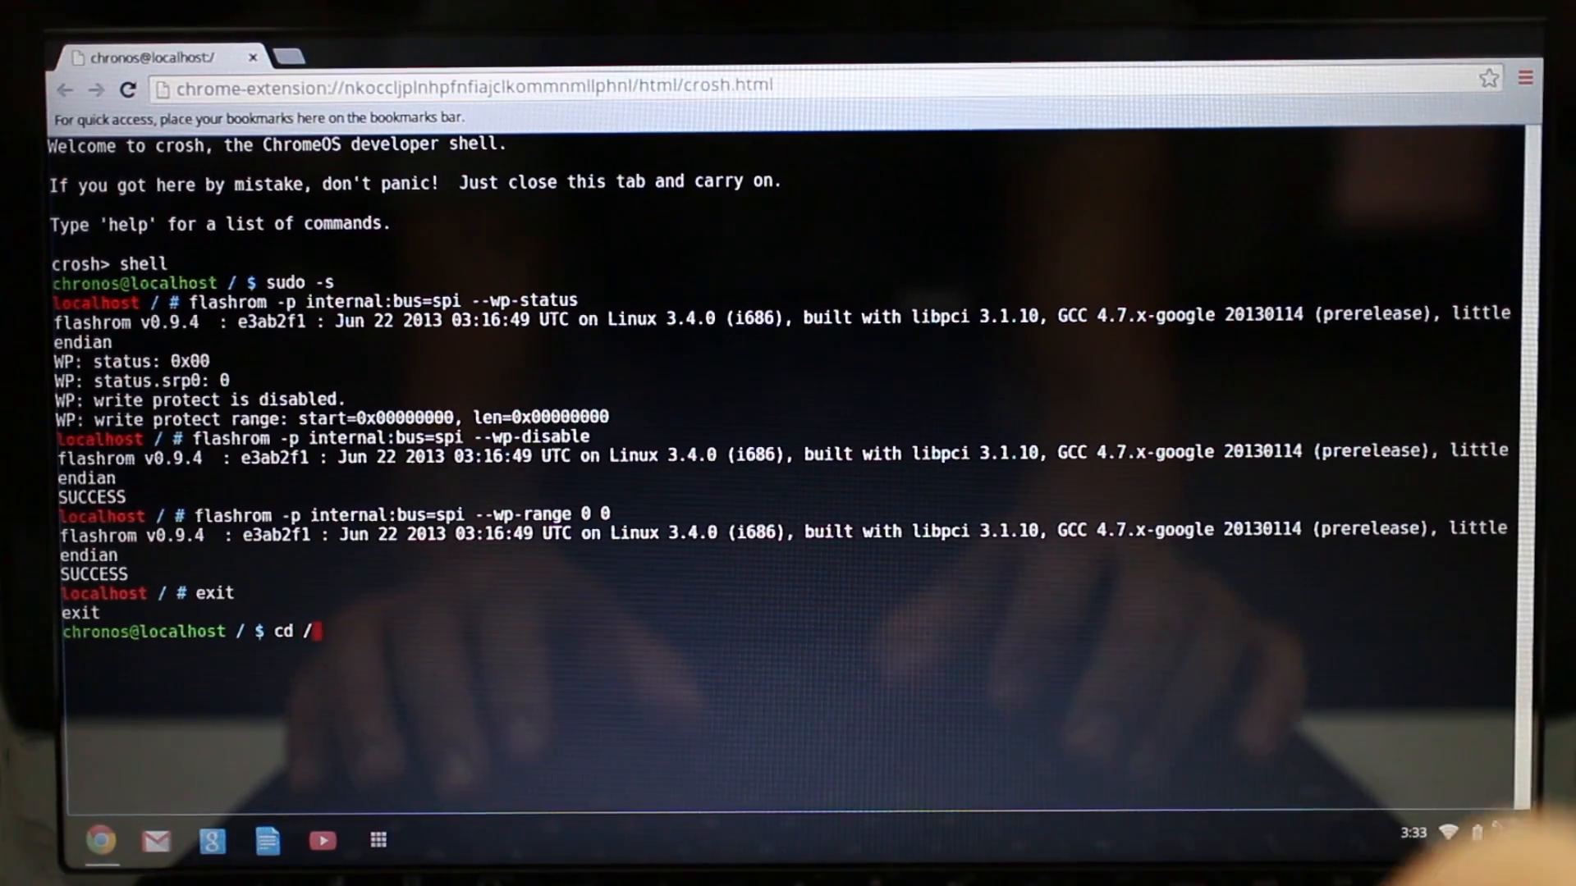
{"action": "type", "text": "hom"}
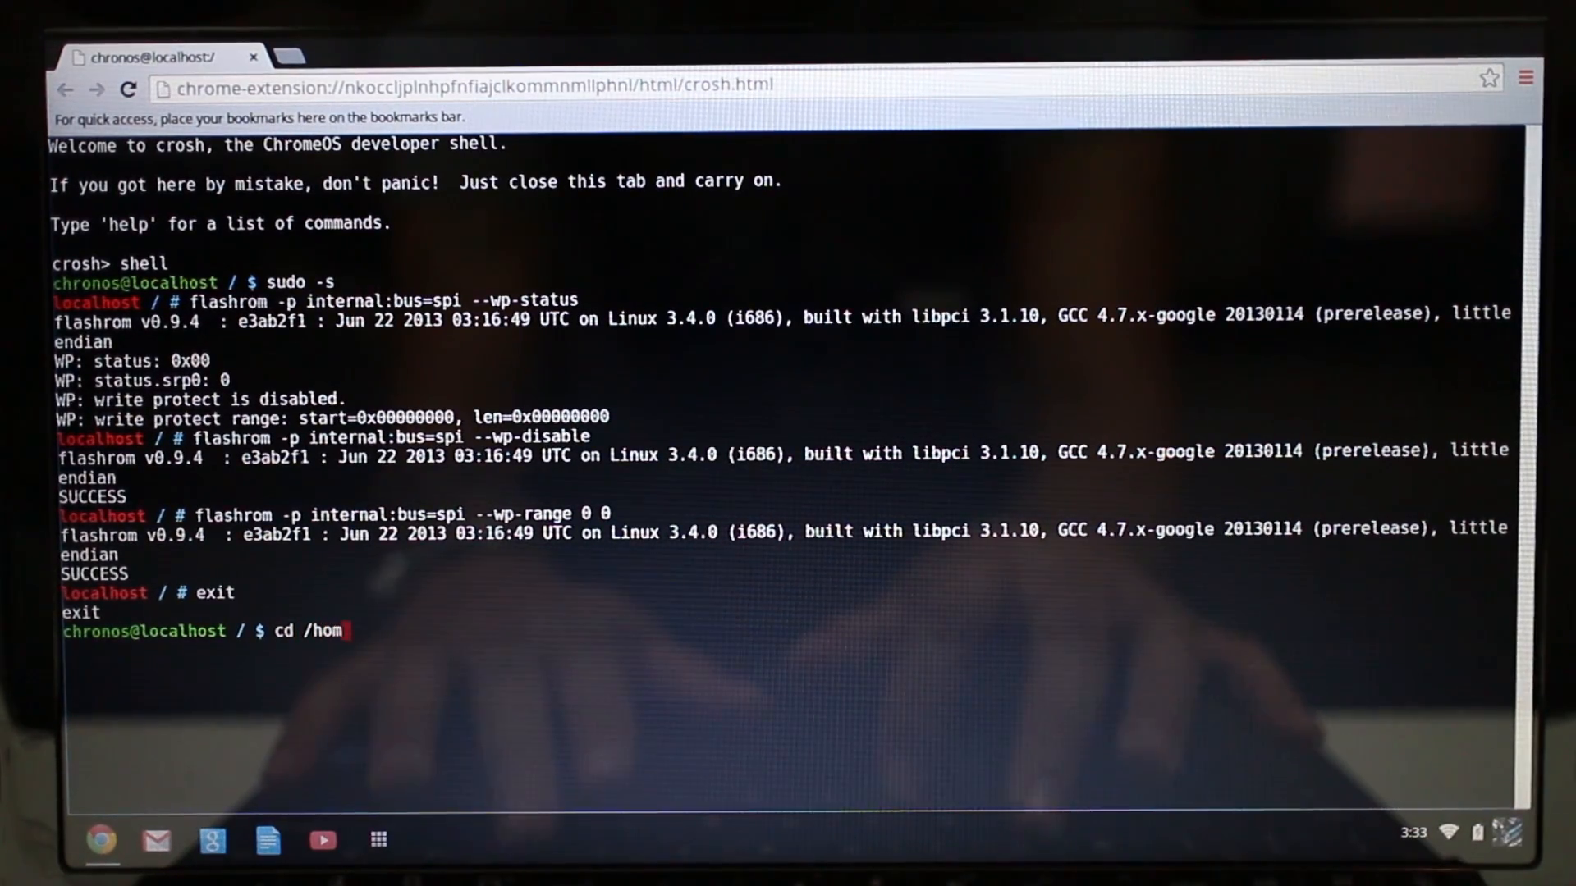
{"action": "type", "text": "e/c"}
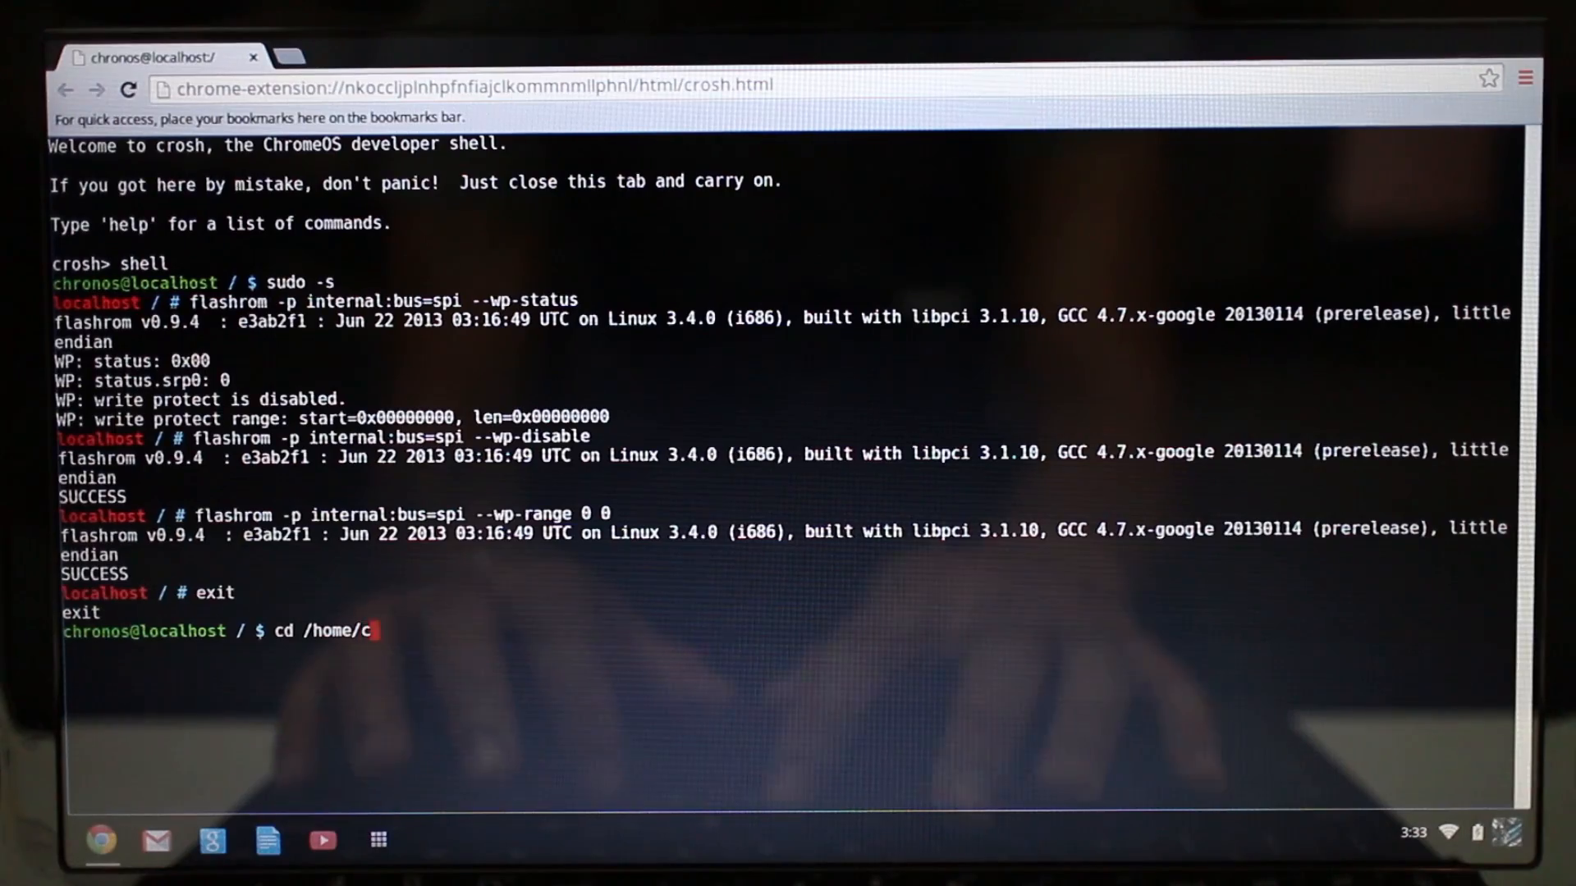
{"action": "type", "text": "hronos"}
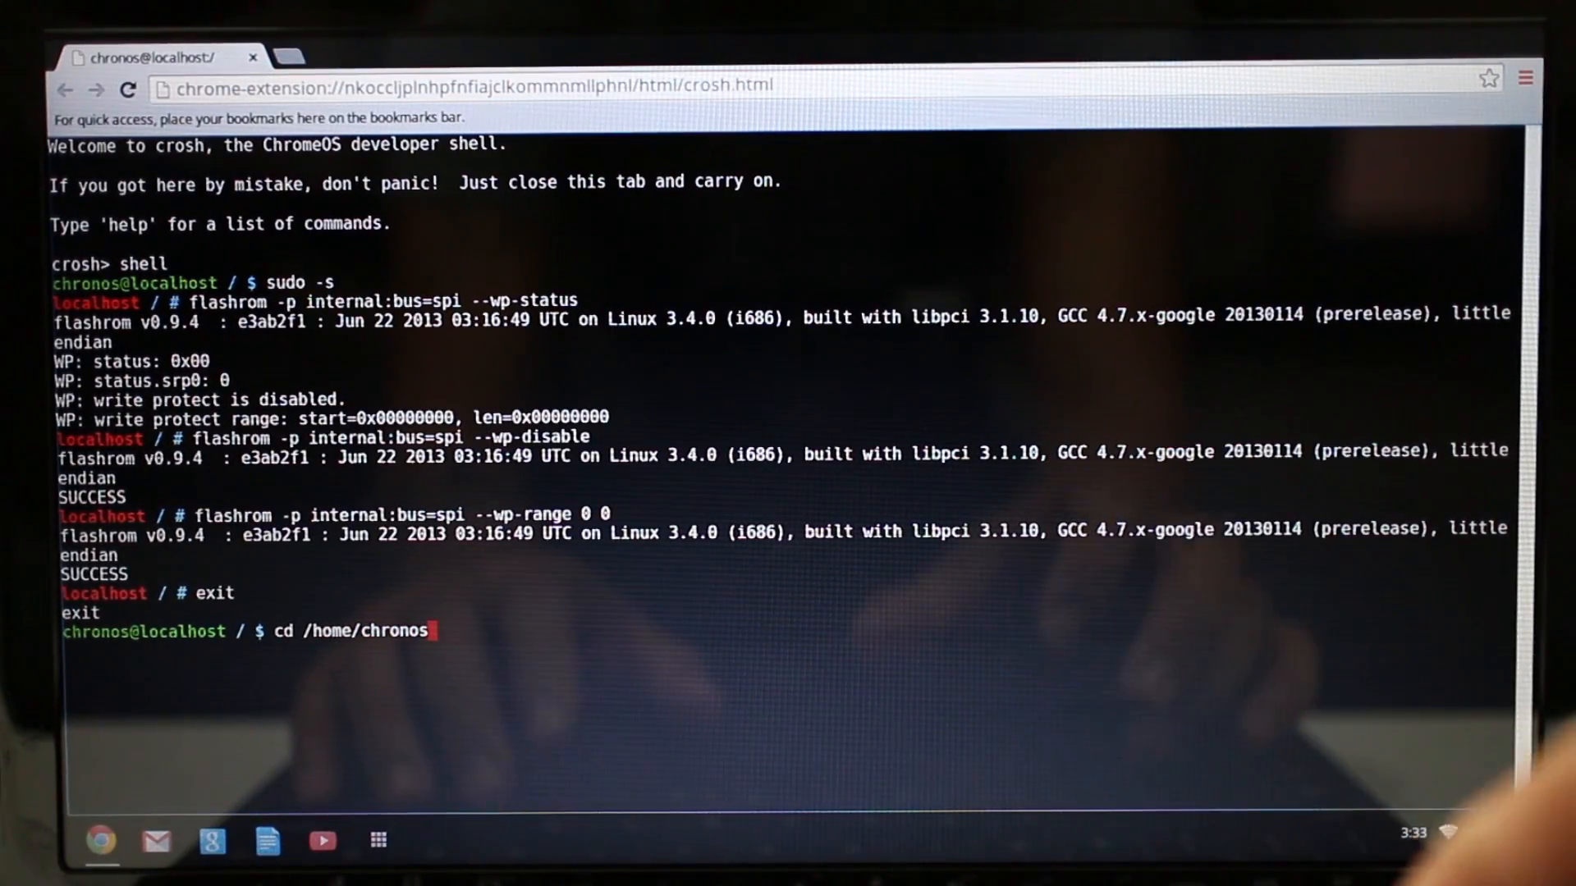
{"action": "type", "text": "/user"}
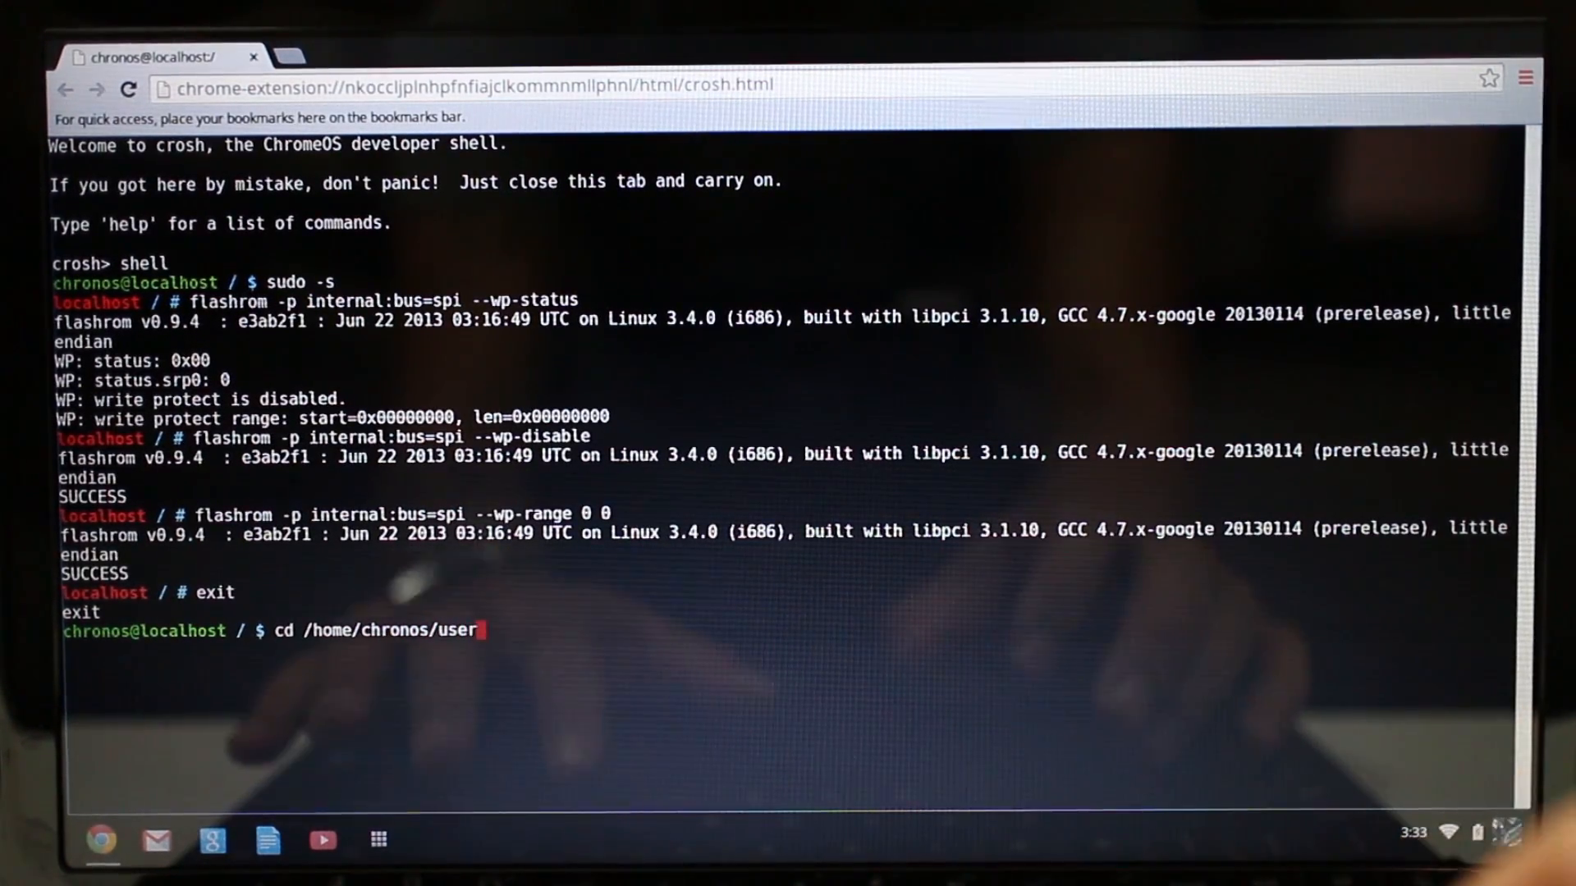
{"action": "type", "text": "/Dow"}
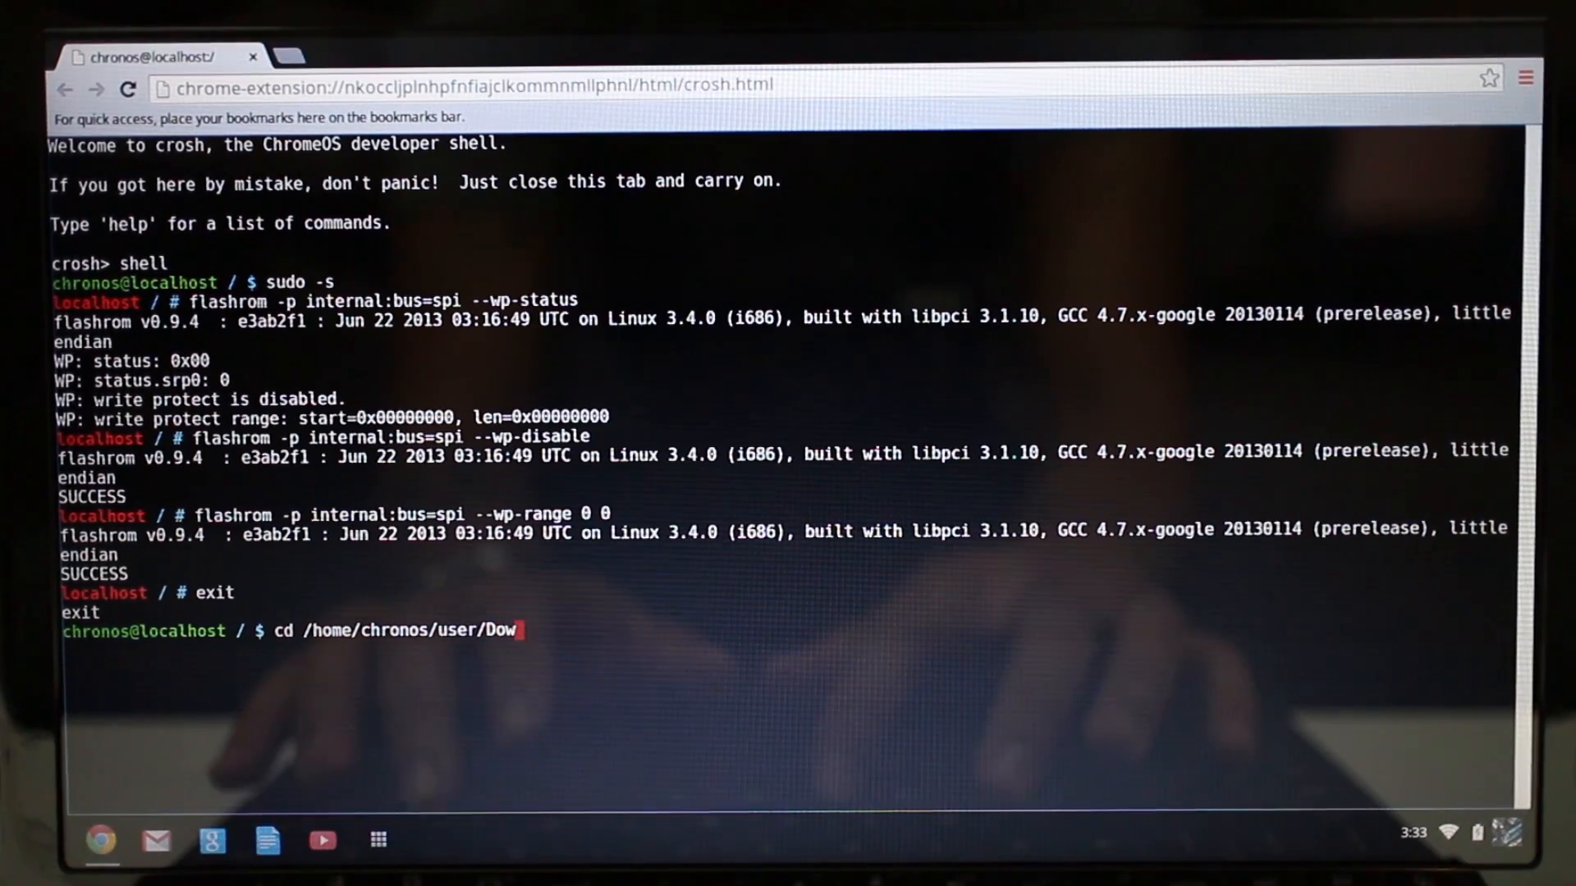
{"action": "type", "text": "loas"}
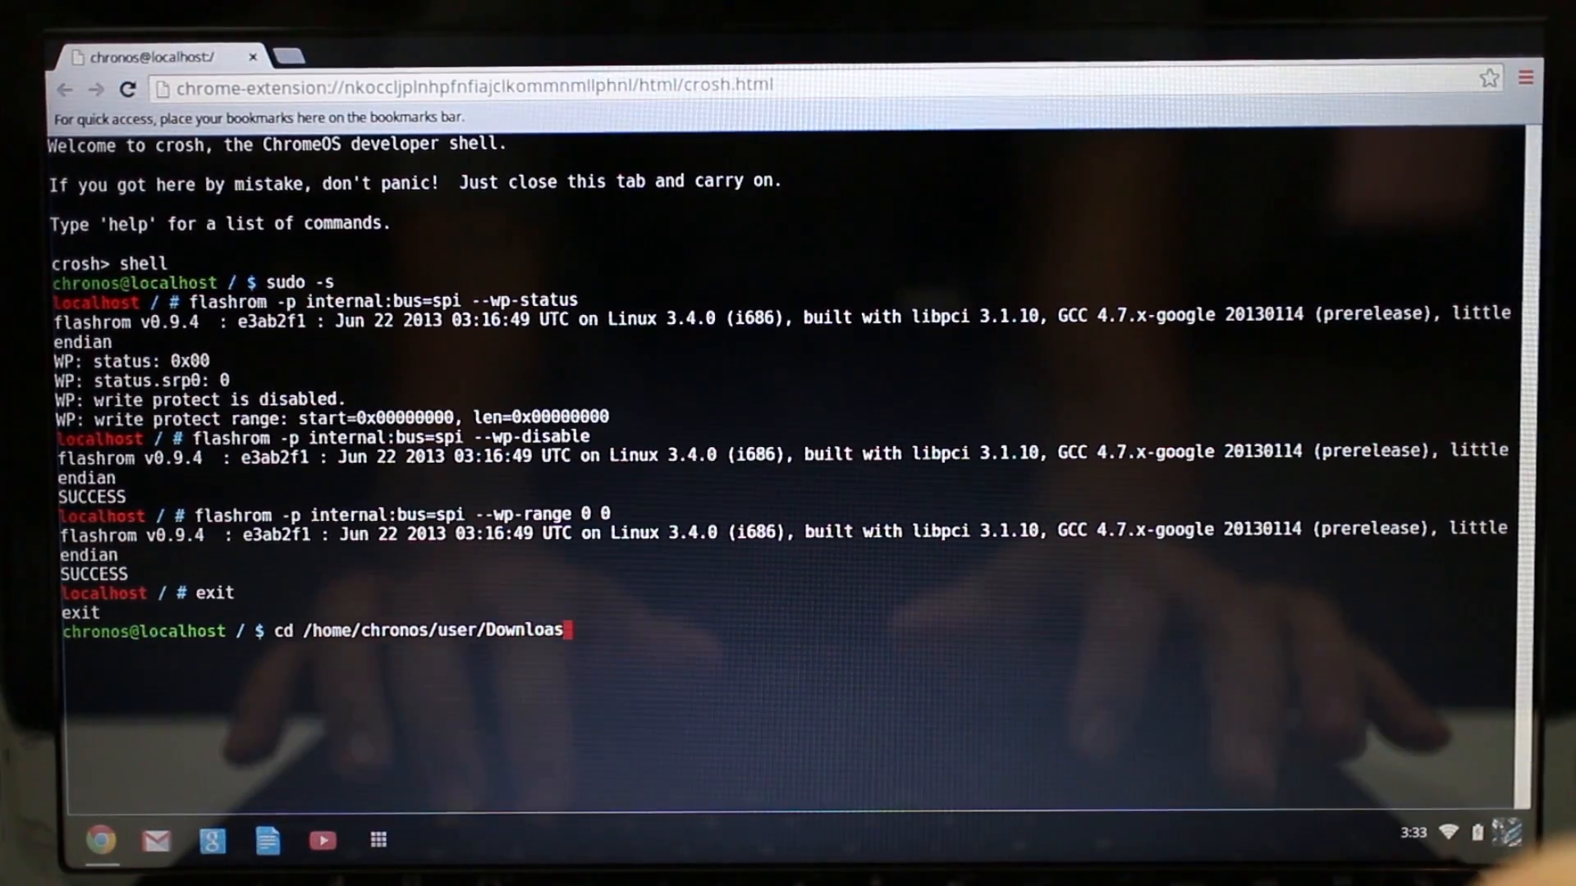
{"action": "type", "text": "s"}
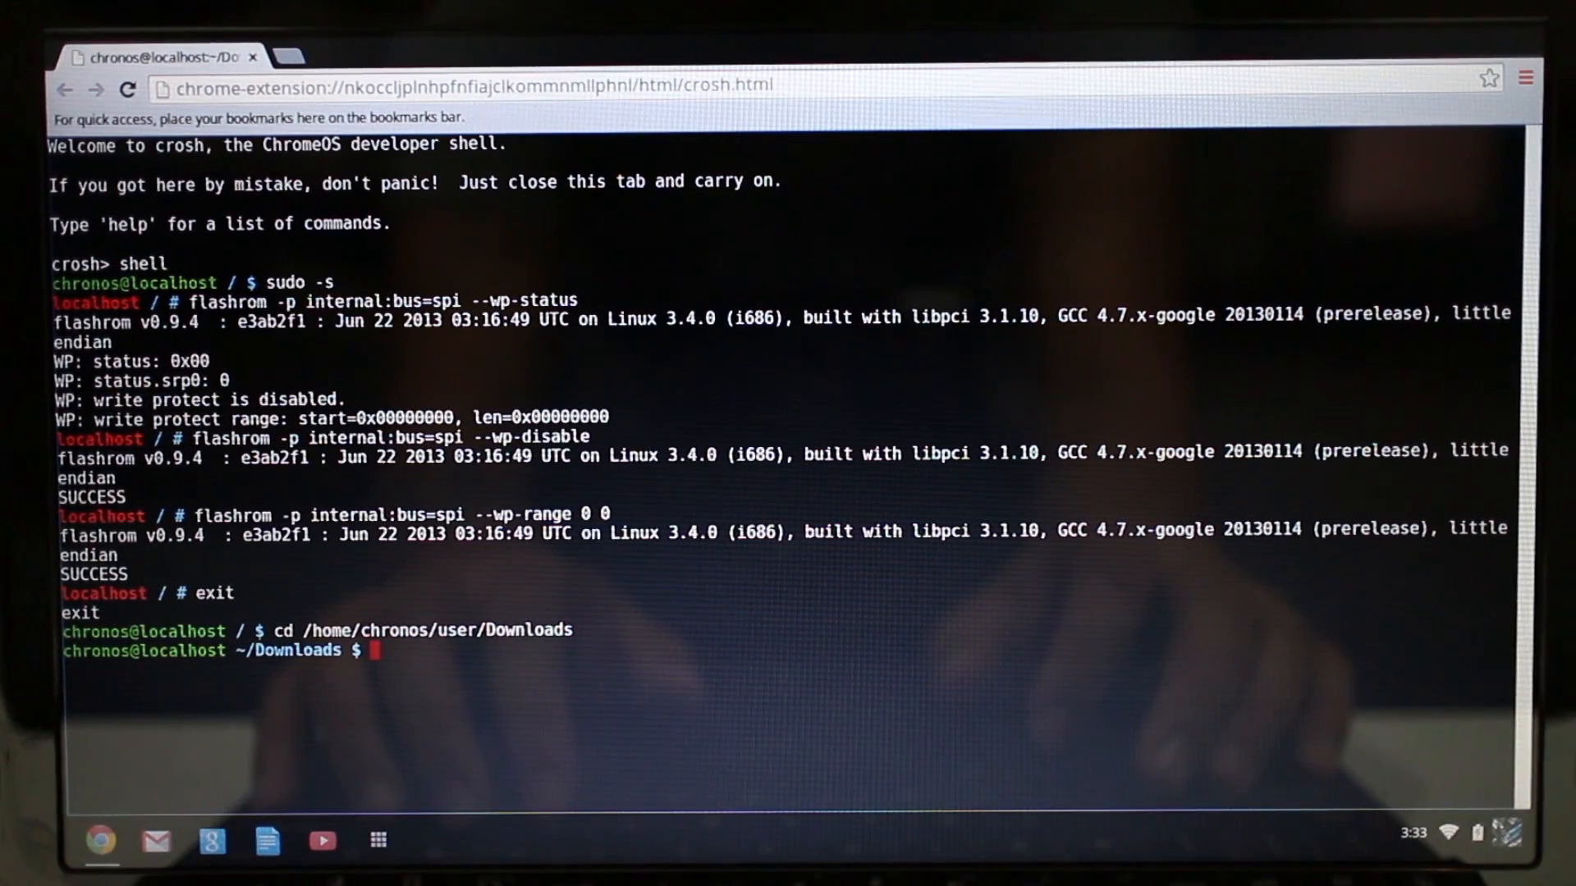
{"action": "type", "text": "sudo flashrom"}
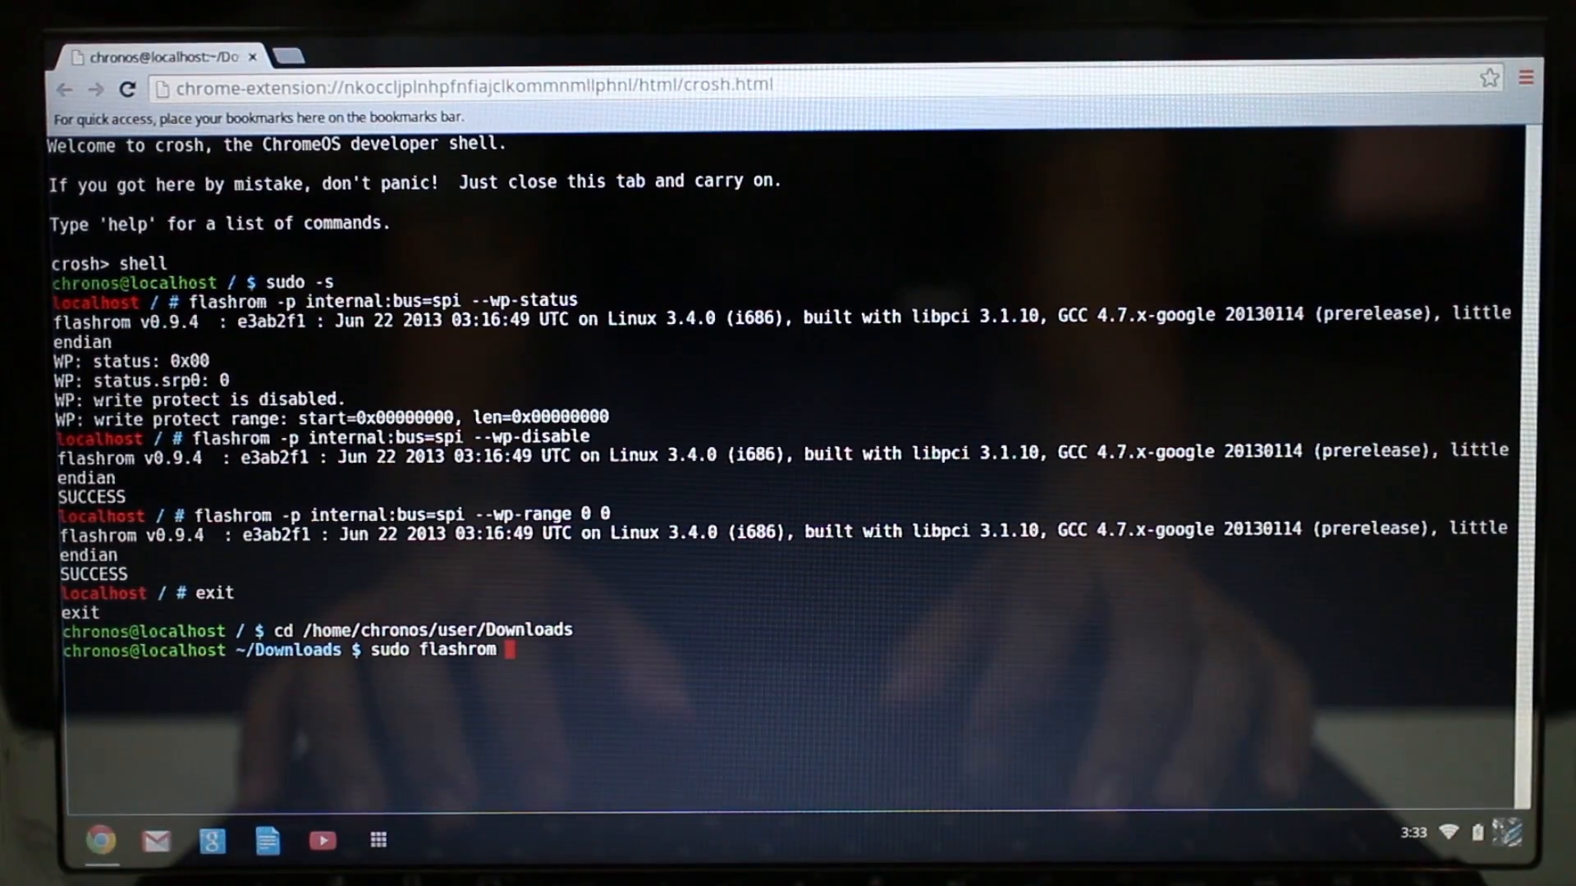
Step: Read the original firmware into ogbios.bin with sudo flashrom -r, reporting SUCCESS
{"action": "type", "text": "-r"}
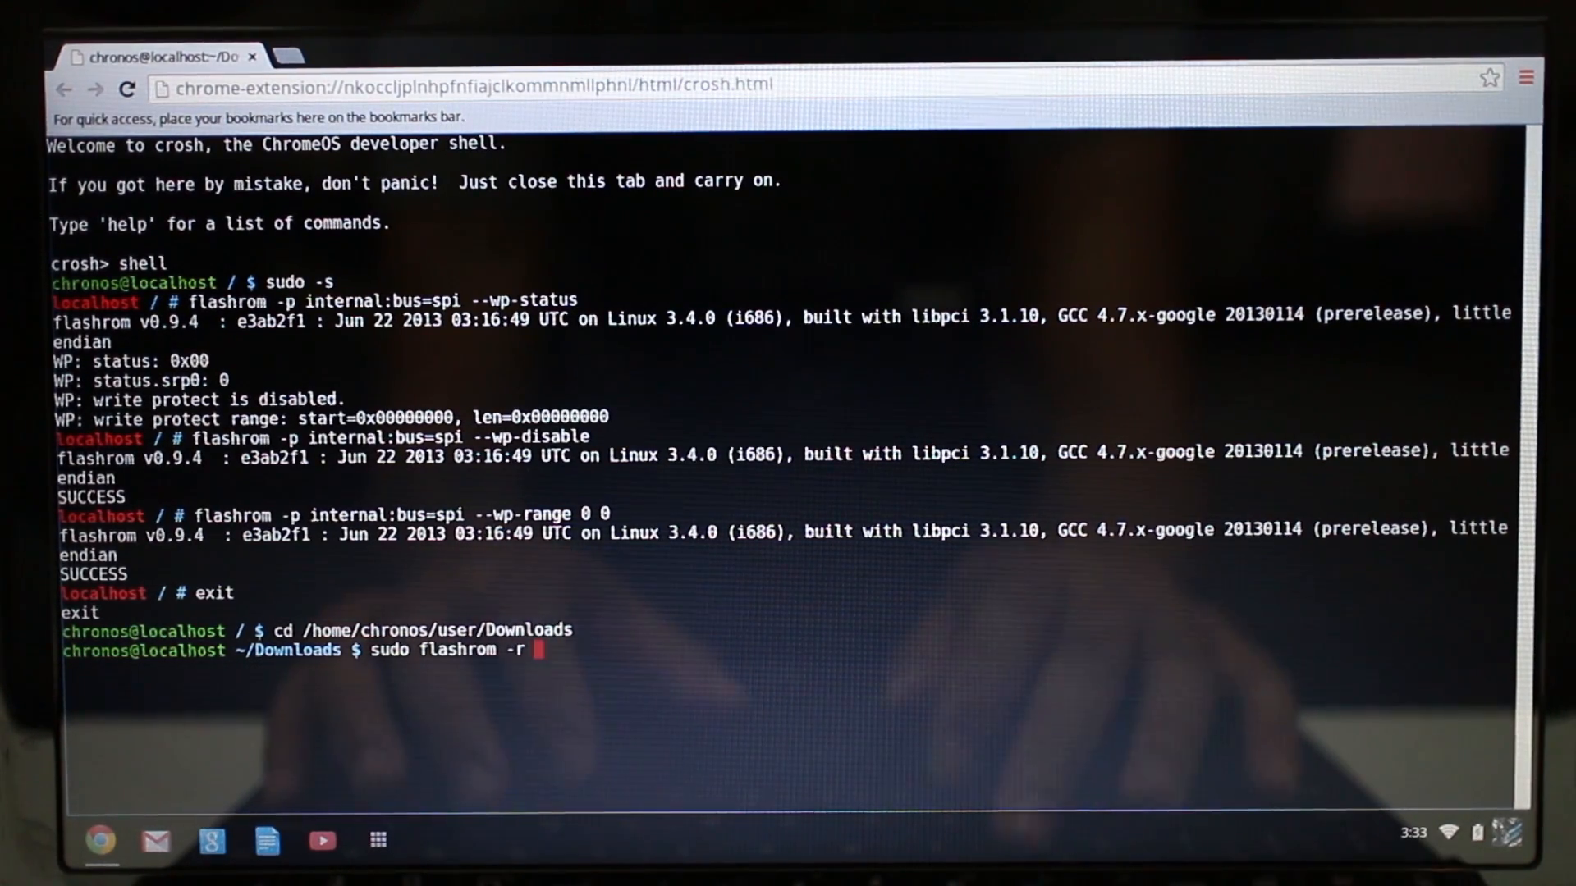
{"action": "type", "text": "ogbios"}
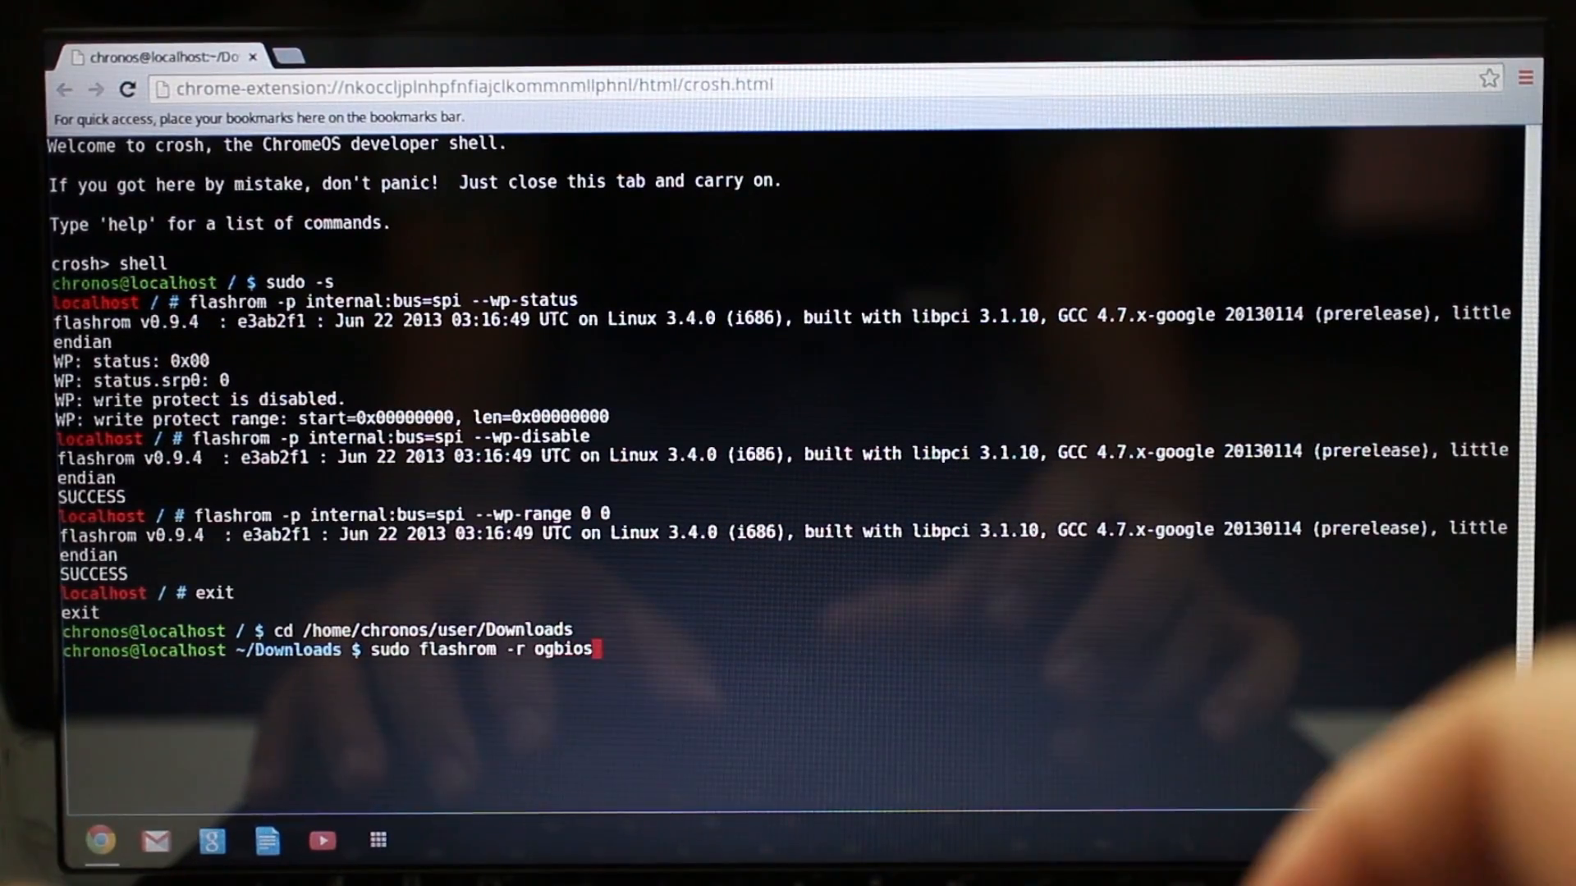
{"action": "type", "text": ".bin"}
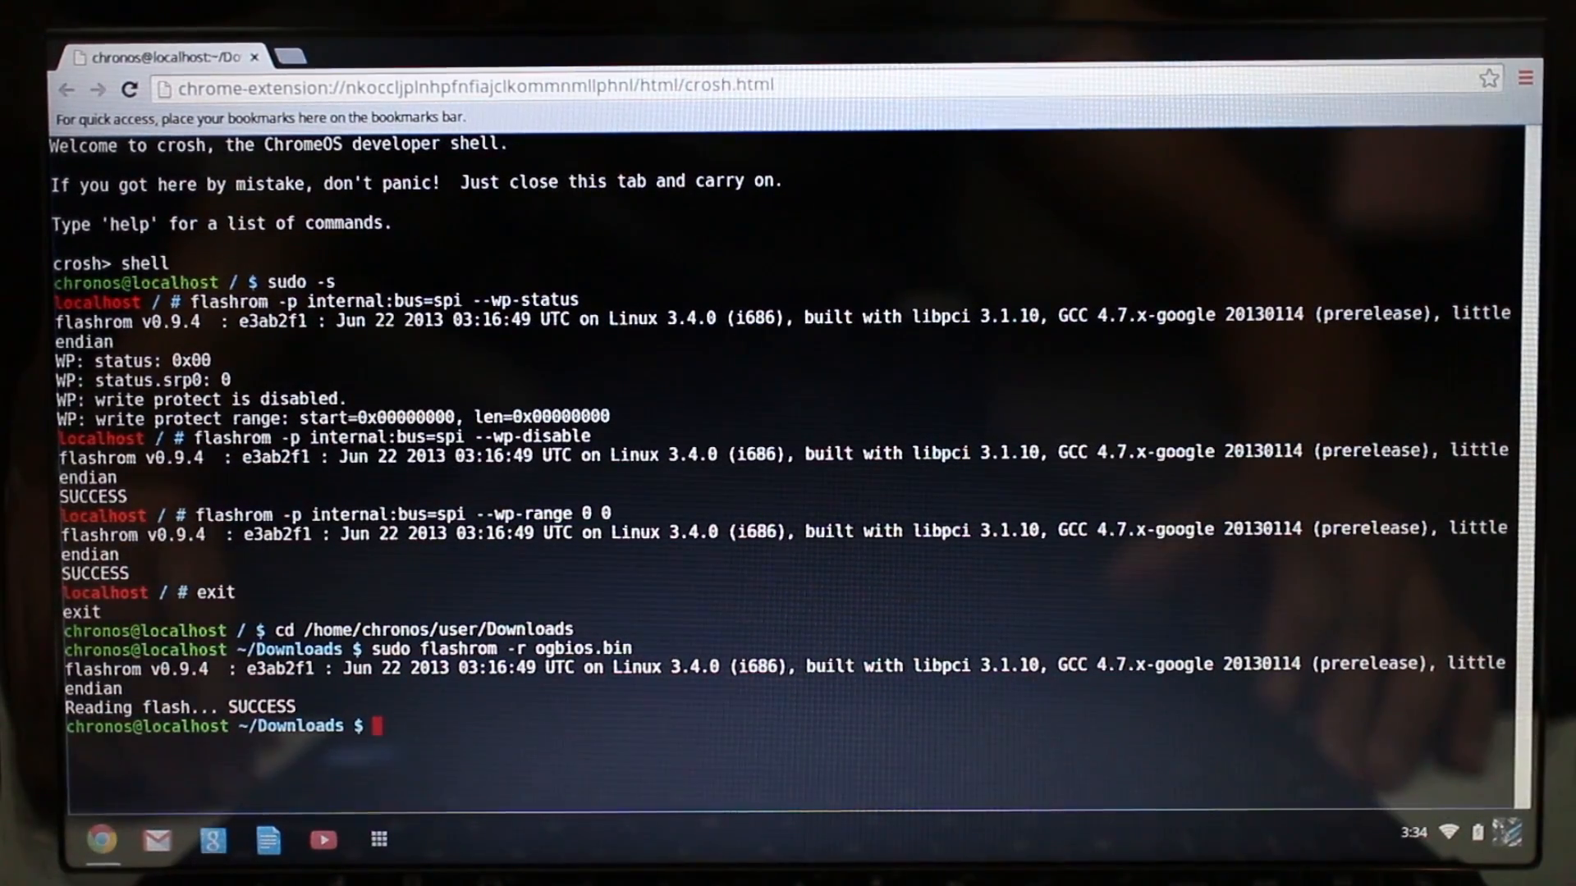
{"action": "mouse_move", "coordinate": [693, 493]}
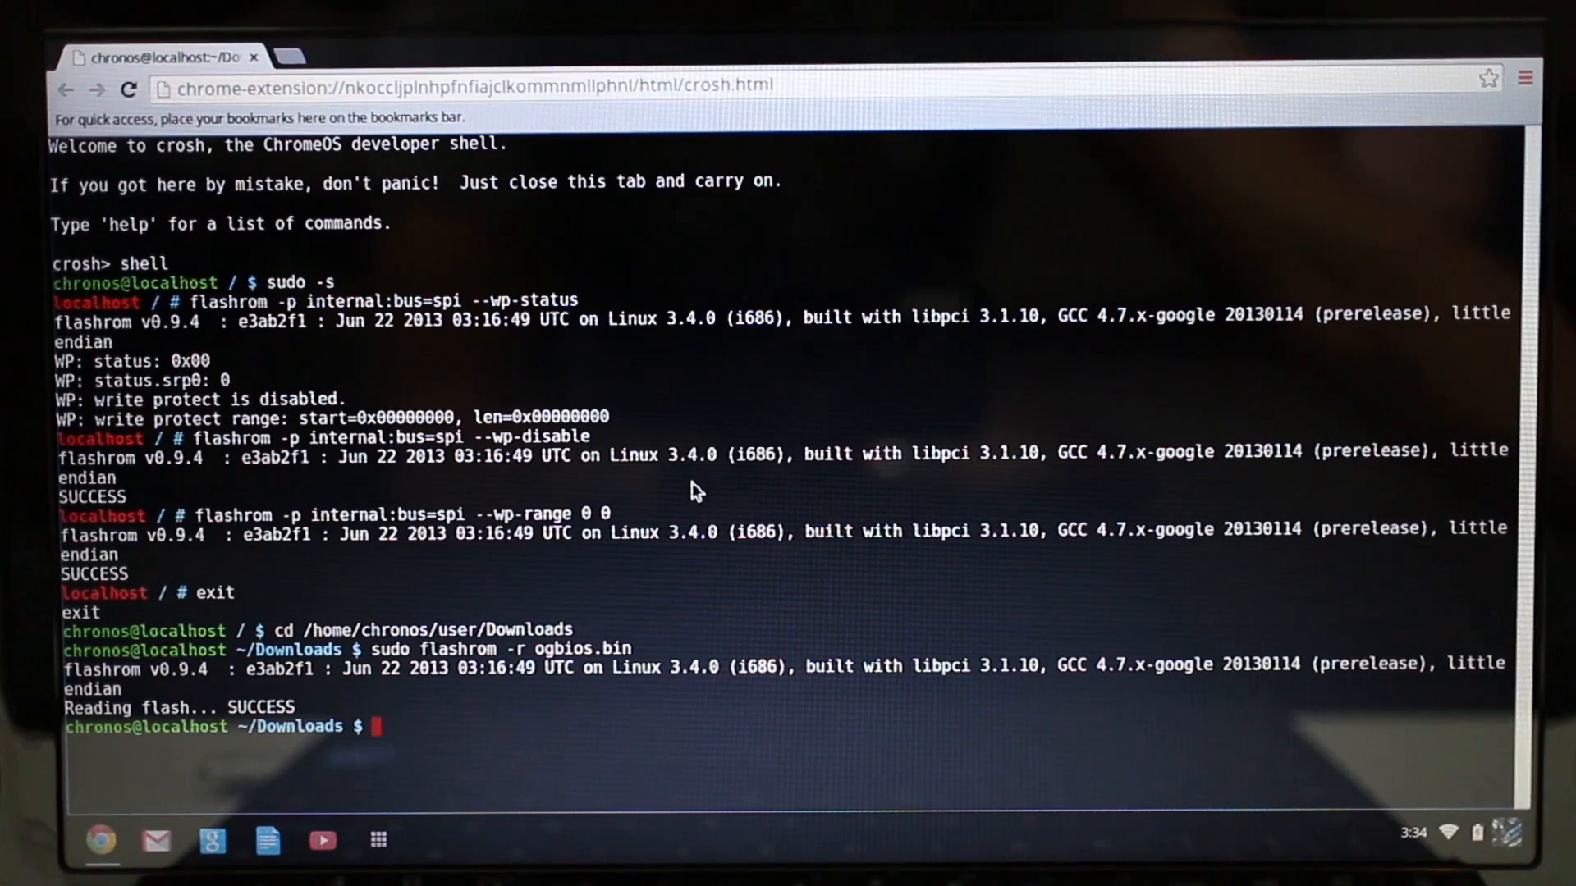
Step: Delete the old ogbios.bin from the Sony_8GM drive in Files and confirm
{"action": "left_click", "coordinate": [375, 837]}
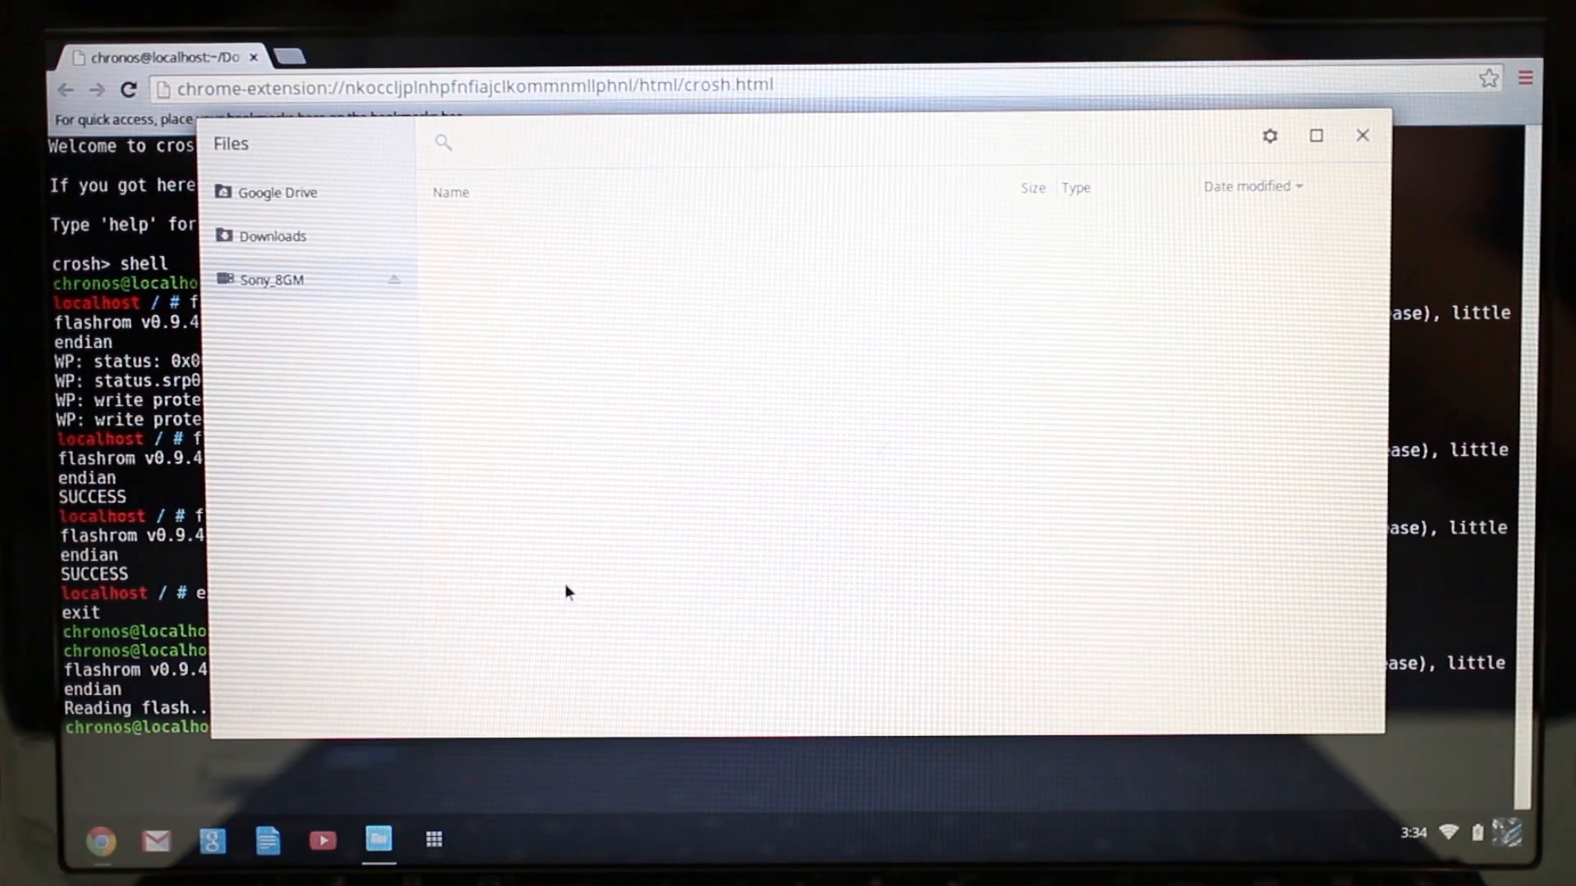
{"action": "left_click", "coordinate": [271, 279]}
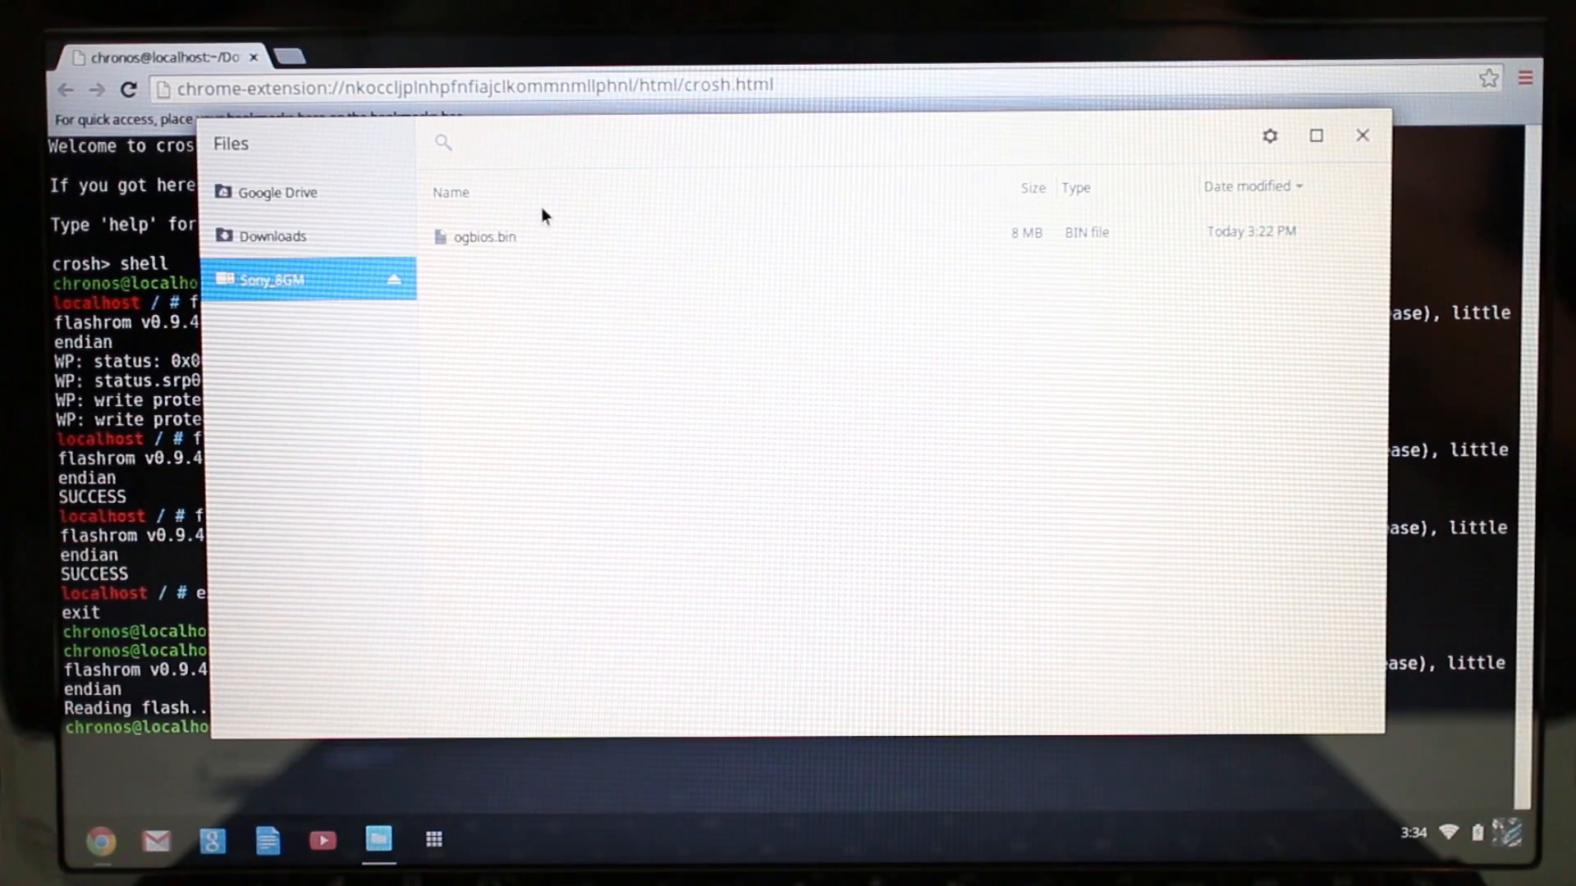
{"action": "left_click", "coordinate": [482, 236]}
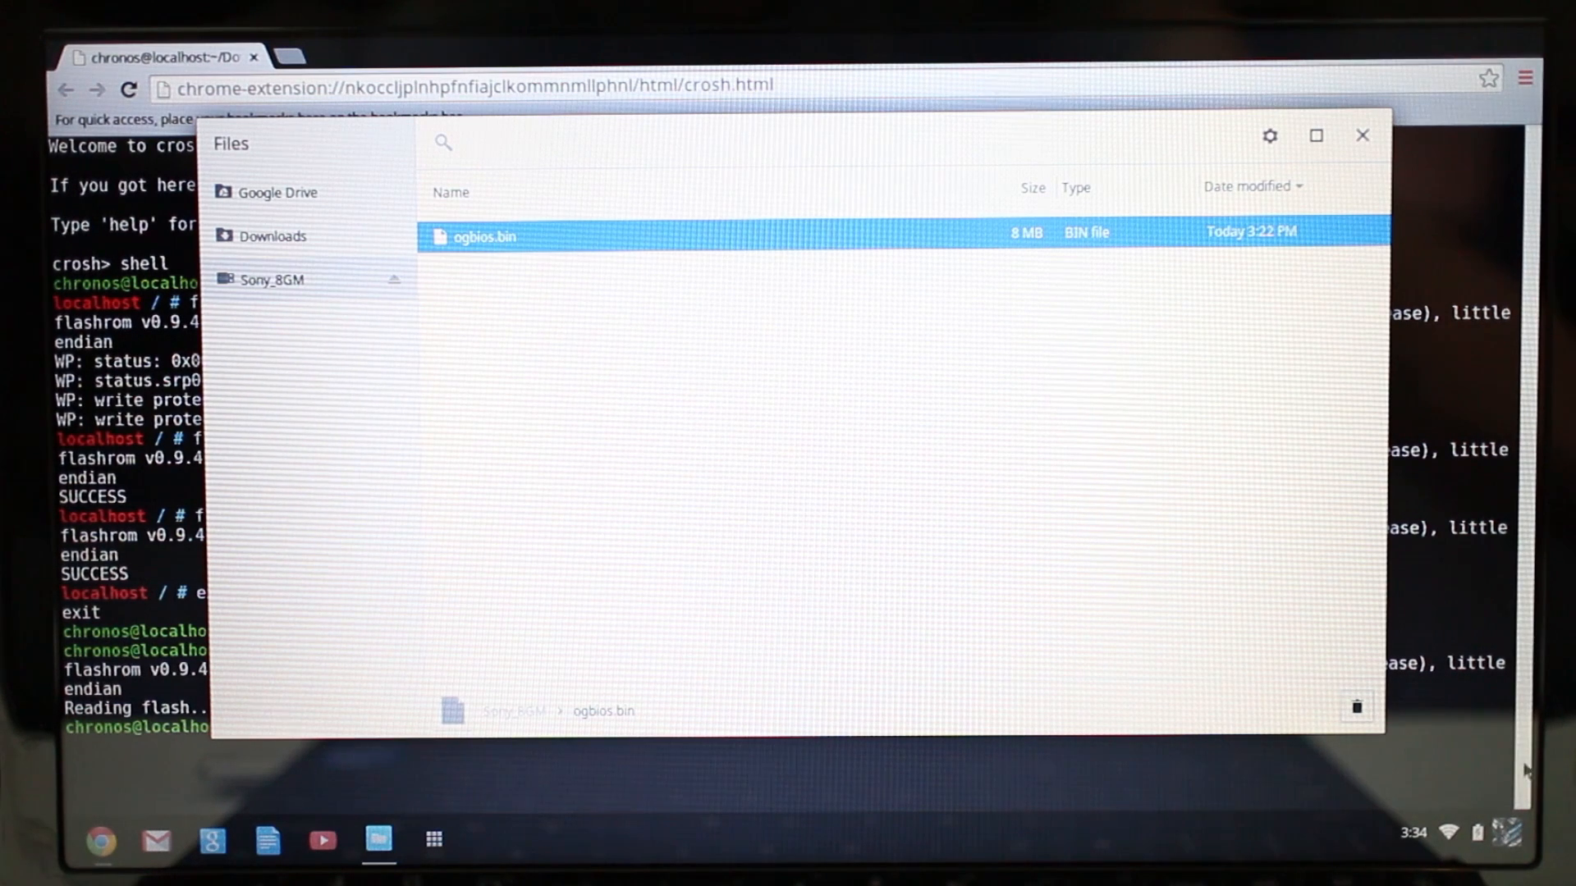
{"action": "left_click", "coordinate": [1356, 706]}
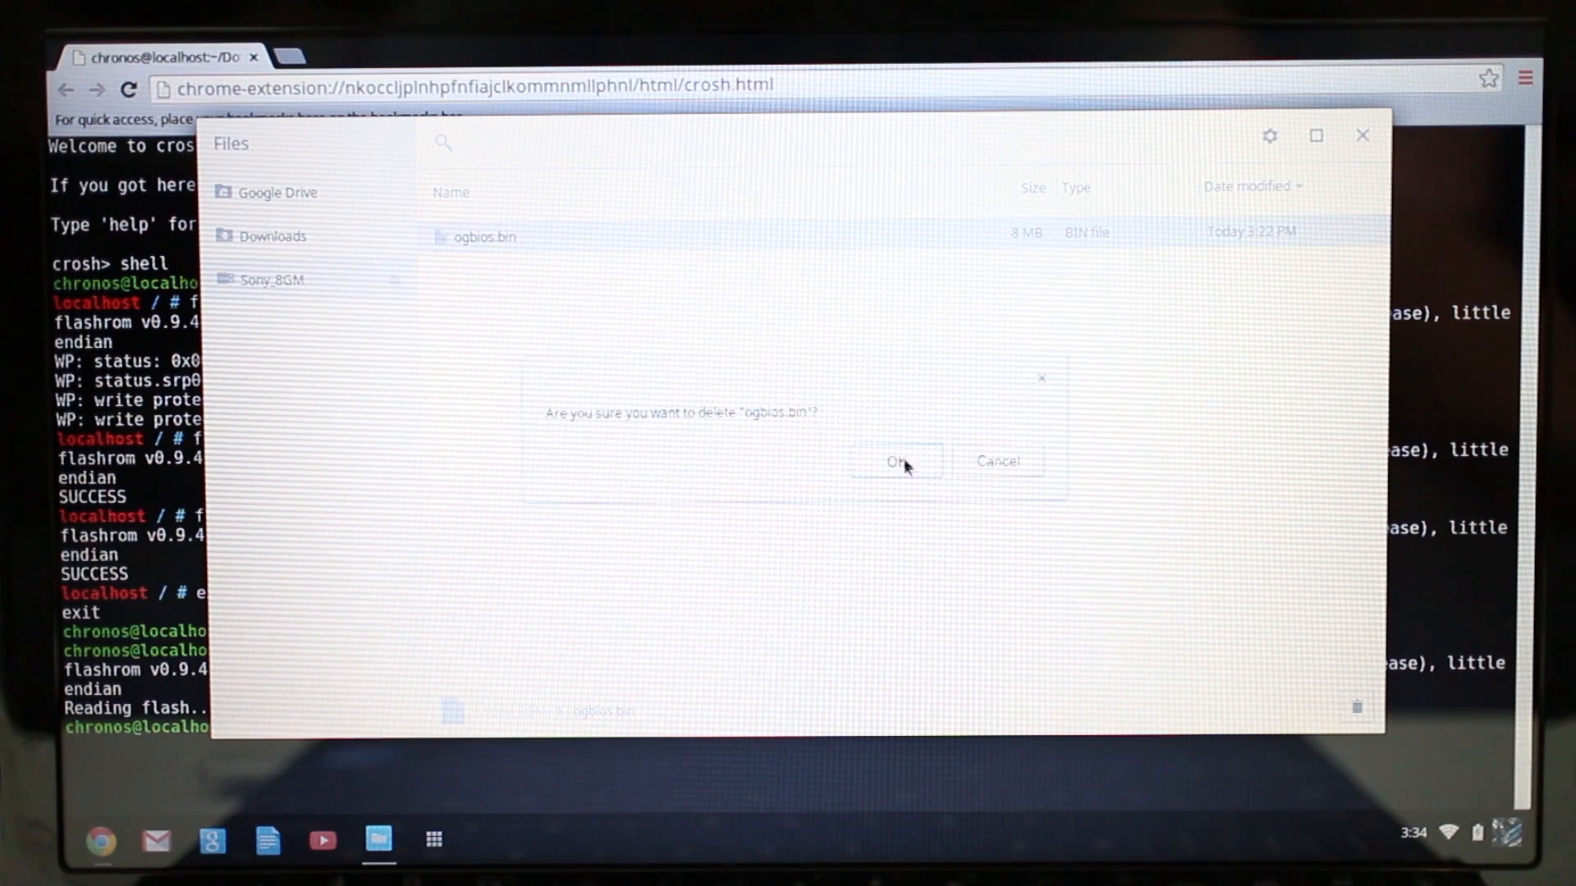
{"action": "left_click", "coordinate": [896, 461]}
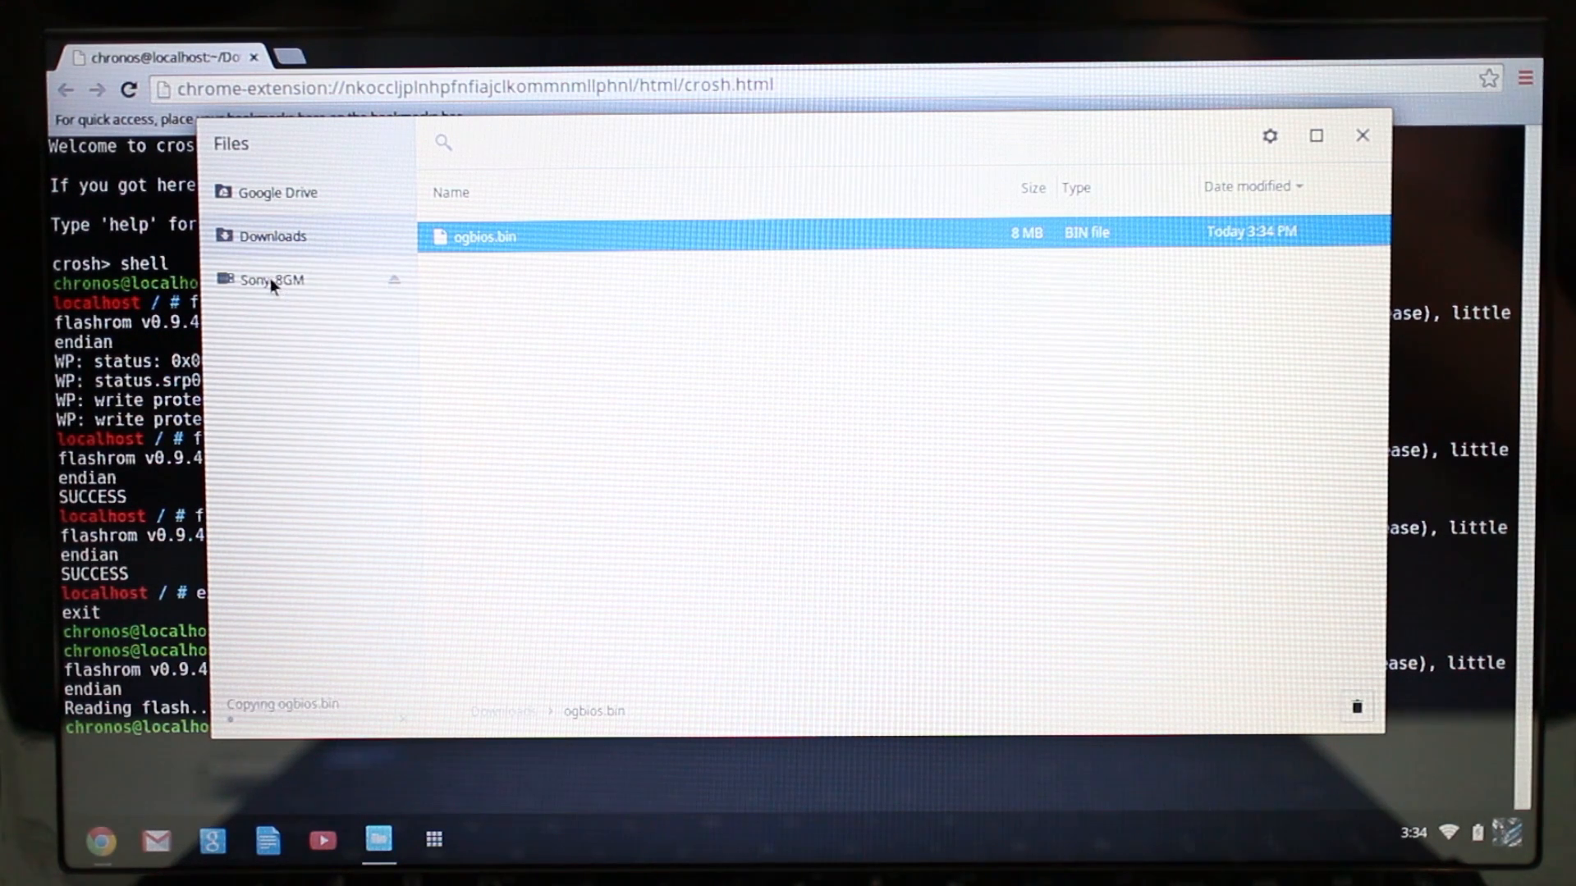
Step: Check the copied ogbios.bin on Sony_8GM, eject the drive and close Files
{"action": "left_click", "coordinate": [271, 279]}
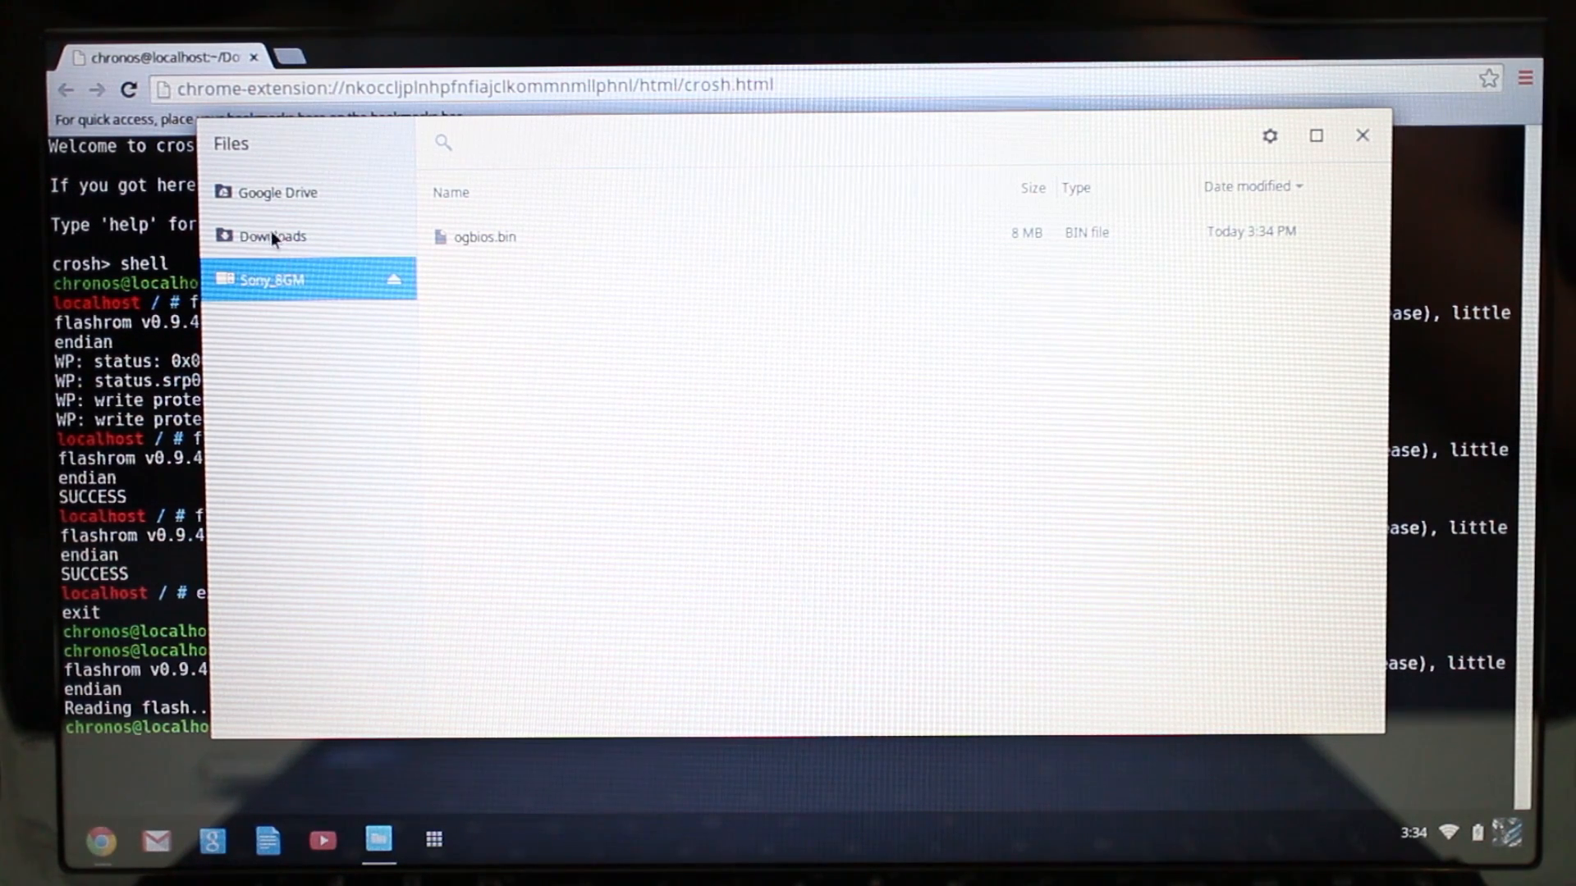
{"action": "left_click", "coordinate": [271, 236]}
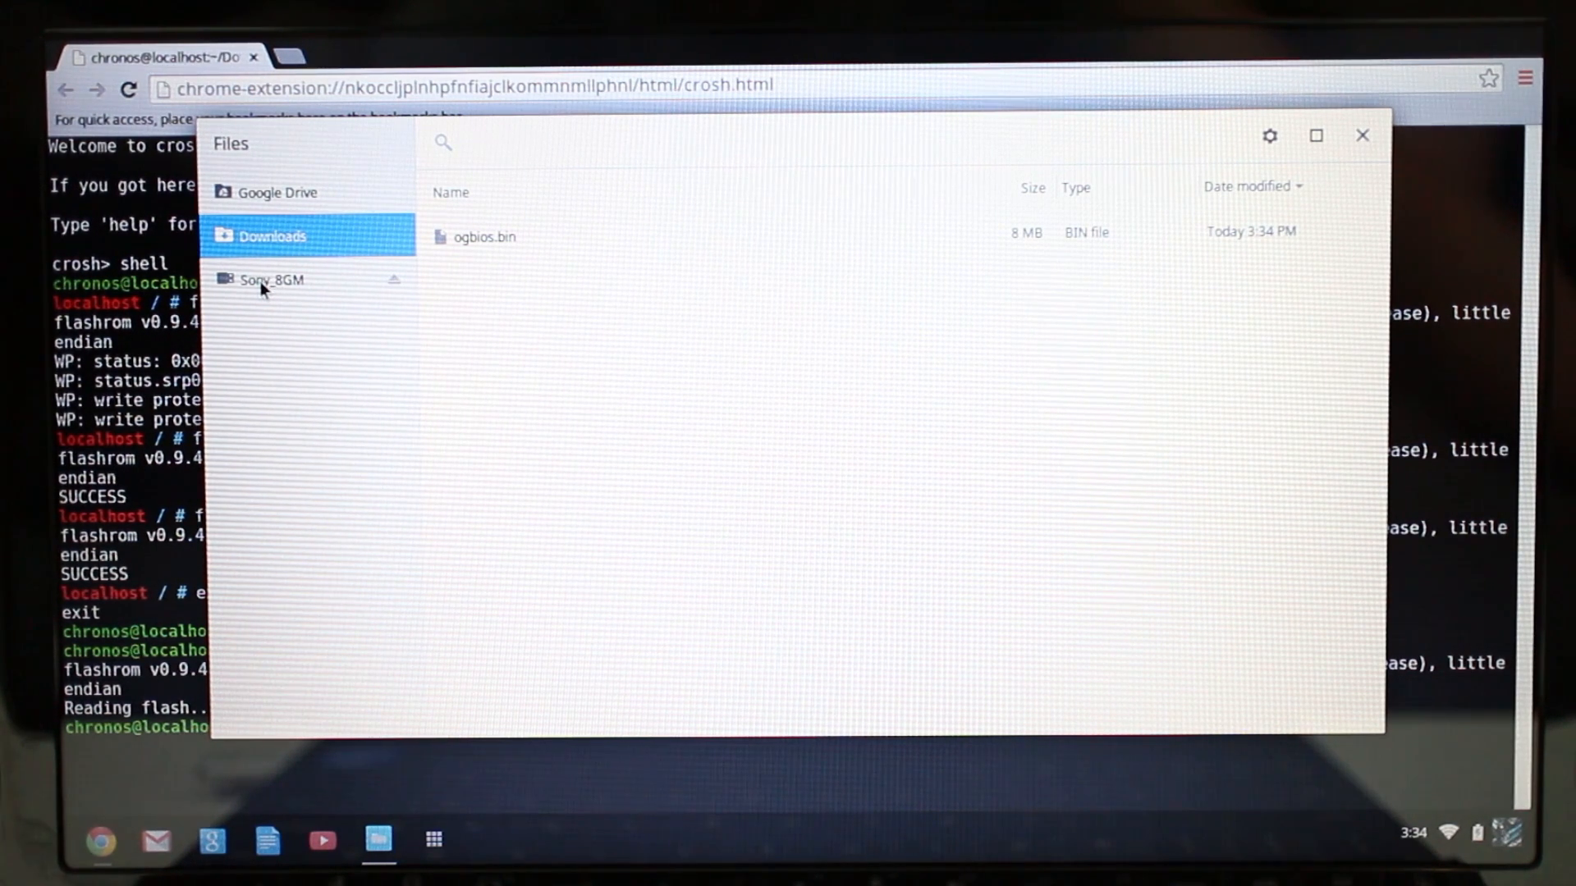
{"action": "left_click", "coordinate": [271, 279]}
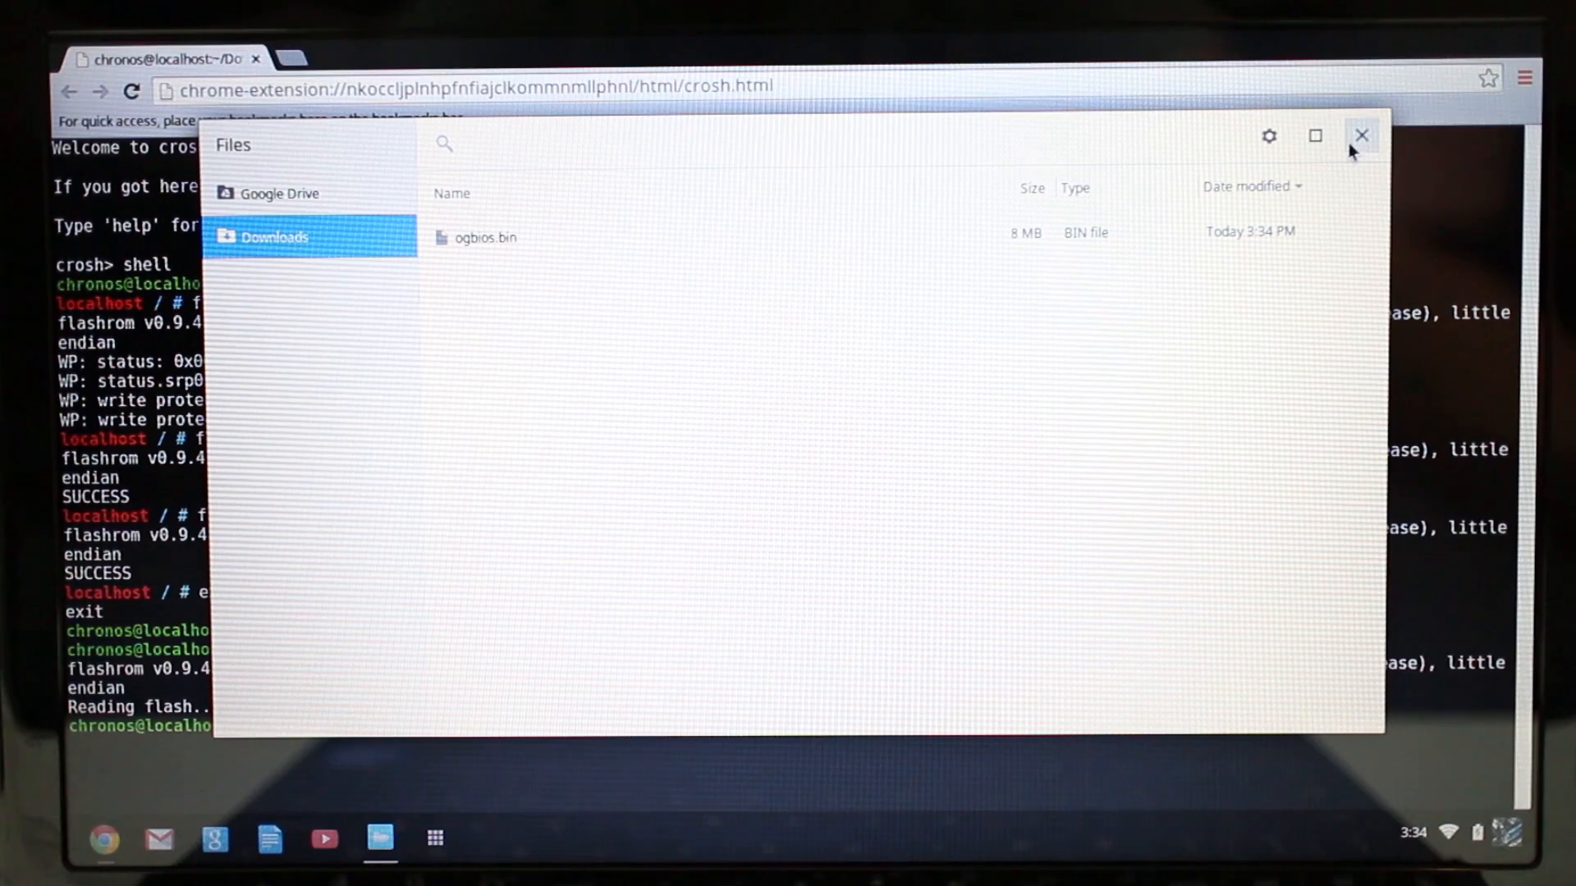
{"action": "left_click", "coordinate": [1362, 135]}
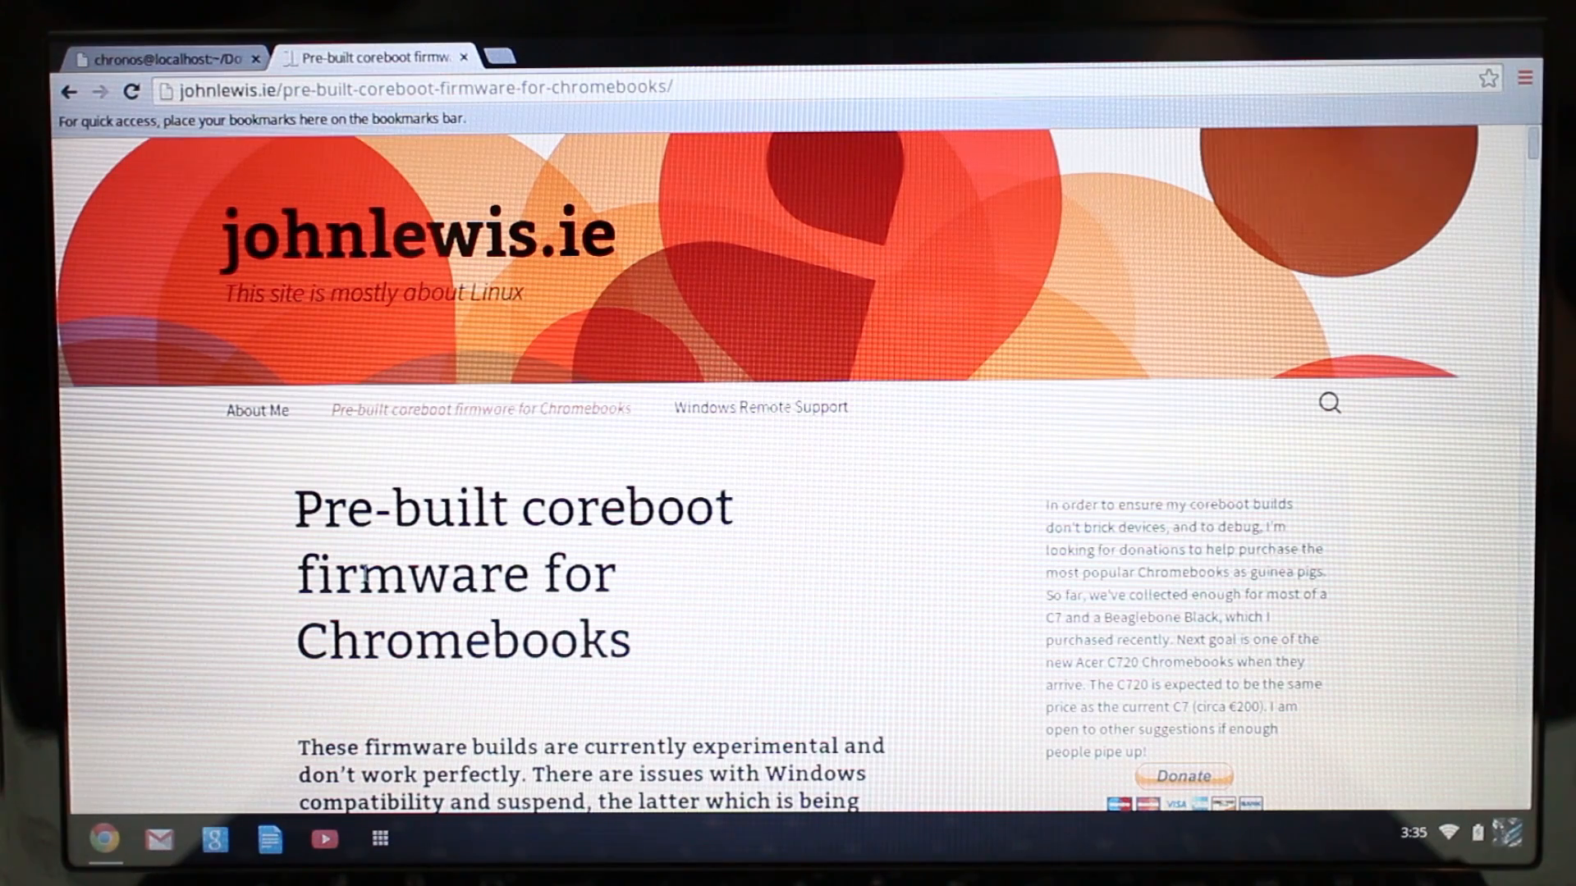
Step: Scroll to the Acer C7 builds and download coreboot-parrot-grub2-good-23102013.rom
{"action": "scroll", "scroll_direction": "down", "scroll_amount": 3}
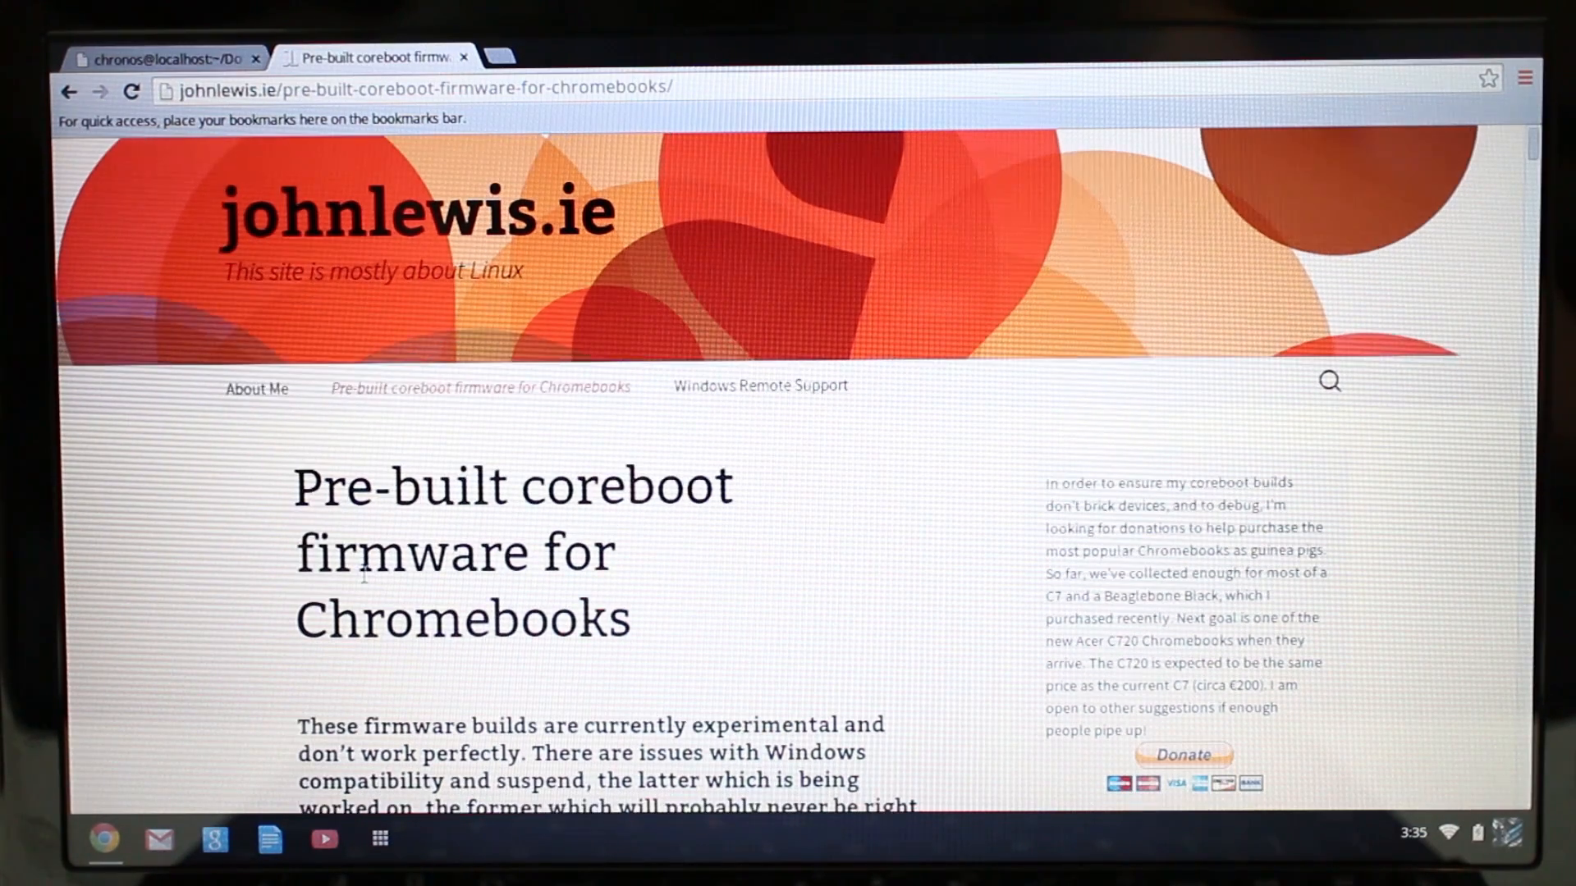
{"action": "scroll", "scroll_direction": "down", "scroll_amount": 3}
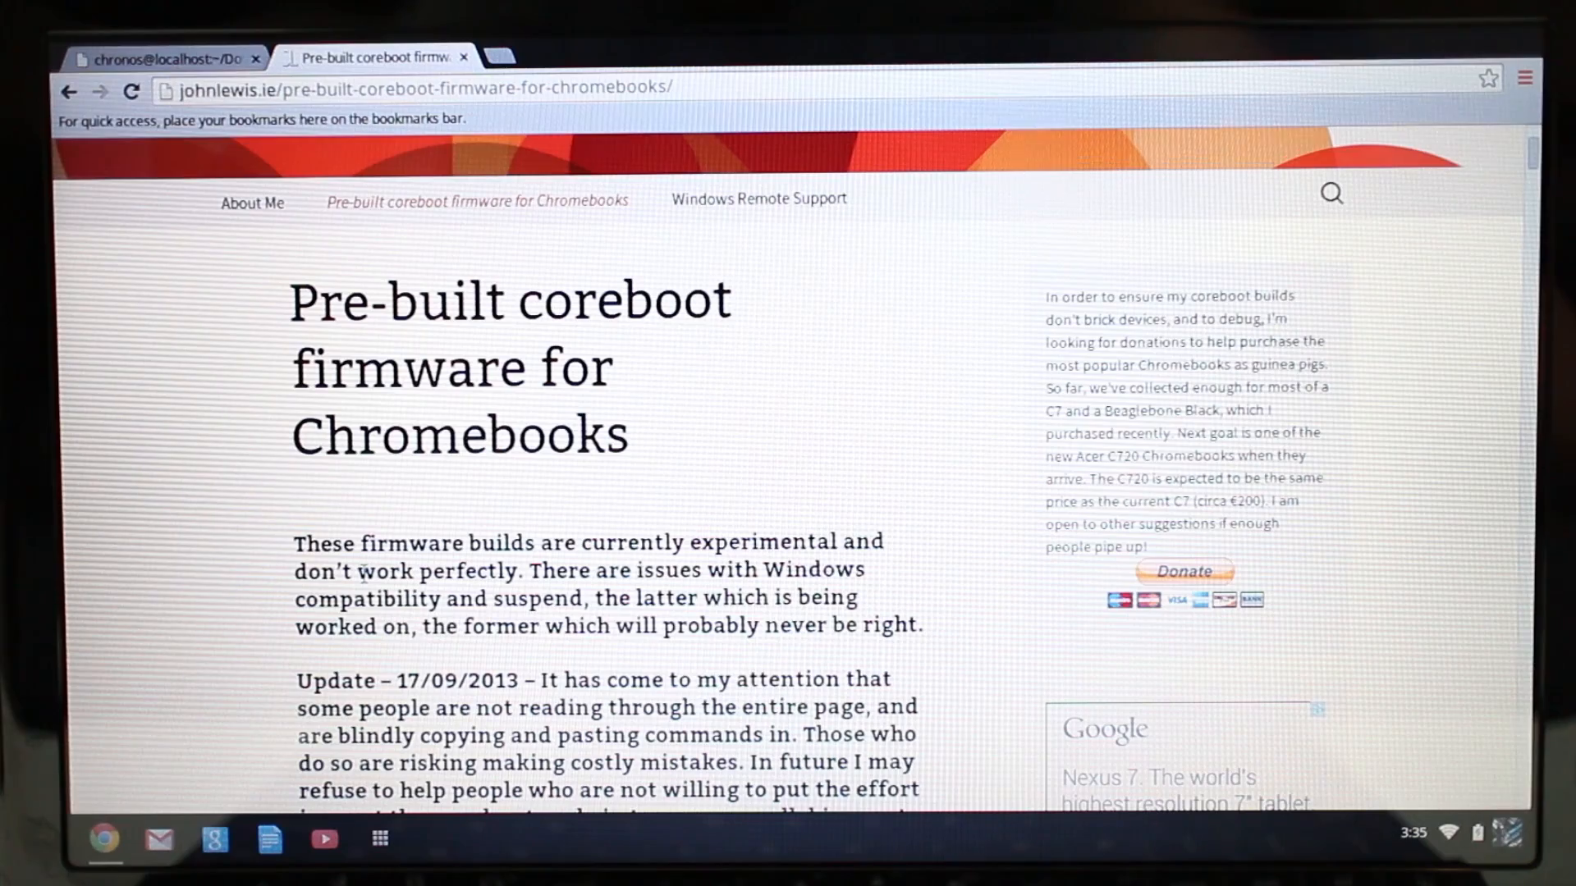
{"action": "scroll", "scroll_direction": "down", "scroll_amount": 3}
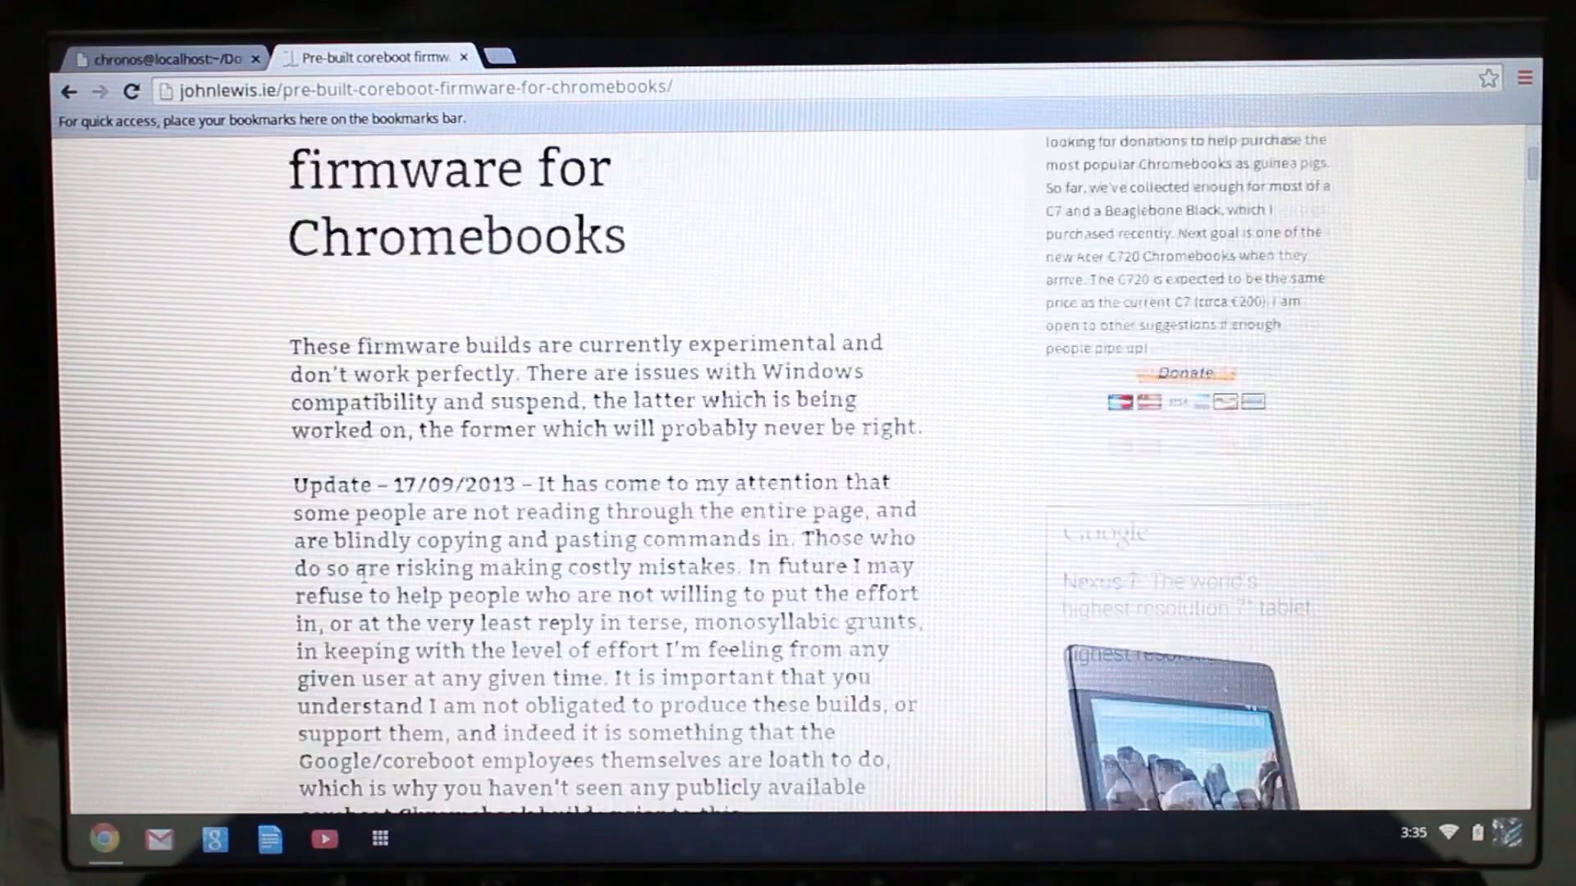
{"action": "scroll", "scroll_direction": "down", "scroll_amount": 3}
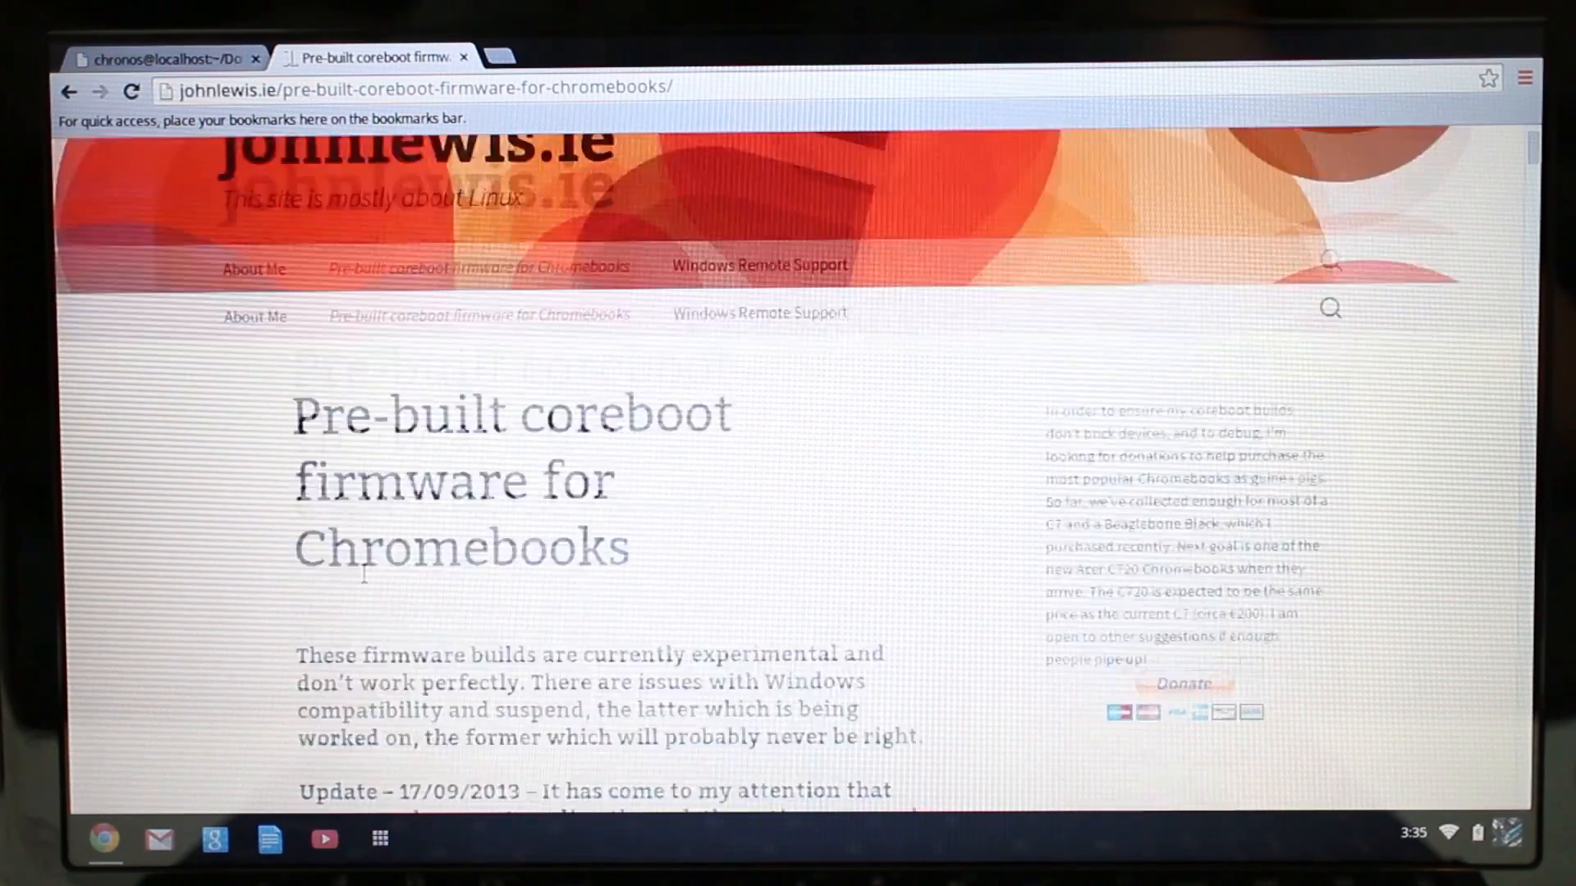
{"action": "scroll", "scroll_direction": "down", "scroll_amount": 3}
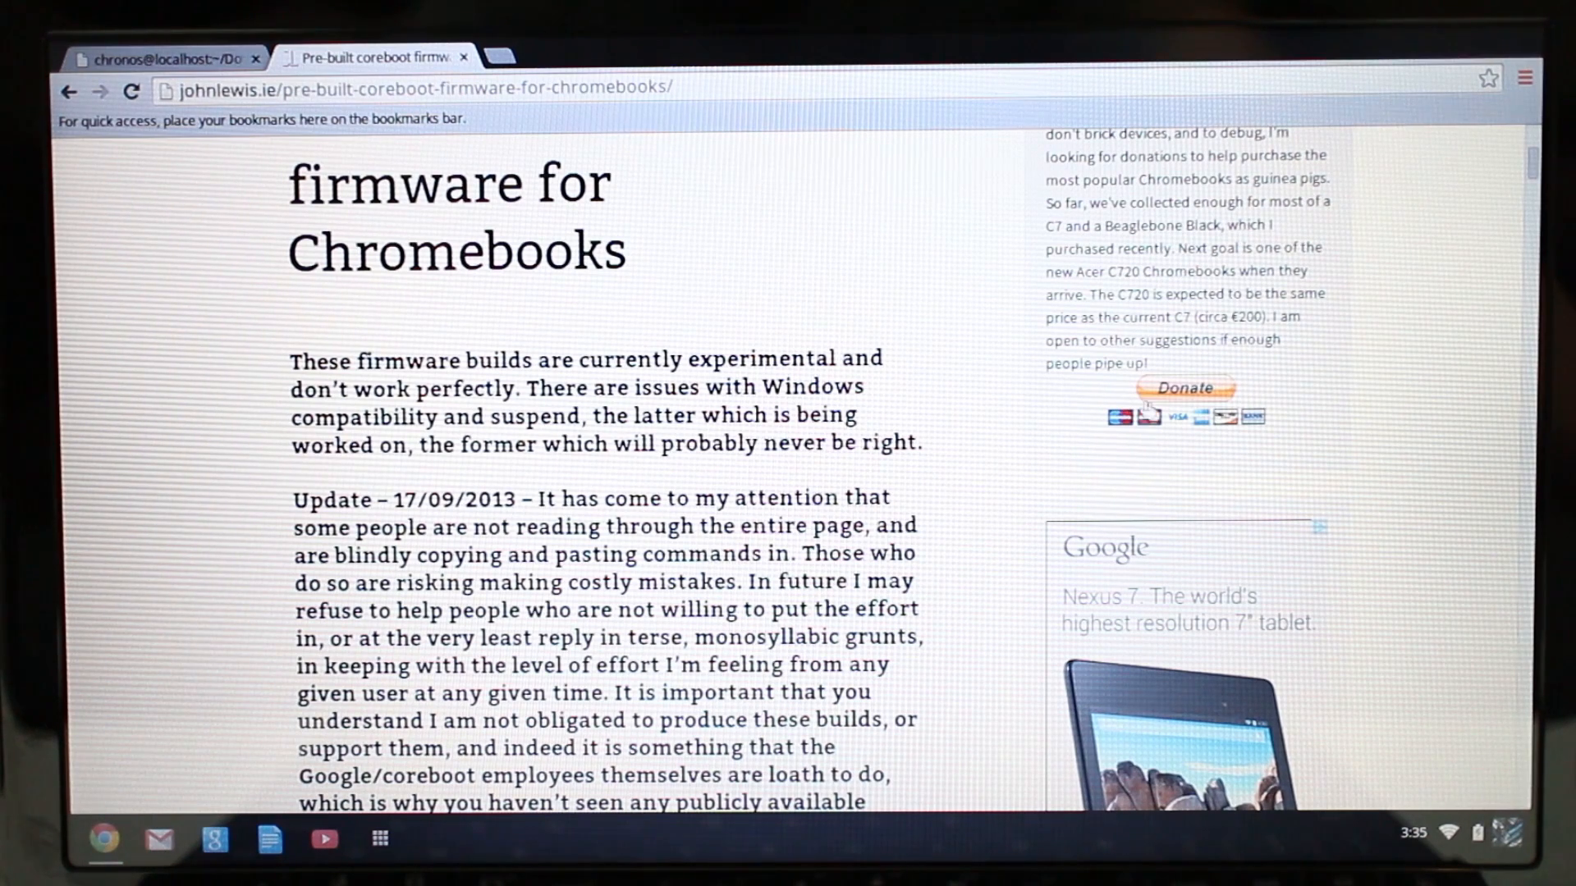
{"action": "mouse_move", "coordinate": [1198, 394]}
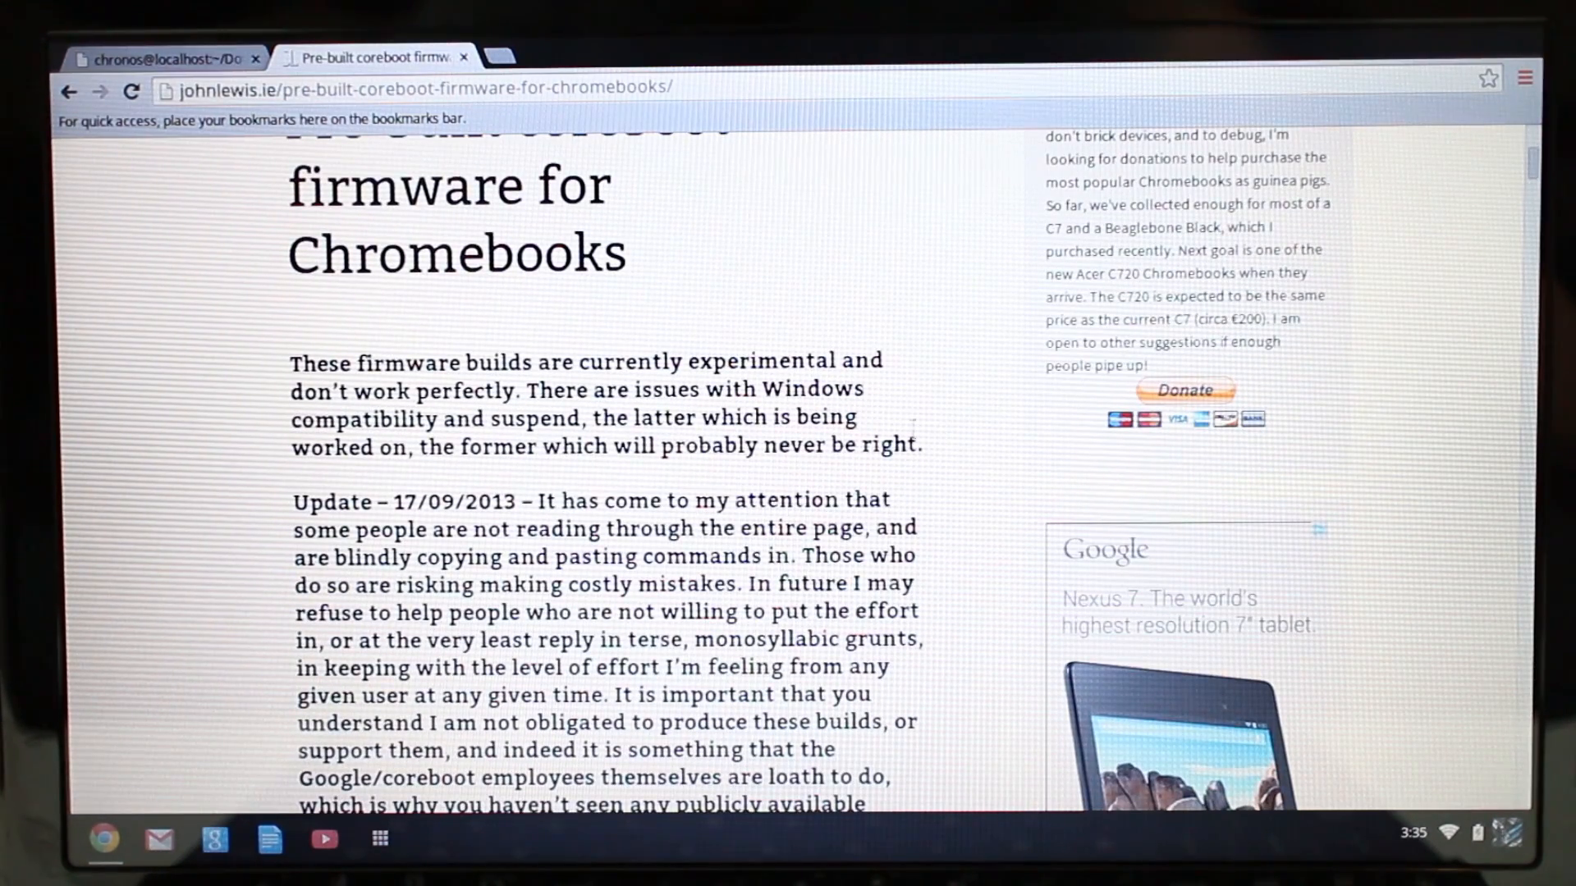
{"action": "scroll", "scroll_direction": "down", "scroll_amount": 3}
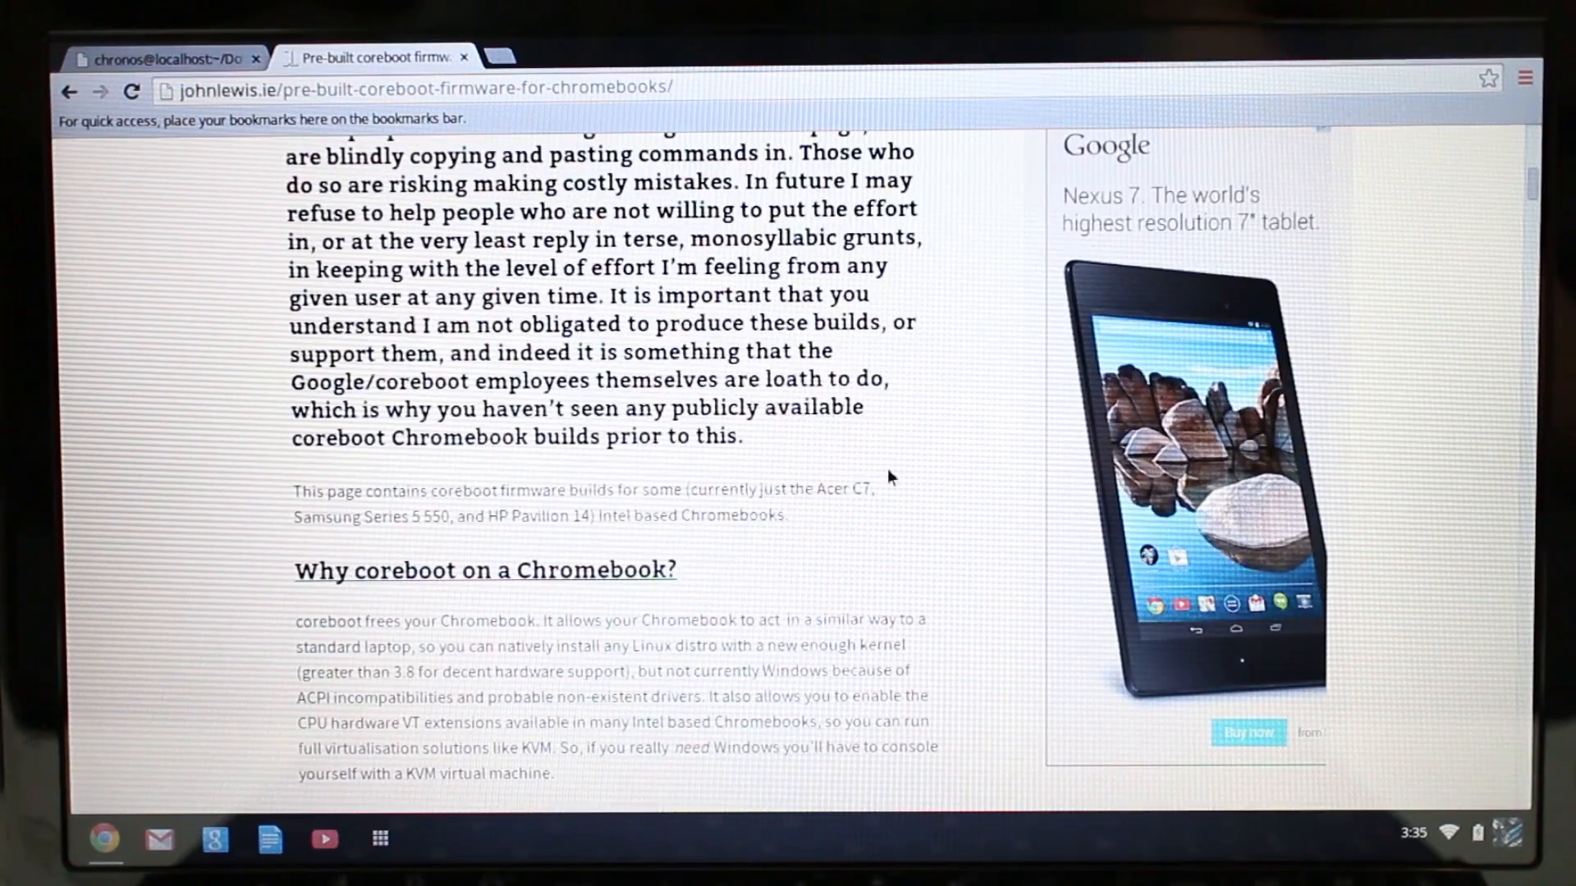
{"action": "scroll", "scroll_direction": "down", "scroll_amount": 3}
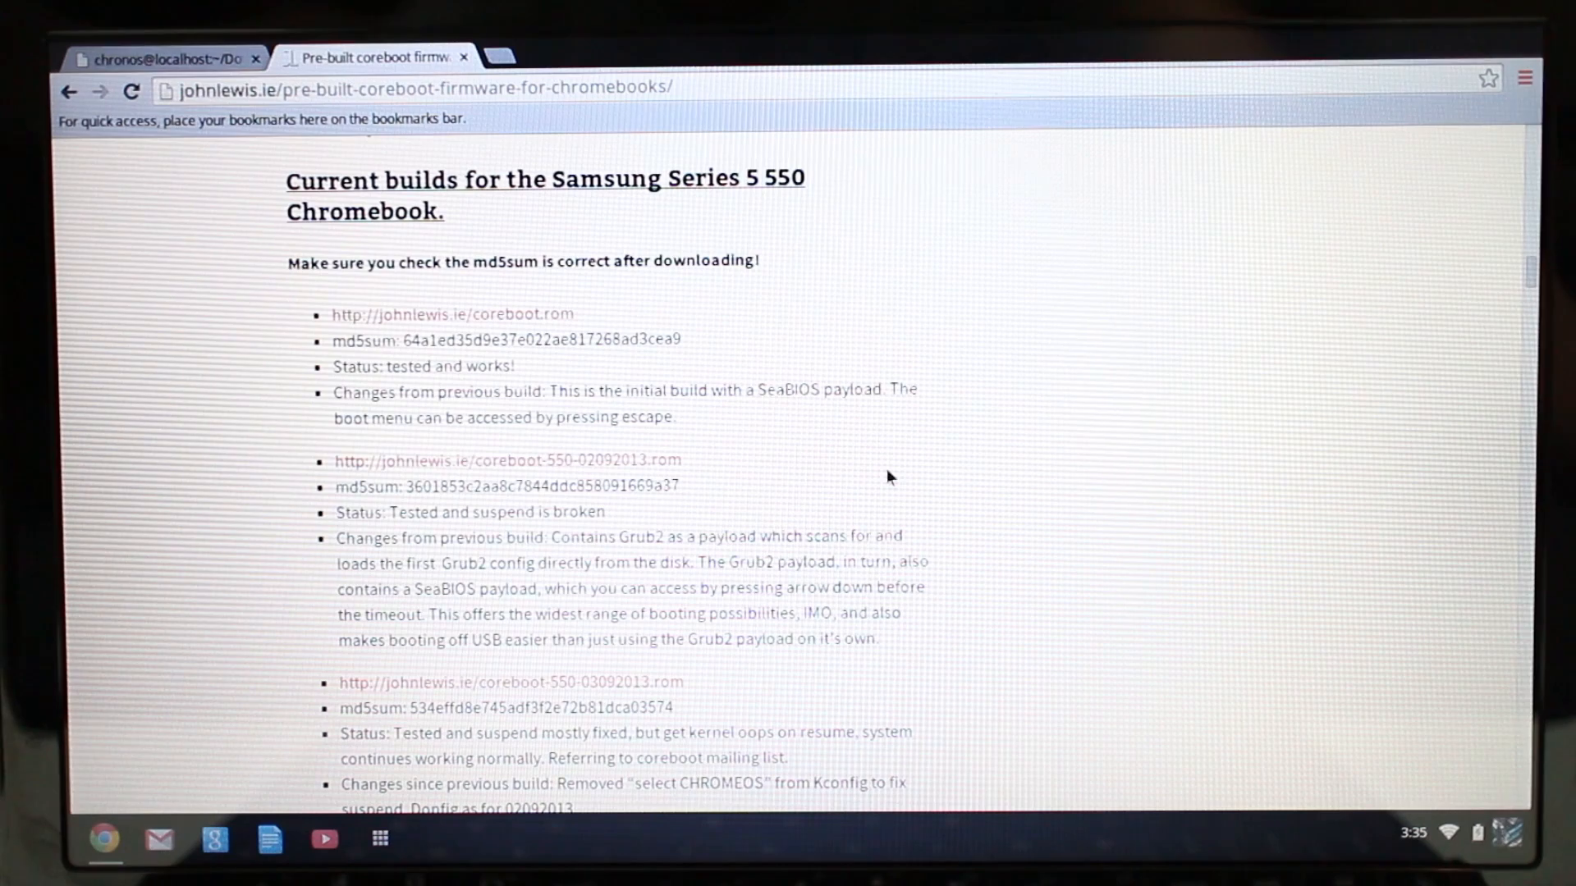
{"action": "scroll", "scroll_direction": "down", "scroll_amount": 3}
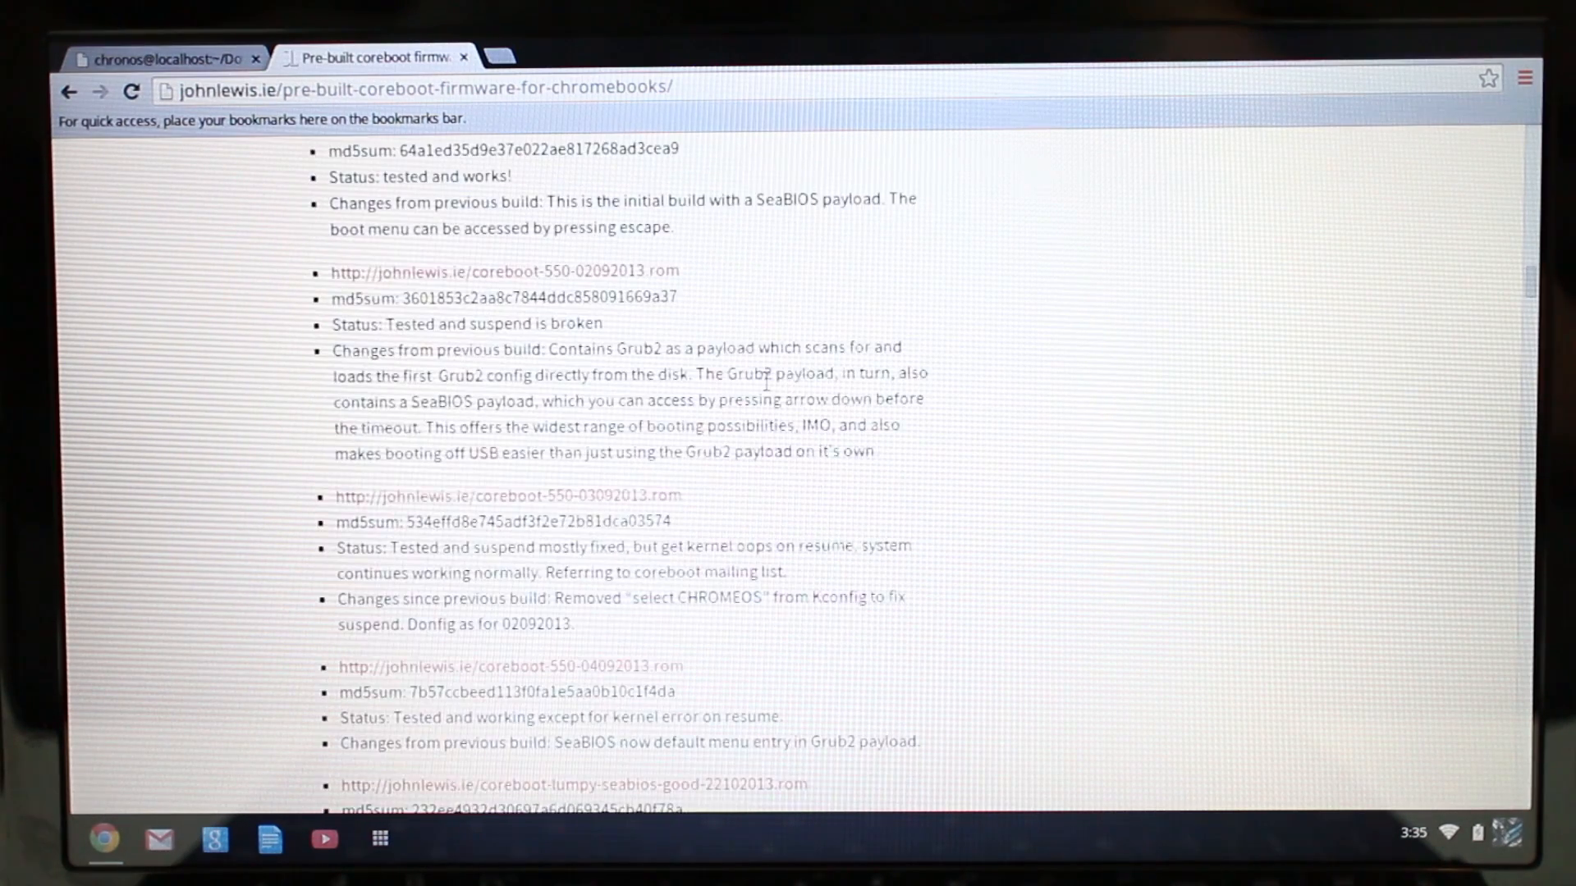
{"action": "scroll", "scroll_direction": "down", "scroll_amount": 3}
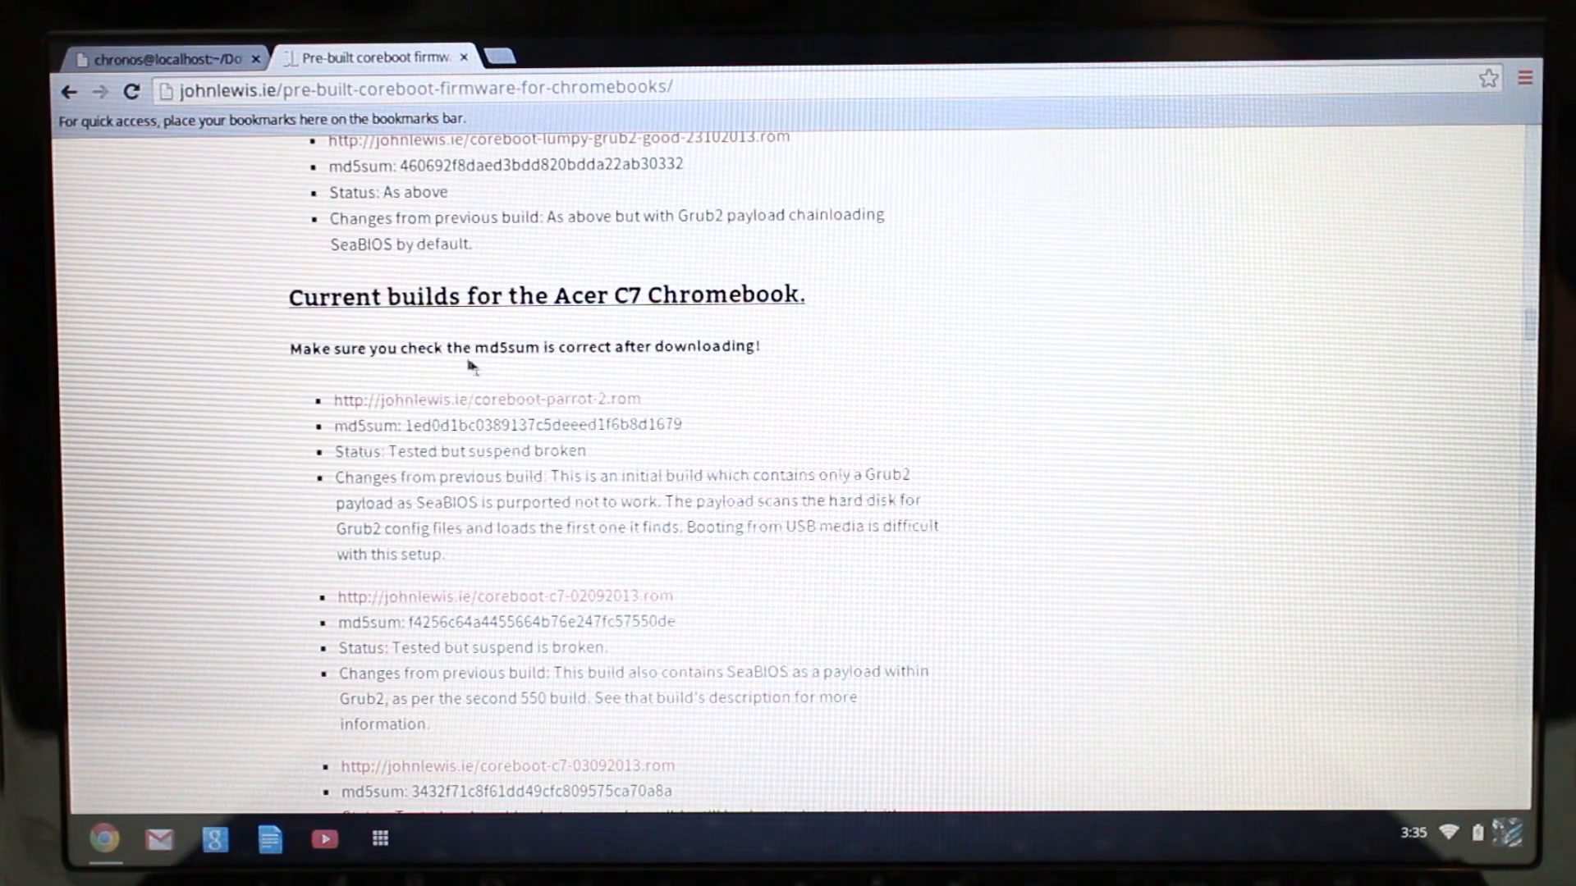
{"action": "scroll", "scroll_direction": "down", "scroll_amount": 3}
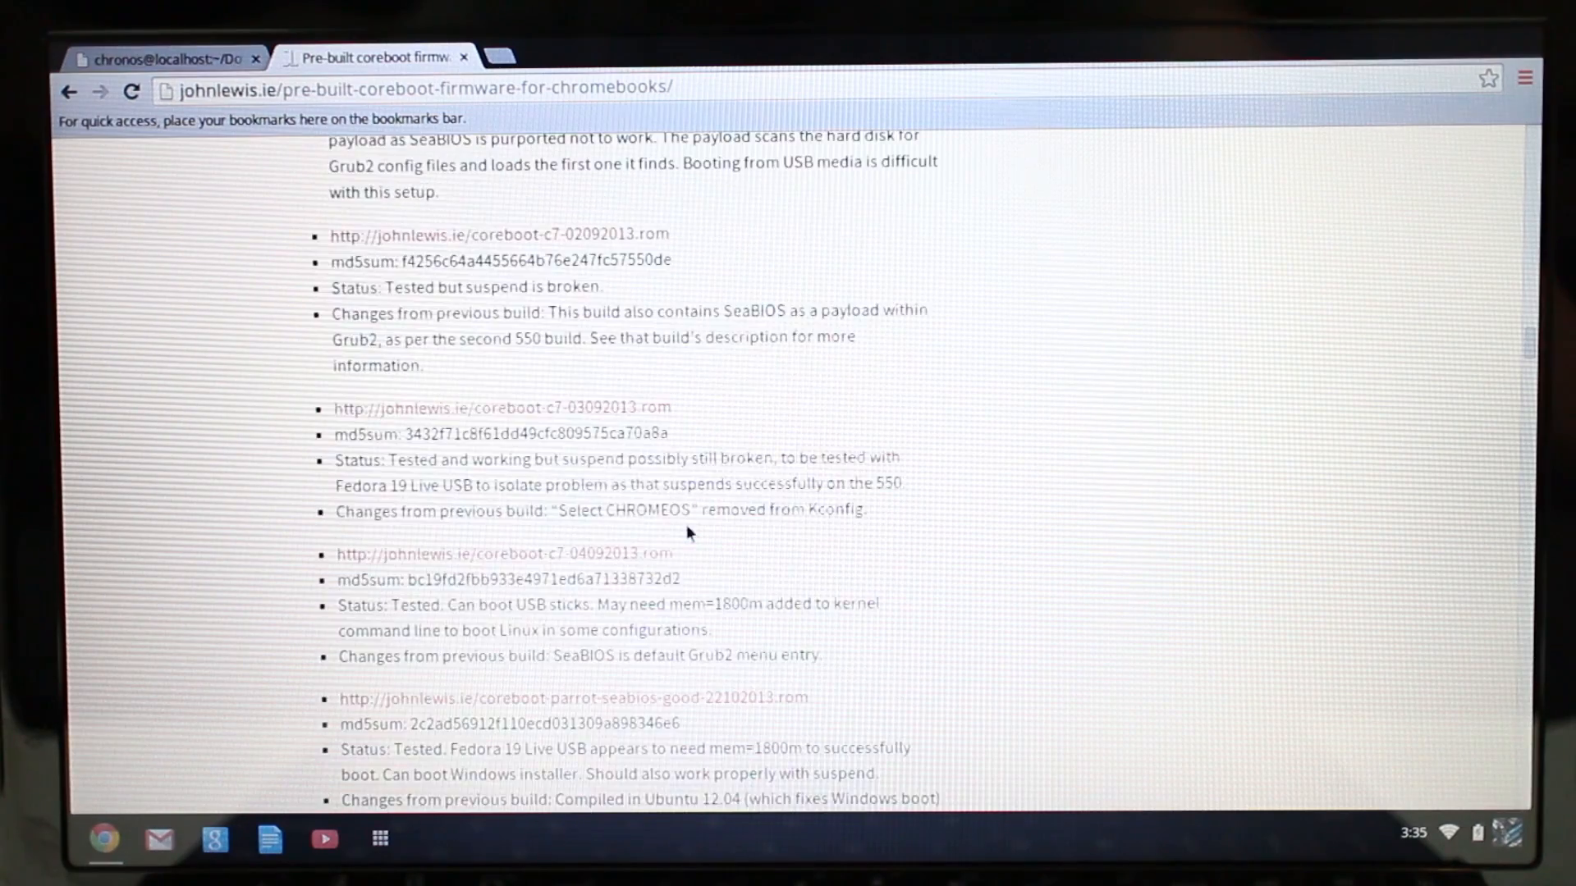
{"action": "scroll", "scroll_direction": "down", "scroll_amount": 3}
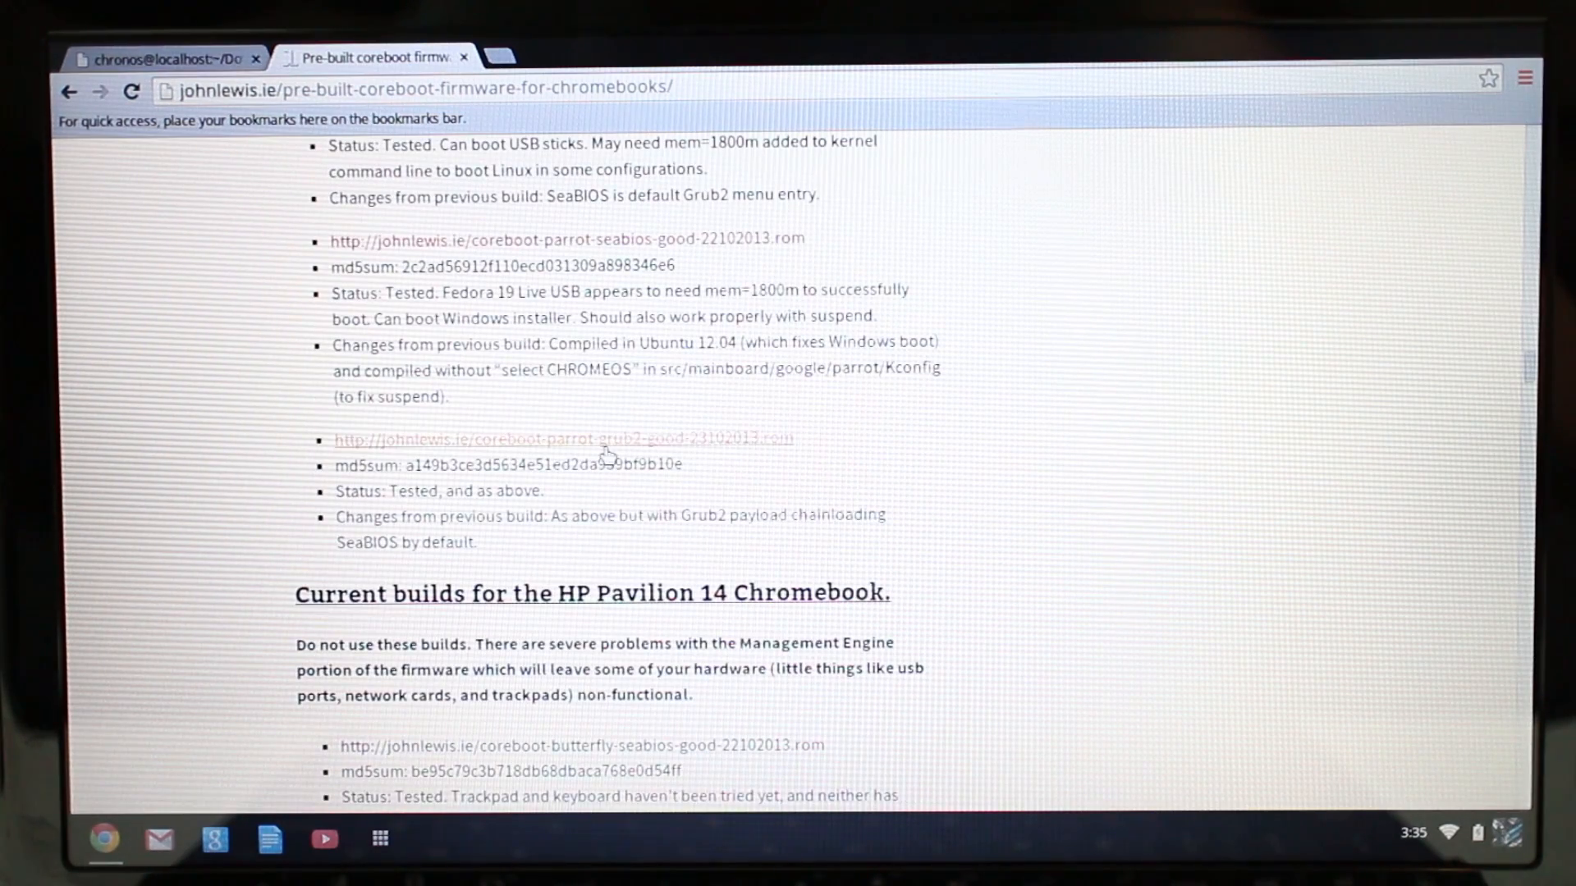
{"action": "left_click", "coordinate": [604, 438]}
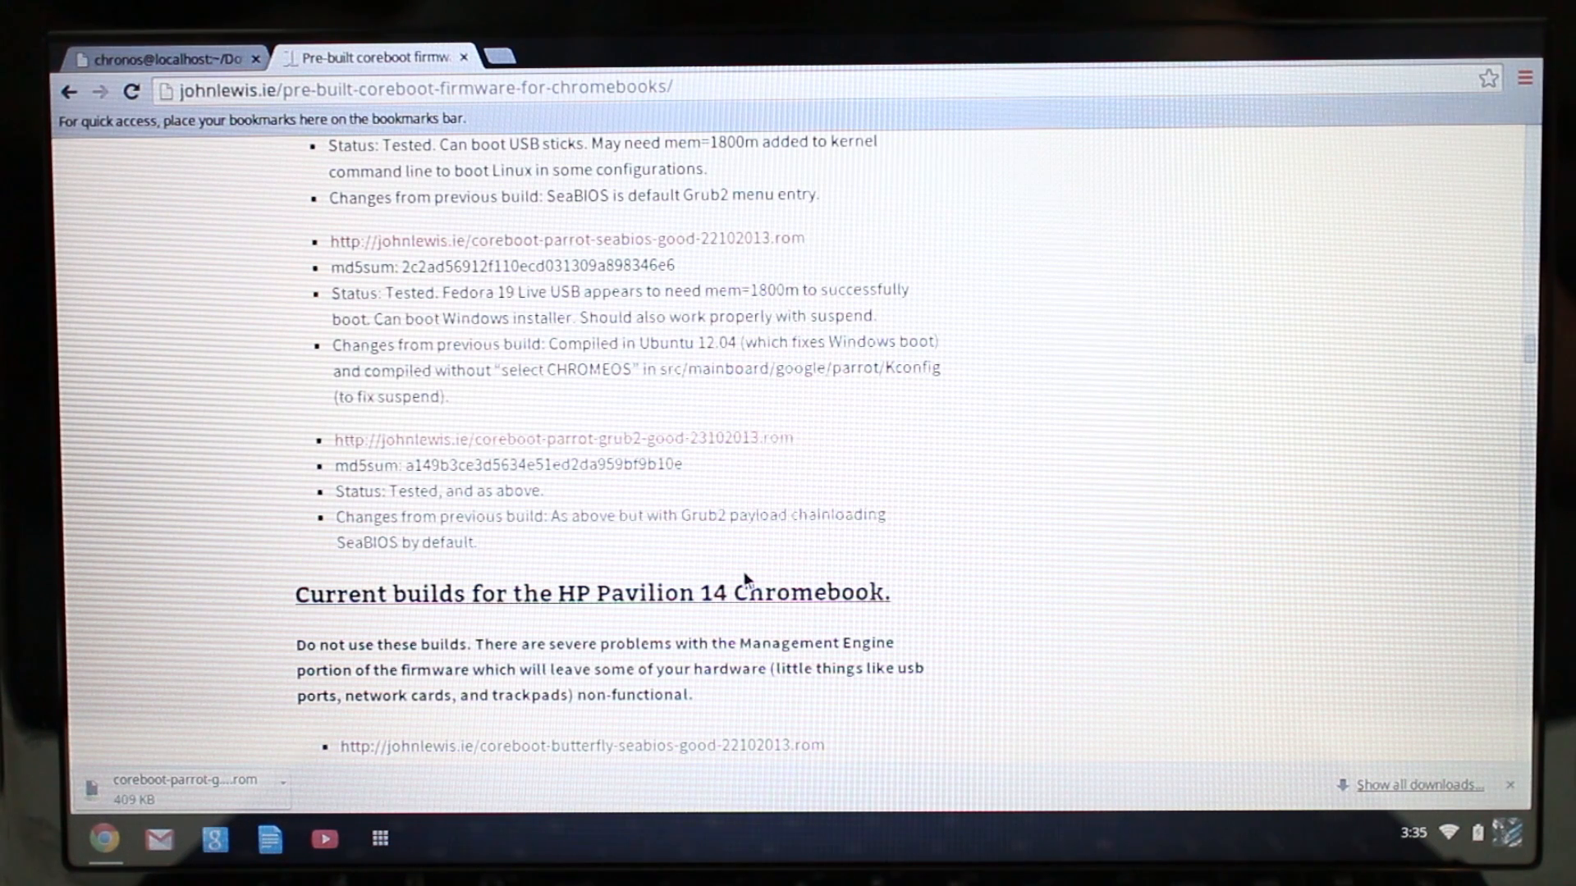
{"action": "mouse_move", "coordinate": [585, 818]}
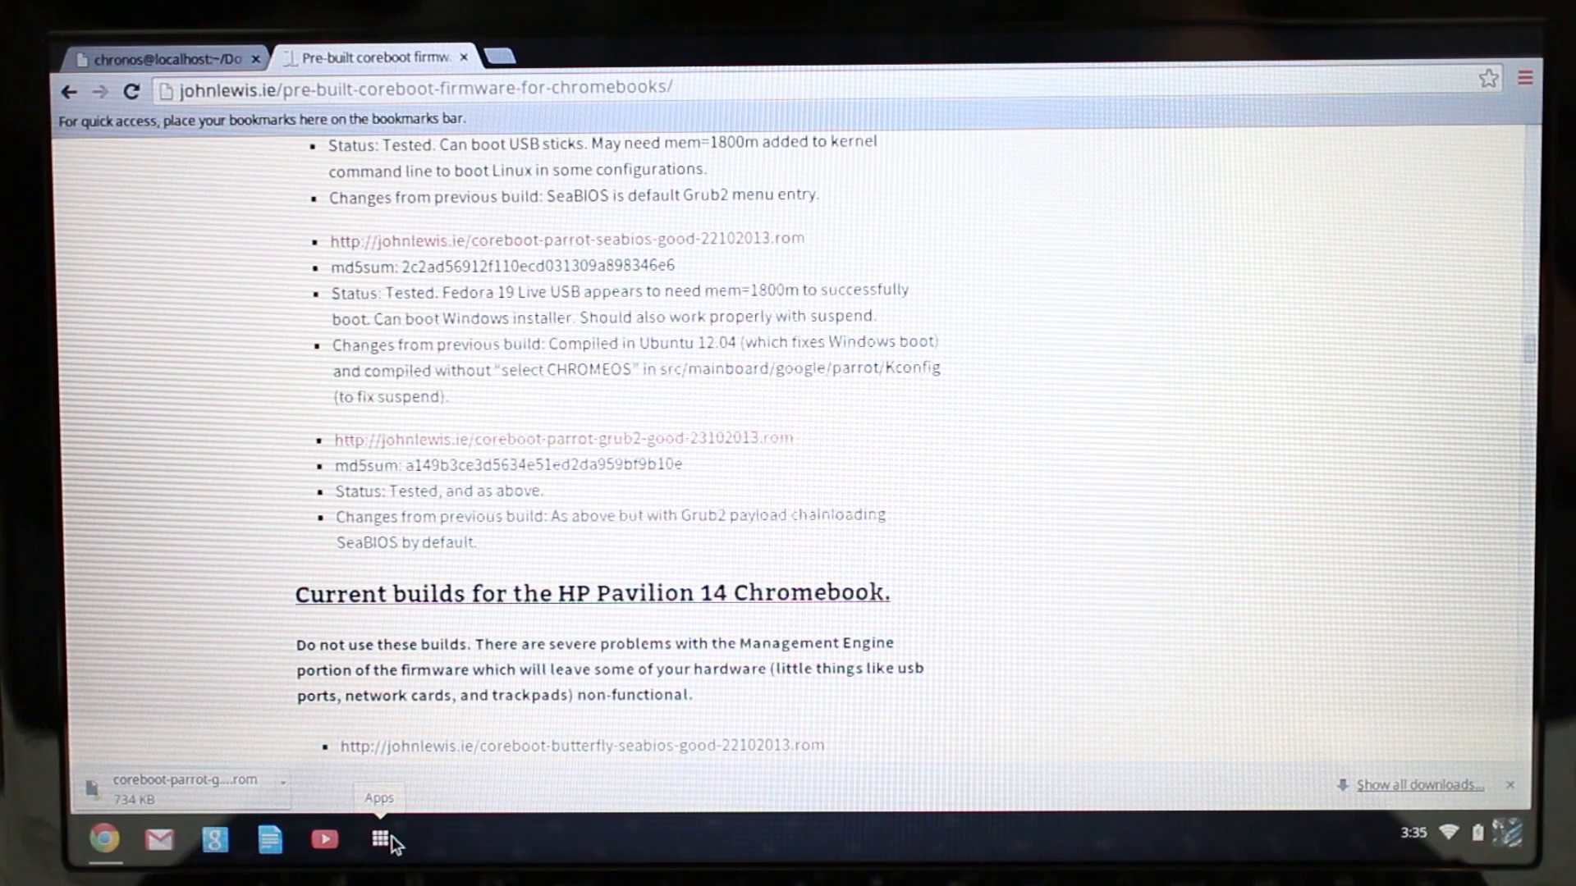
Step: Launch Files from the app launcher and bring up actions for the downloaded rom in Downloads
{"action": "left_click", "coordinate": [377, 841]}
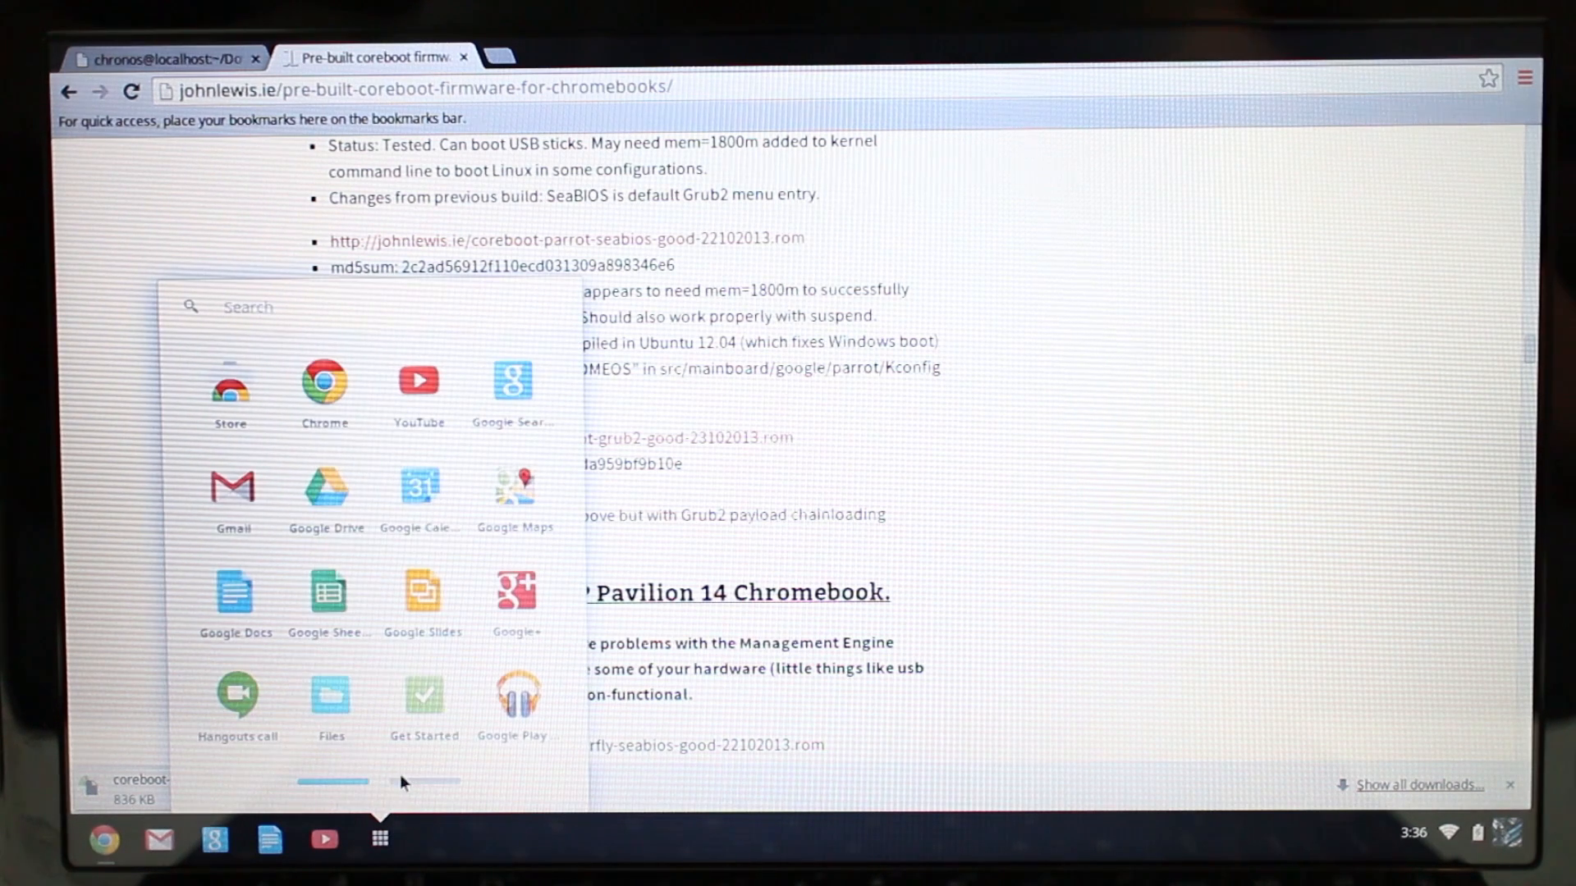
{"action": "left_click", "coordinate": [328, 693]}
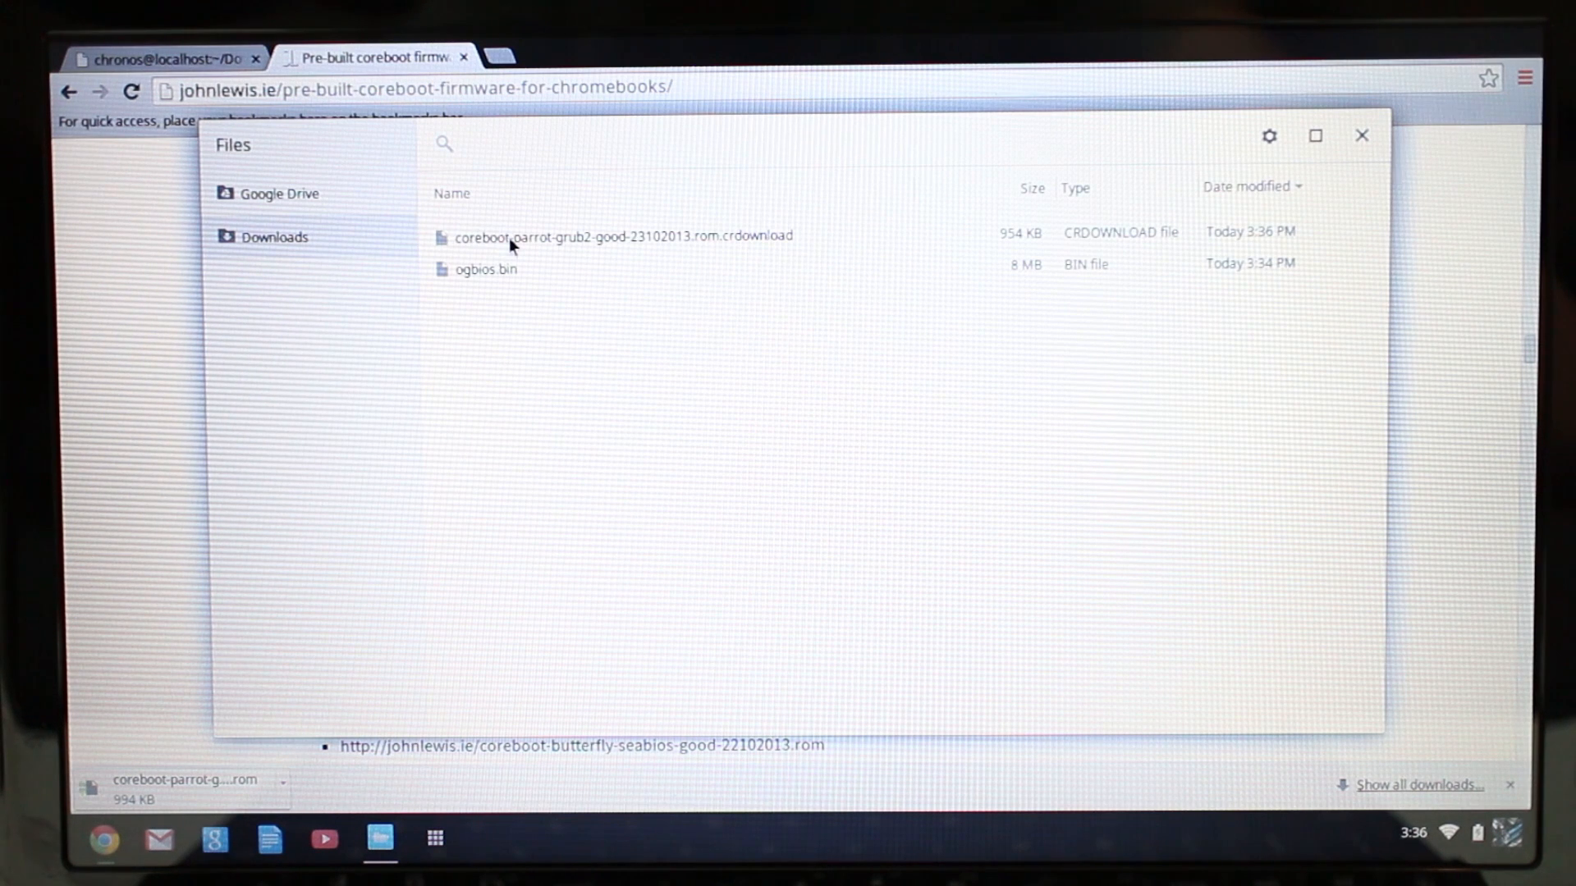
{"action": "left_click", "coordinate": [612, 237]}
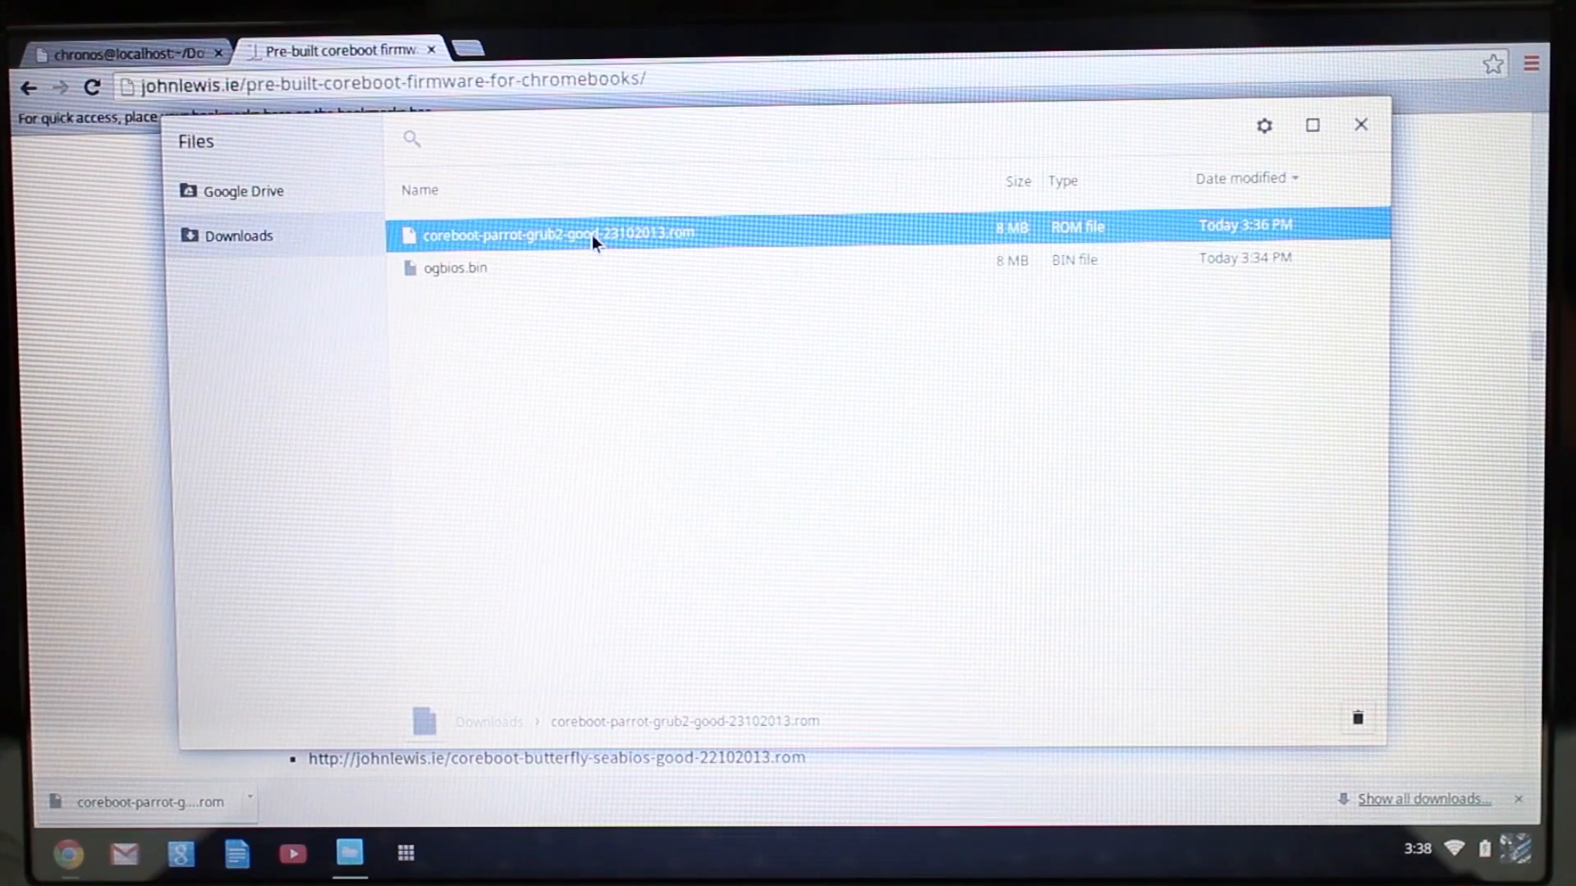
{"action": "right_click", "coordinate": [597, 238]}
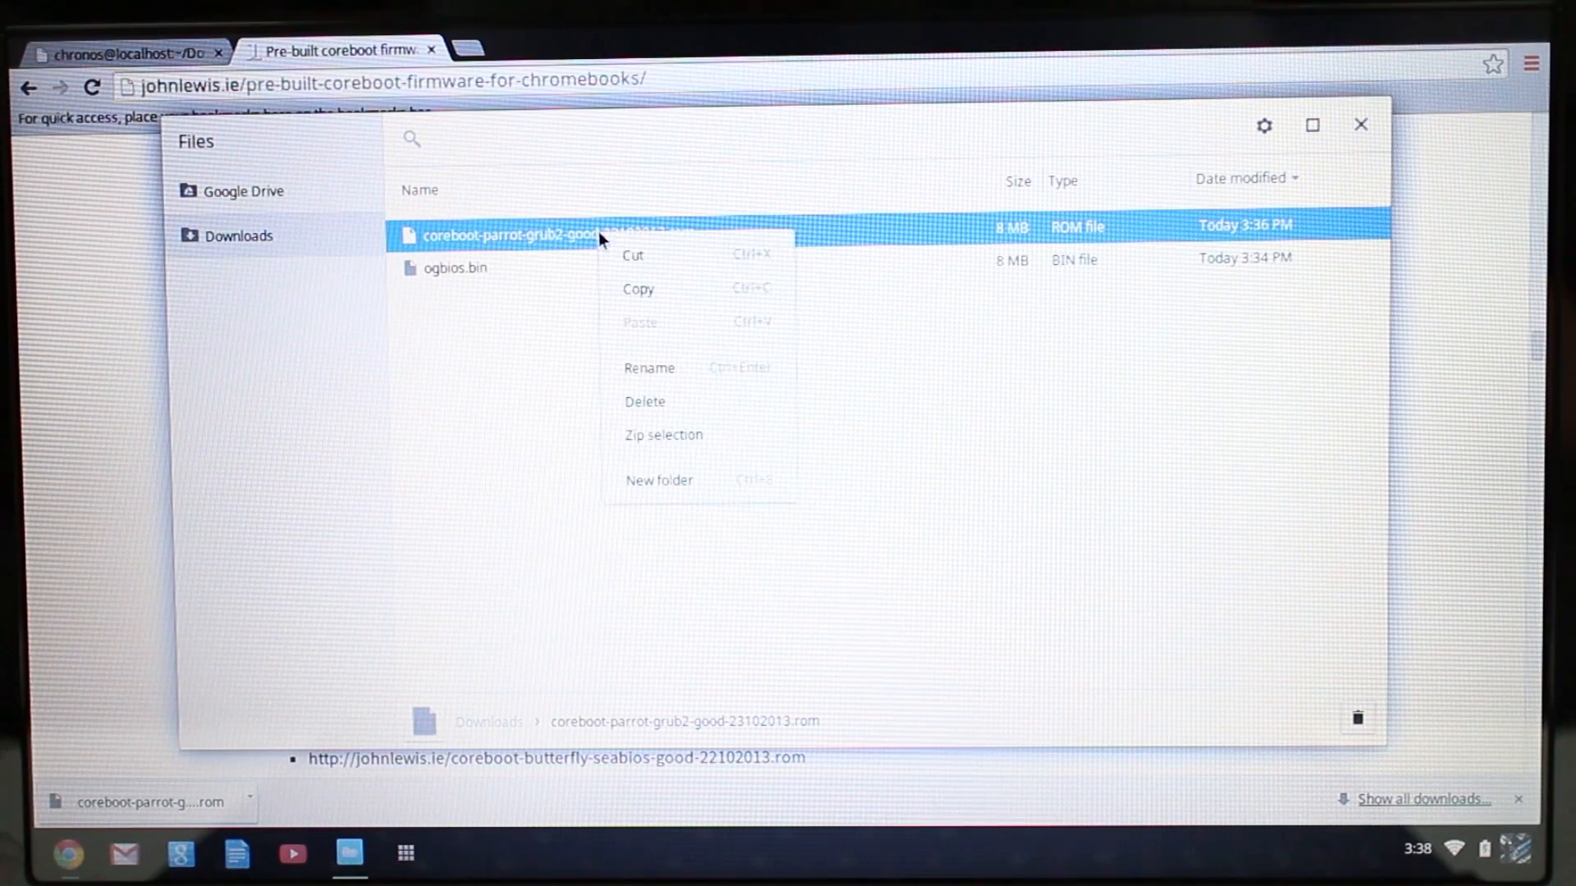
Step: Rename the downloaded coreboot rom to c7.rom
{"action": "left_click", "coordinate": [650, 368]}
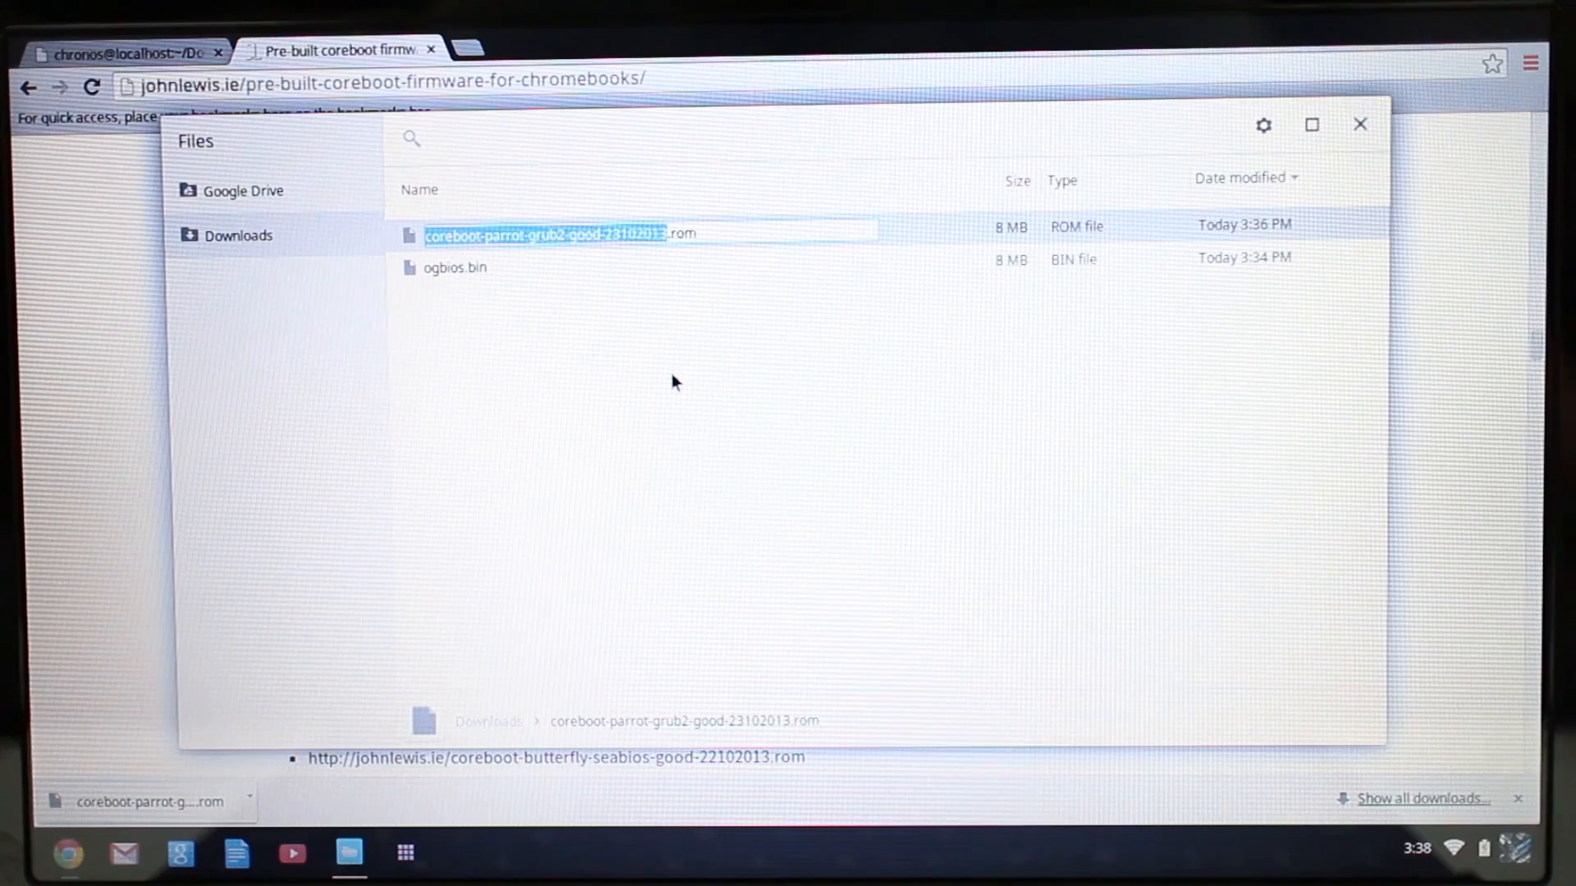
{"action": "type", "text": "c7.rom"}
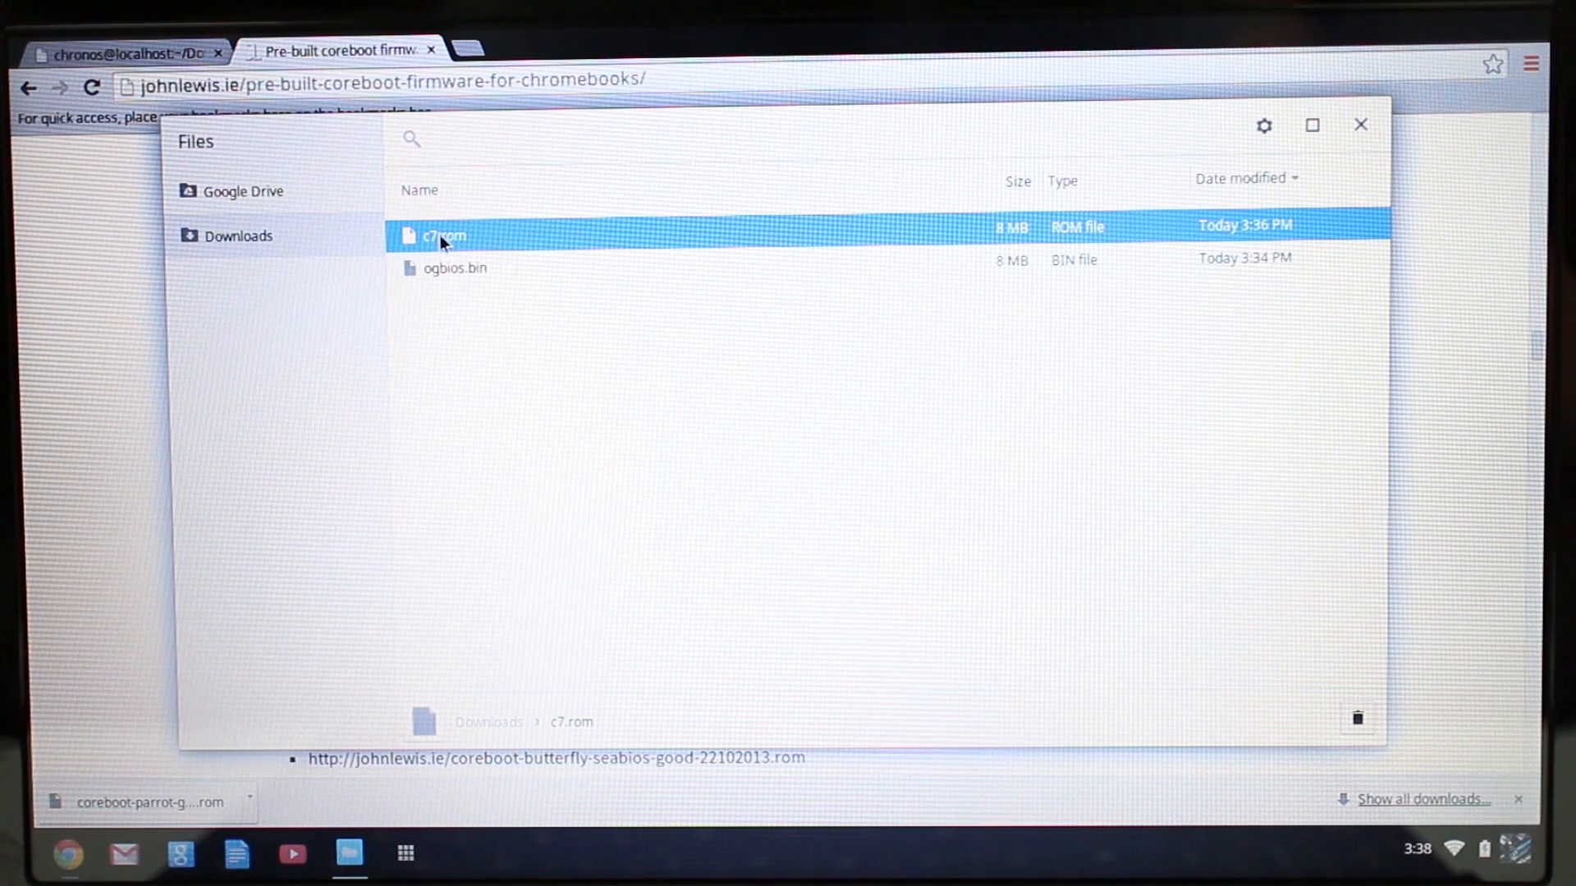
{"action": "mouse_move", "coordinate": [469, 240]}
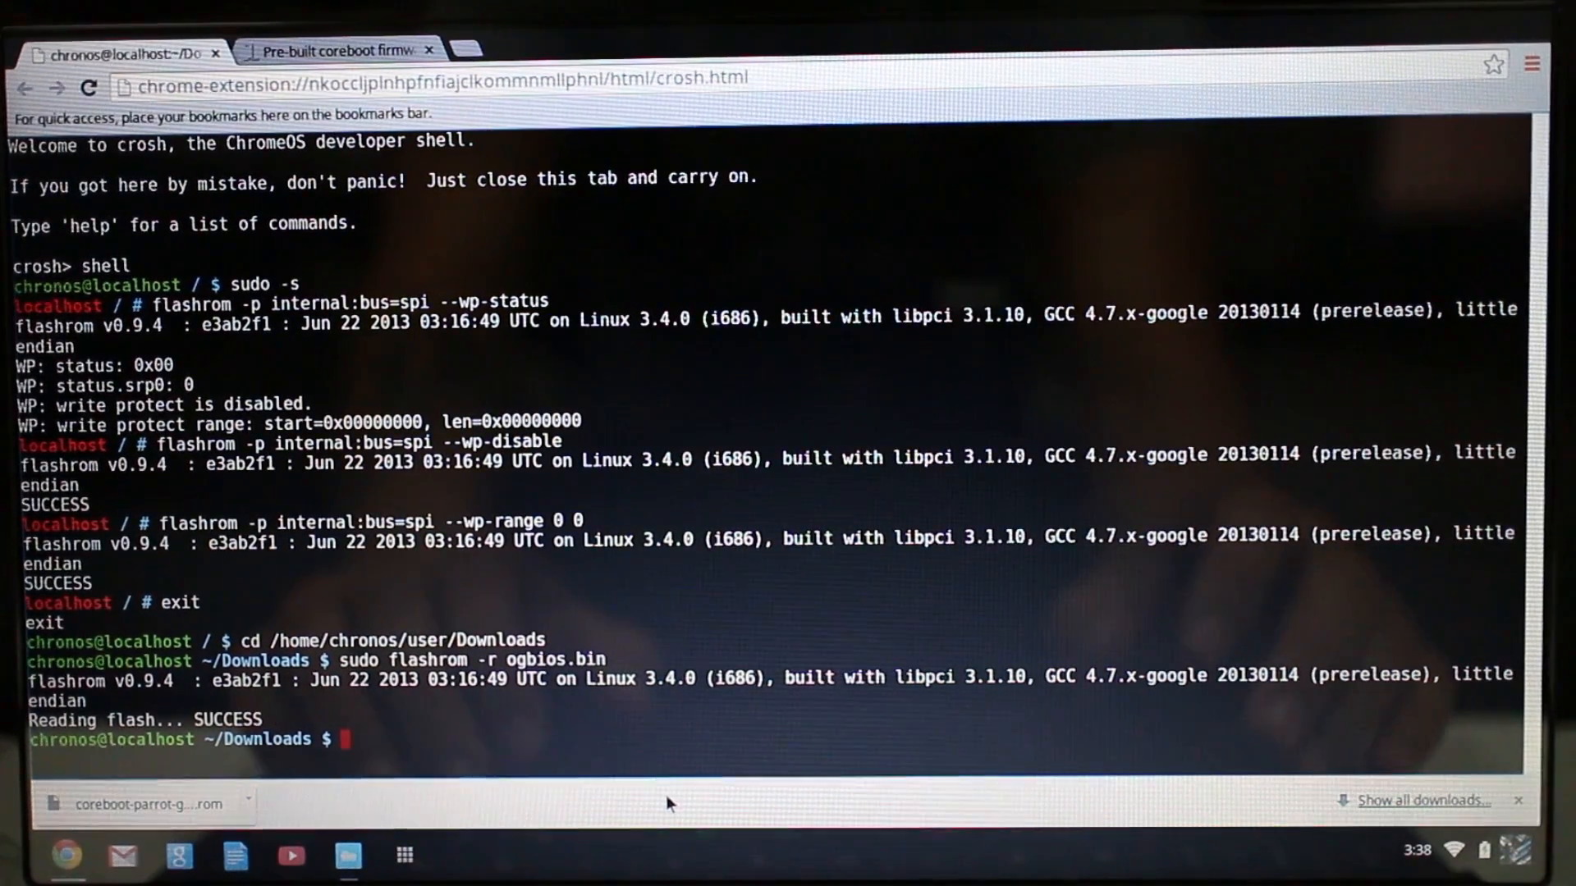
Step: Write c7.rom to the flash chip with sudo flashrom -w, ending in a verify failure
{"action": "type", "text": "sudo"}
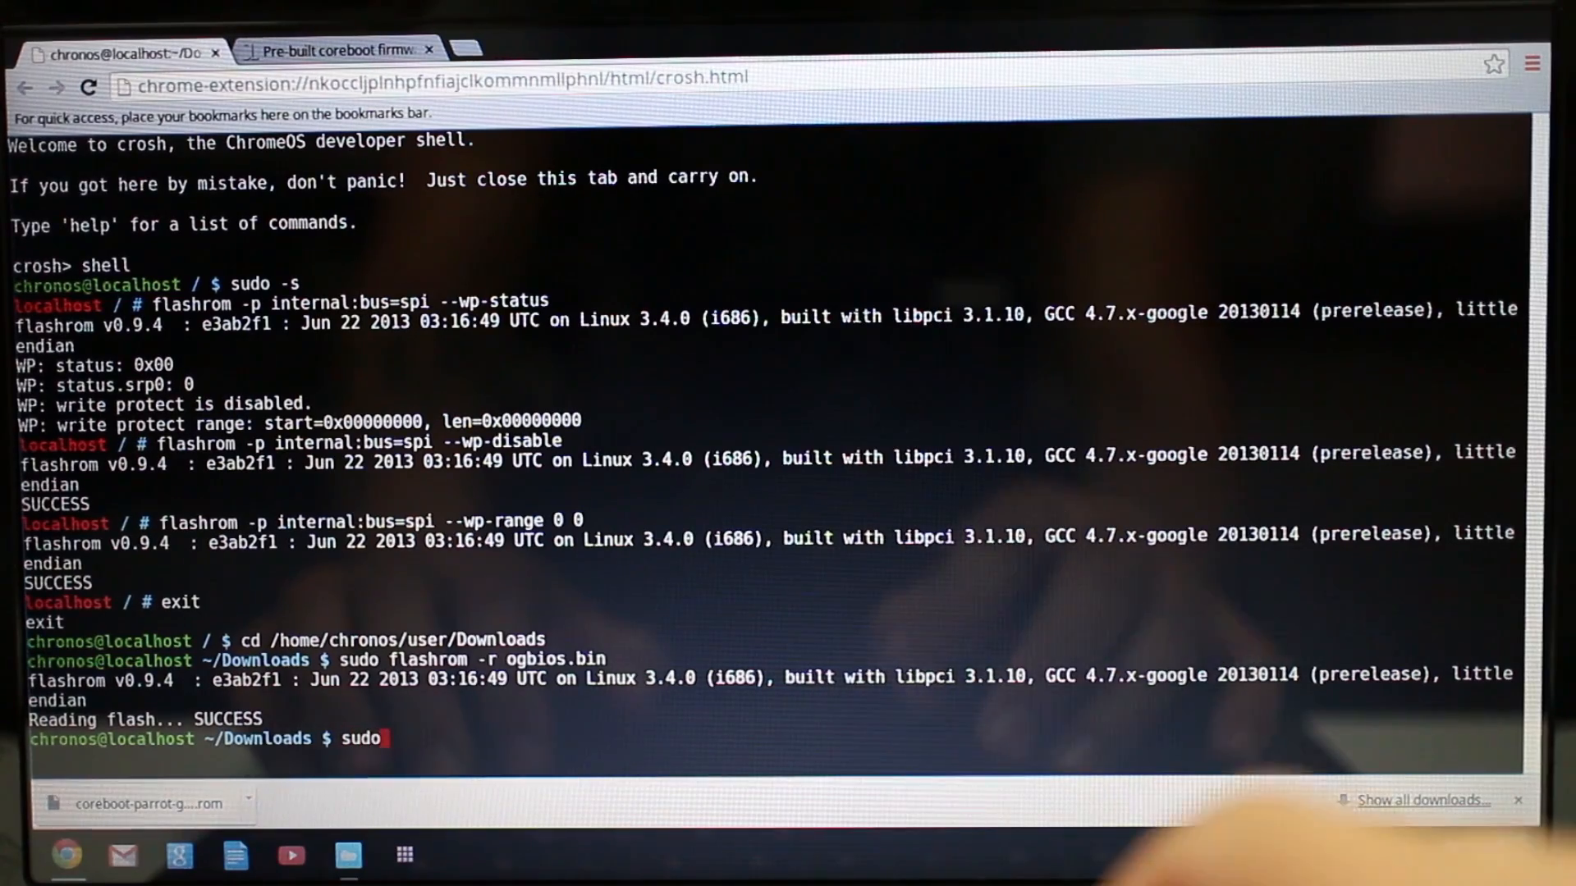
{"action": "type", "text": "fl"}
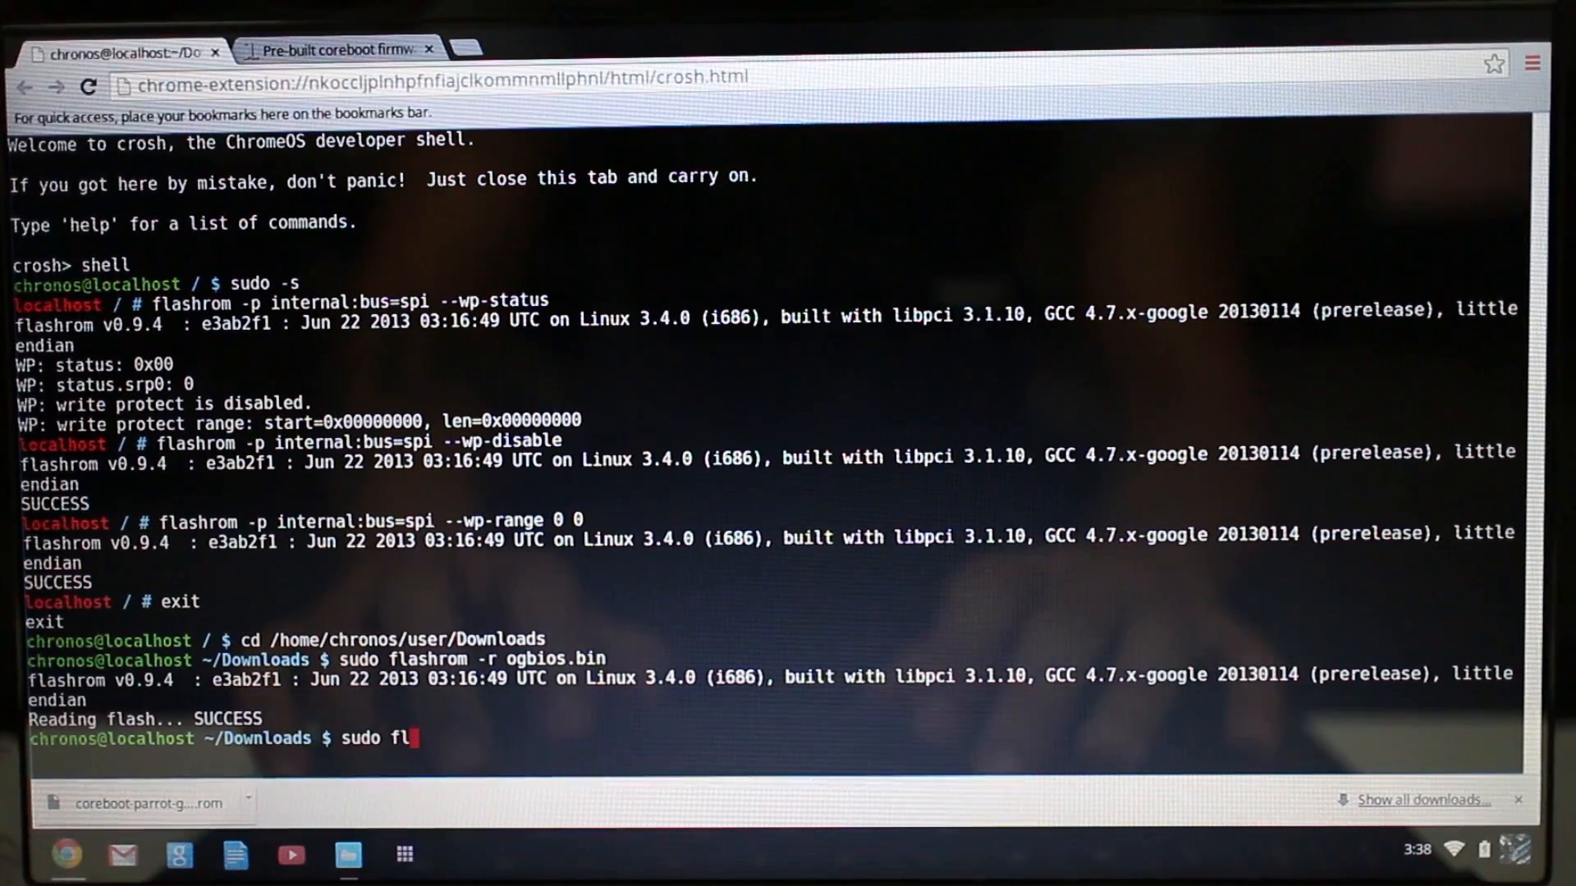
{"action": "type", "text": "ashrom"}
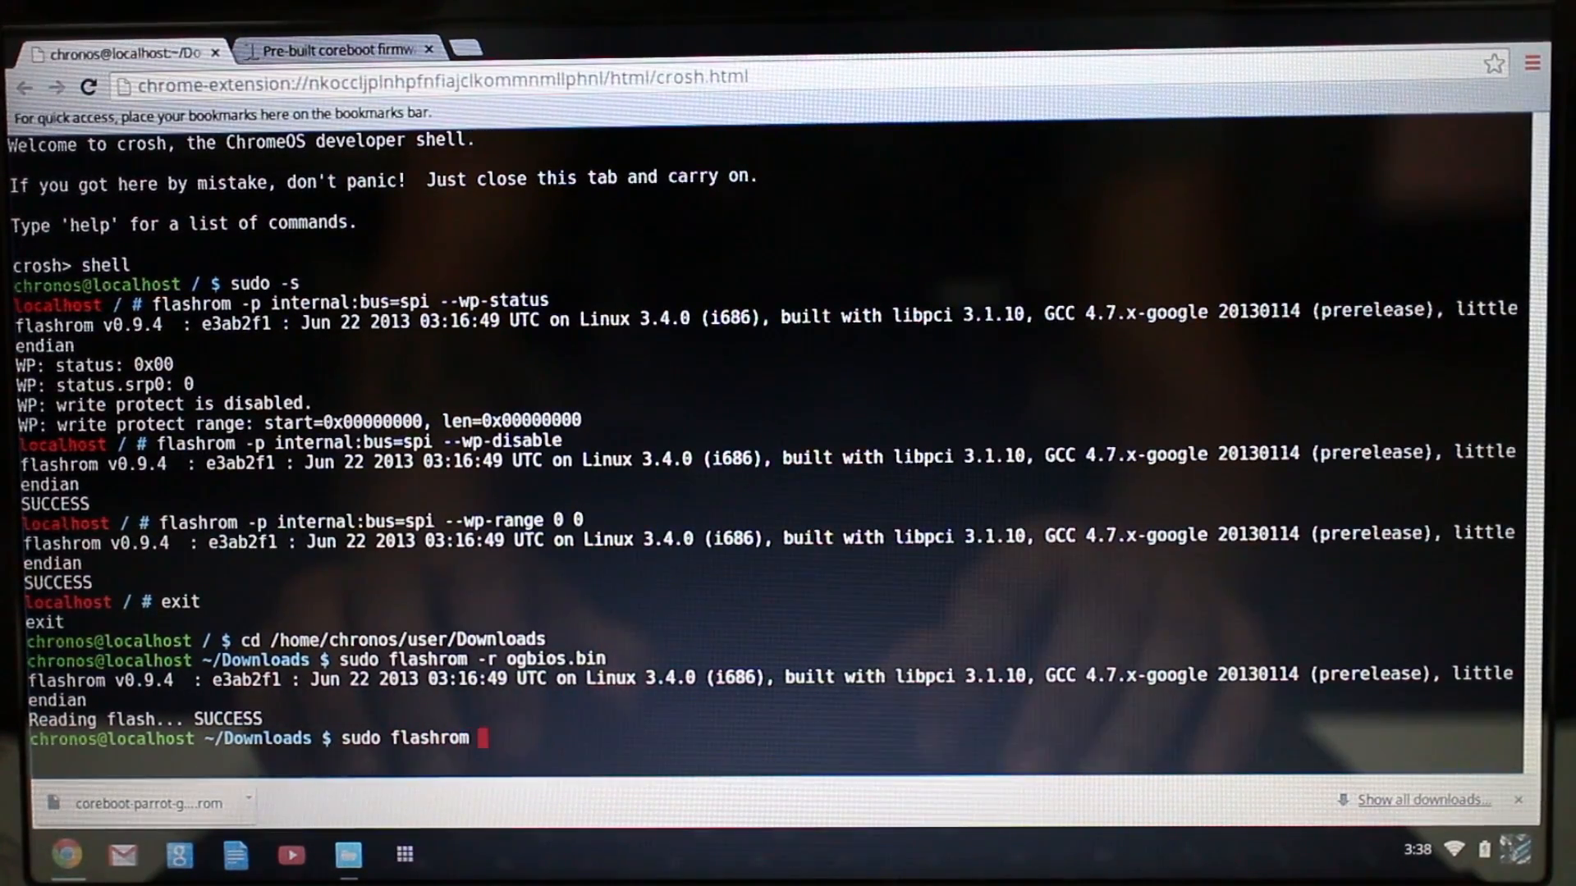
{"action": "type", "text": "-w c"}
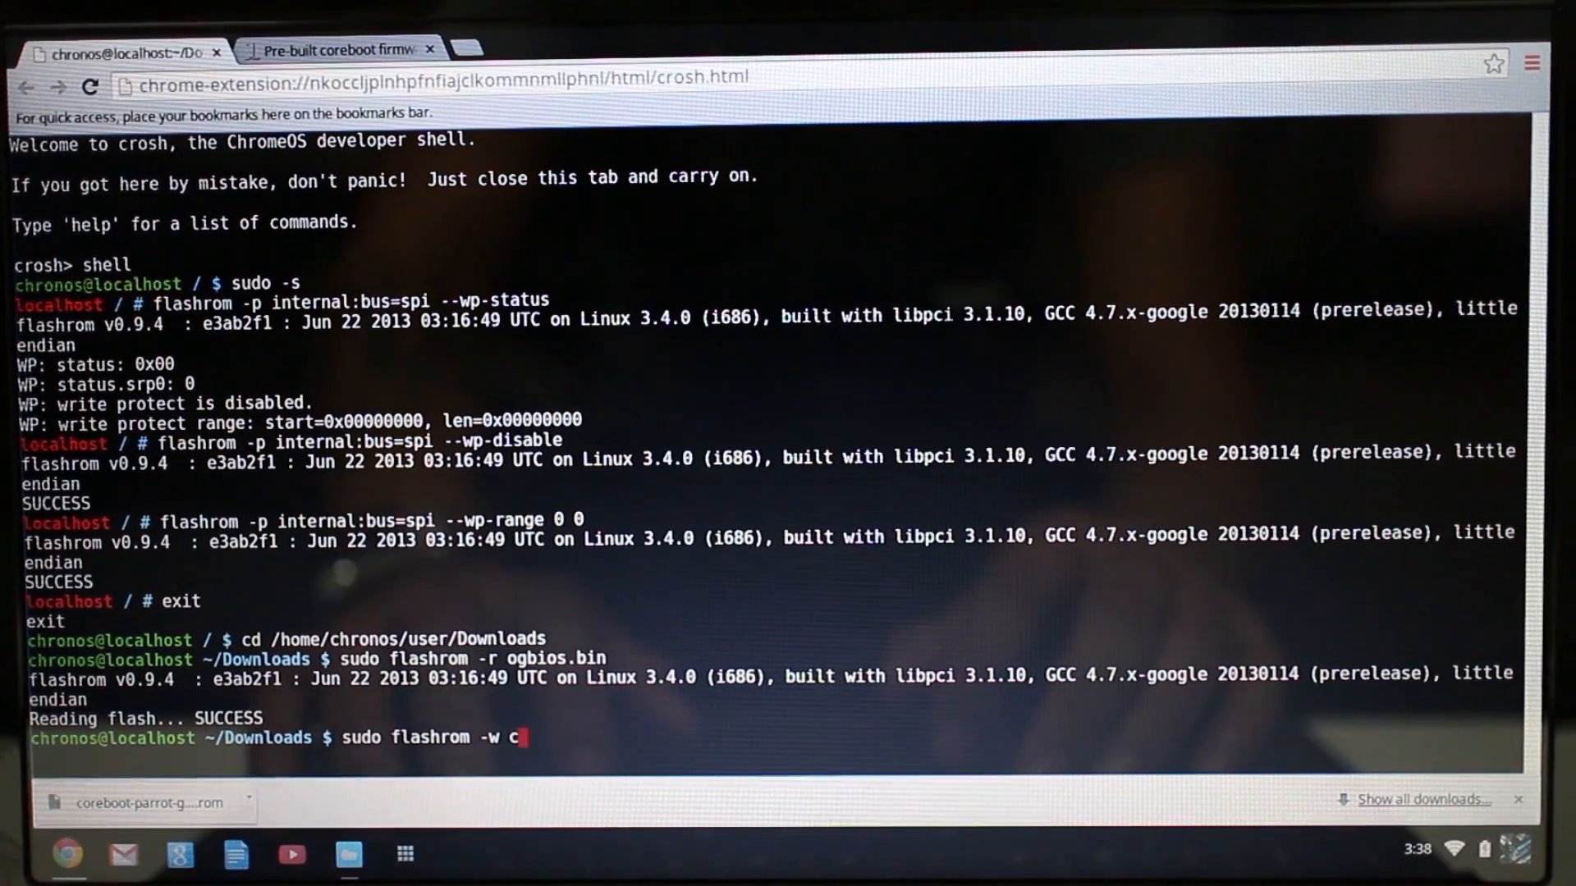
{"action": "type", "text": "7.rom"}
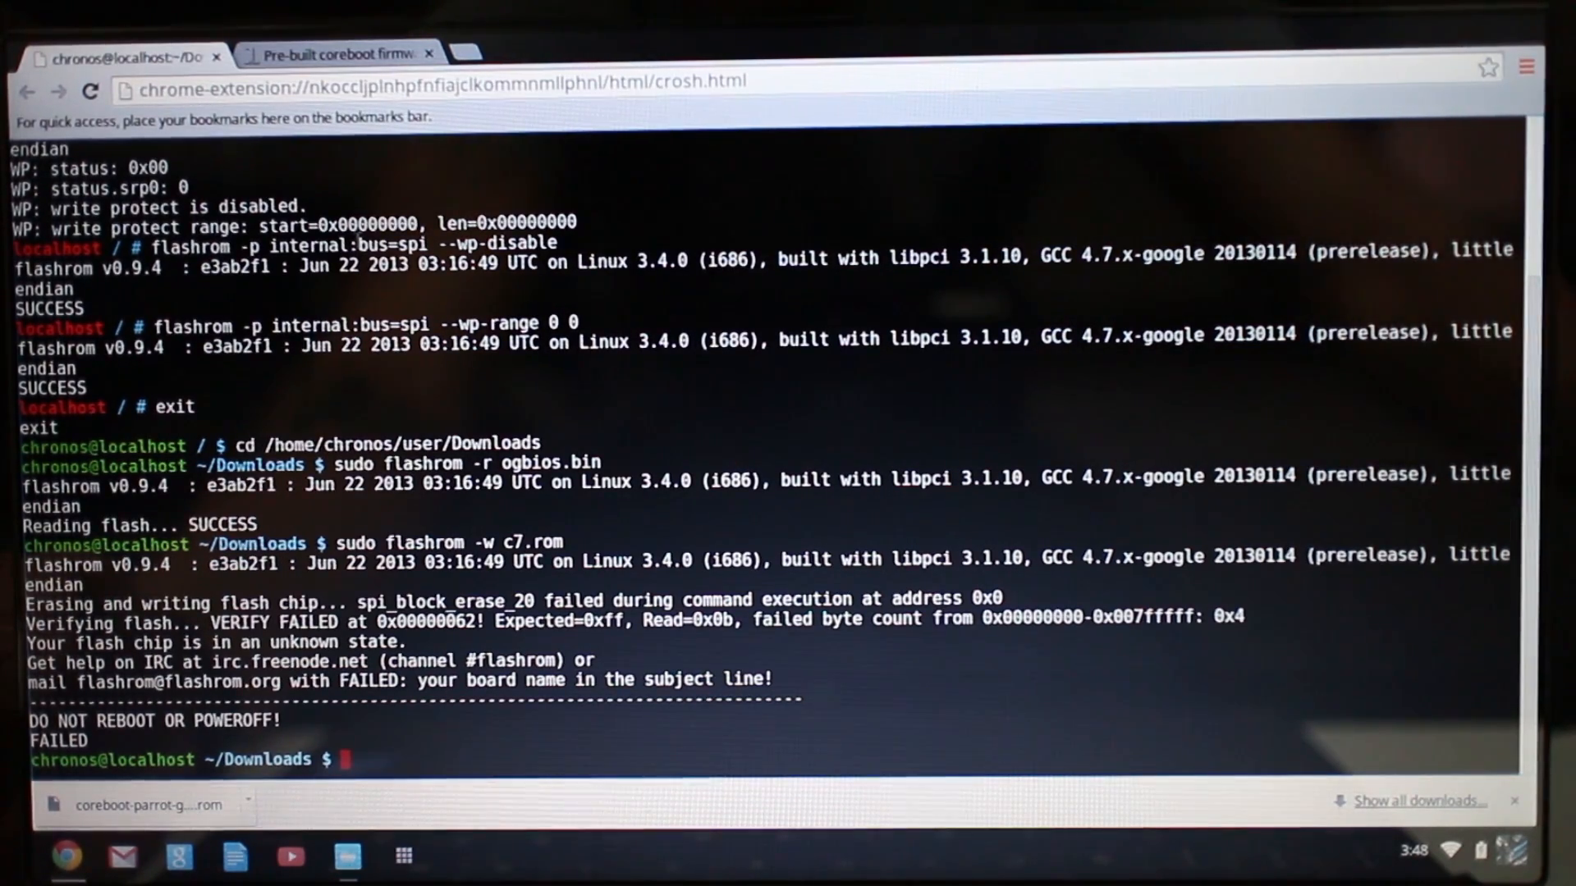
Step: Show the johnlewis.ie coreboot guide's 'You will get an error like so' VERIFY FAILED section
{"action": "left_click", "coordinate": [335, 53]}
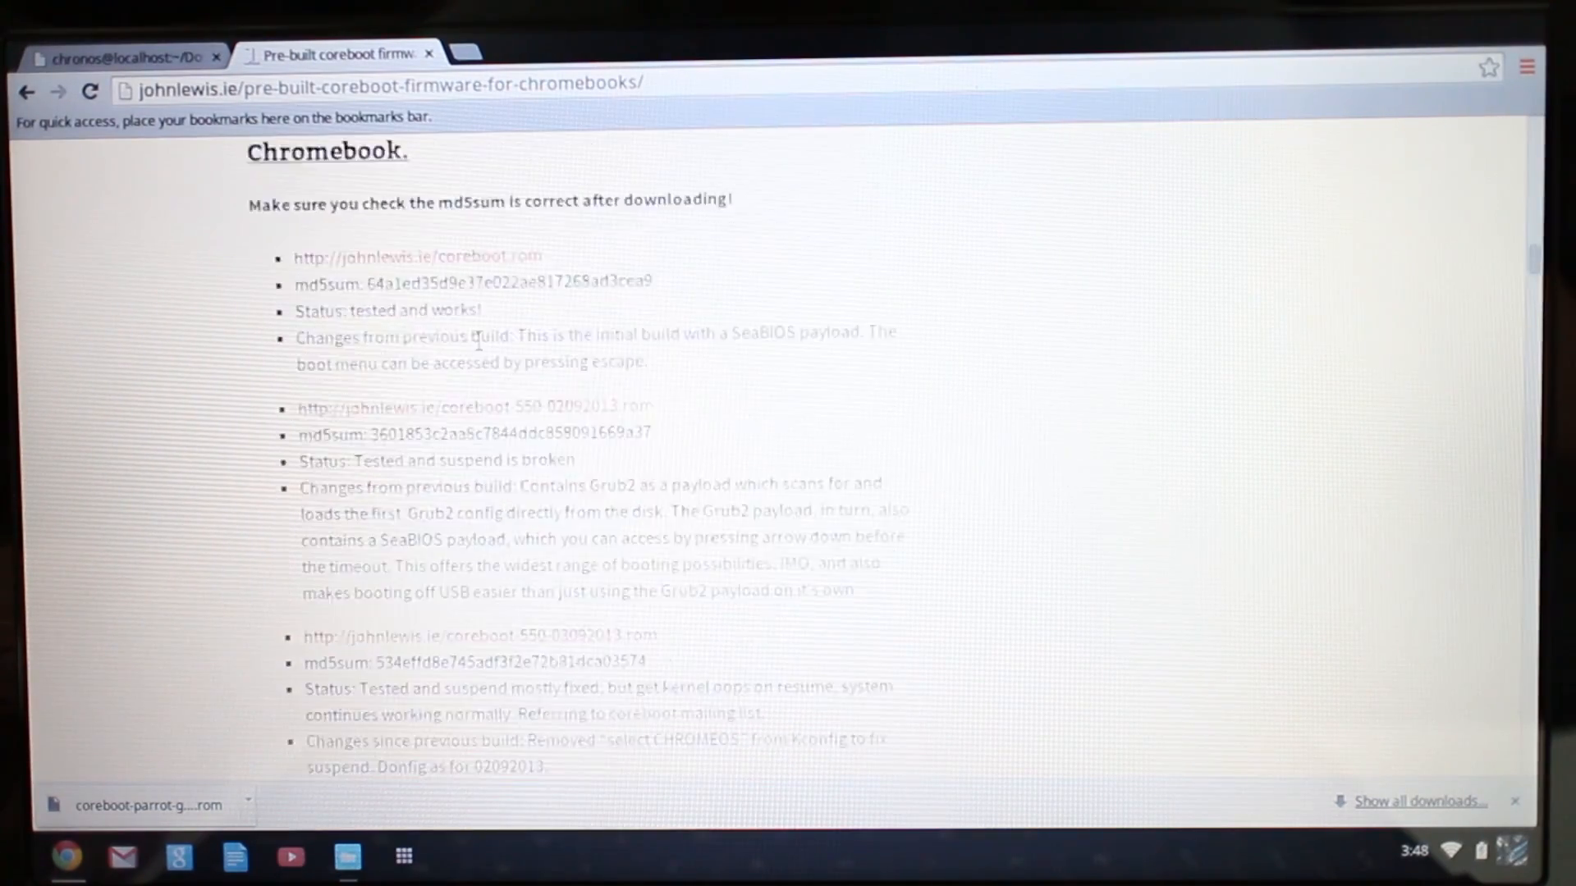
{"action": "scroll", "scroll_direction": "up", "scroll_amount": 3}
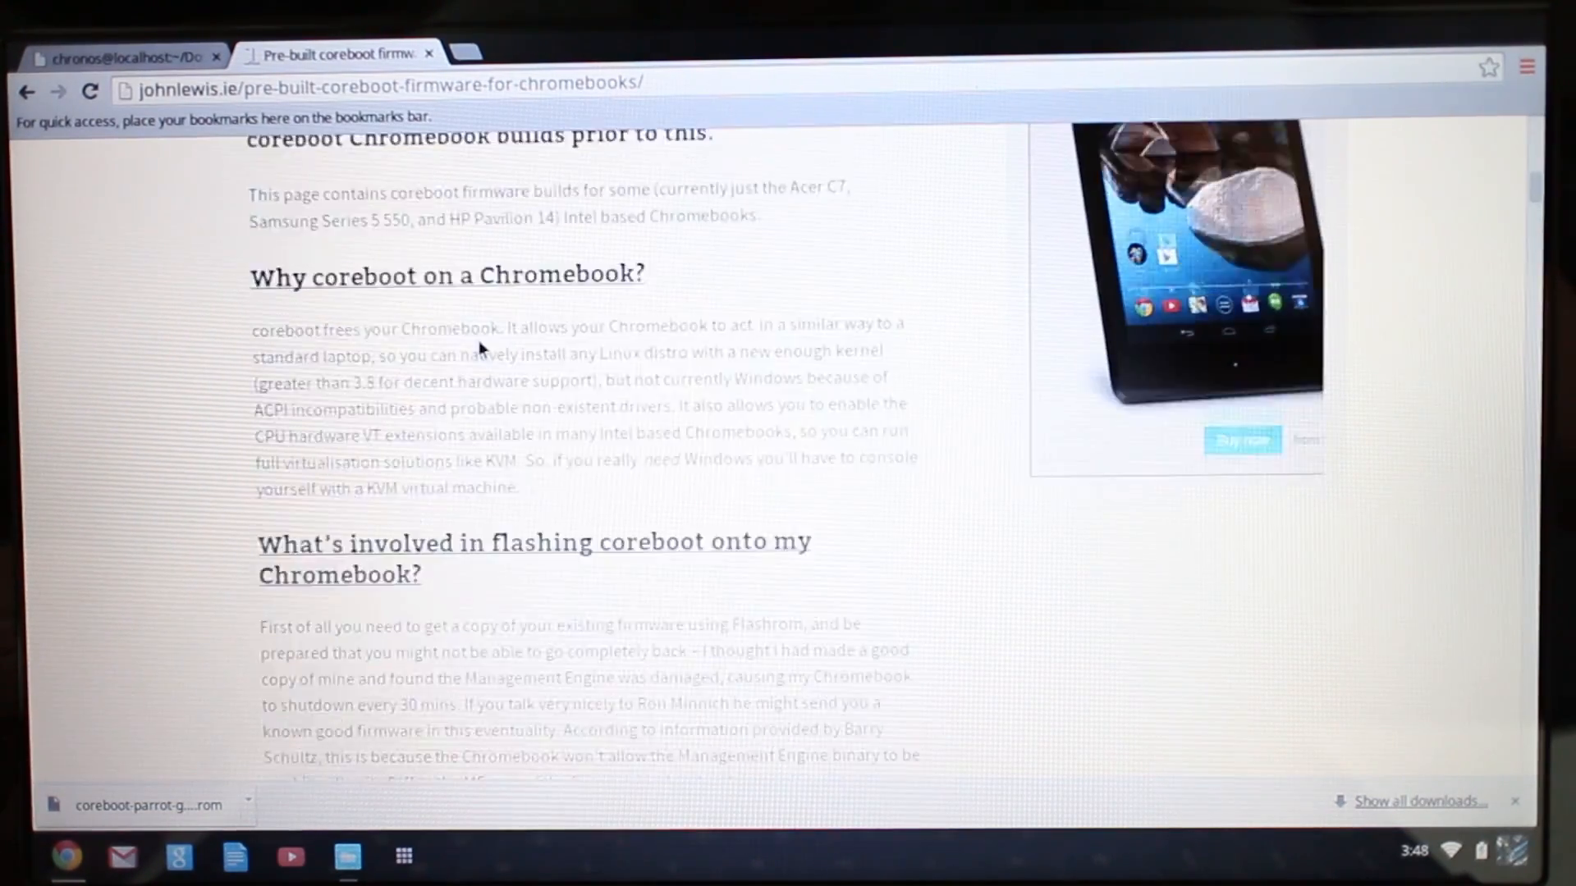
{"action": "scroll", "scroll_direction": "down", "scroll_amount": 3}
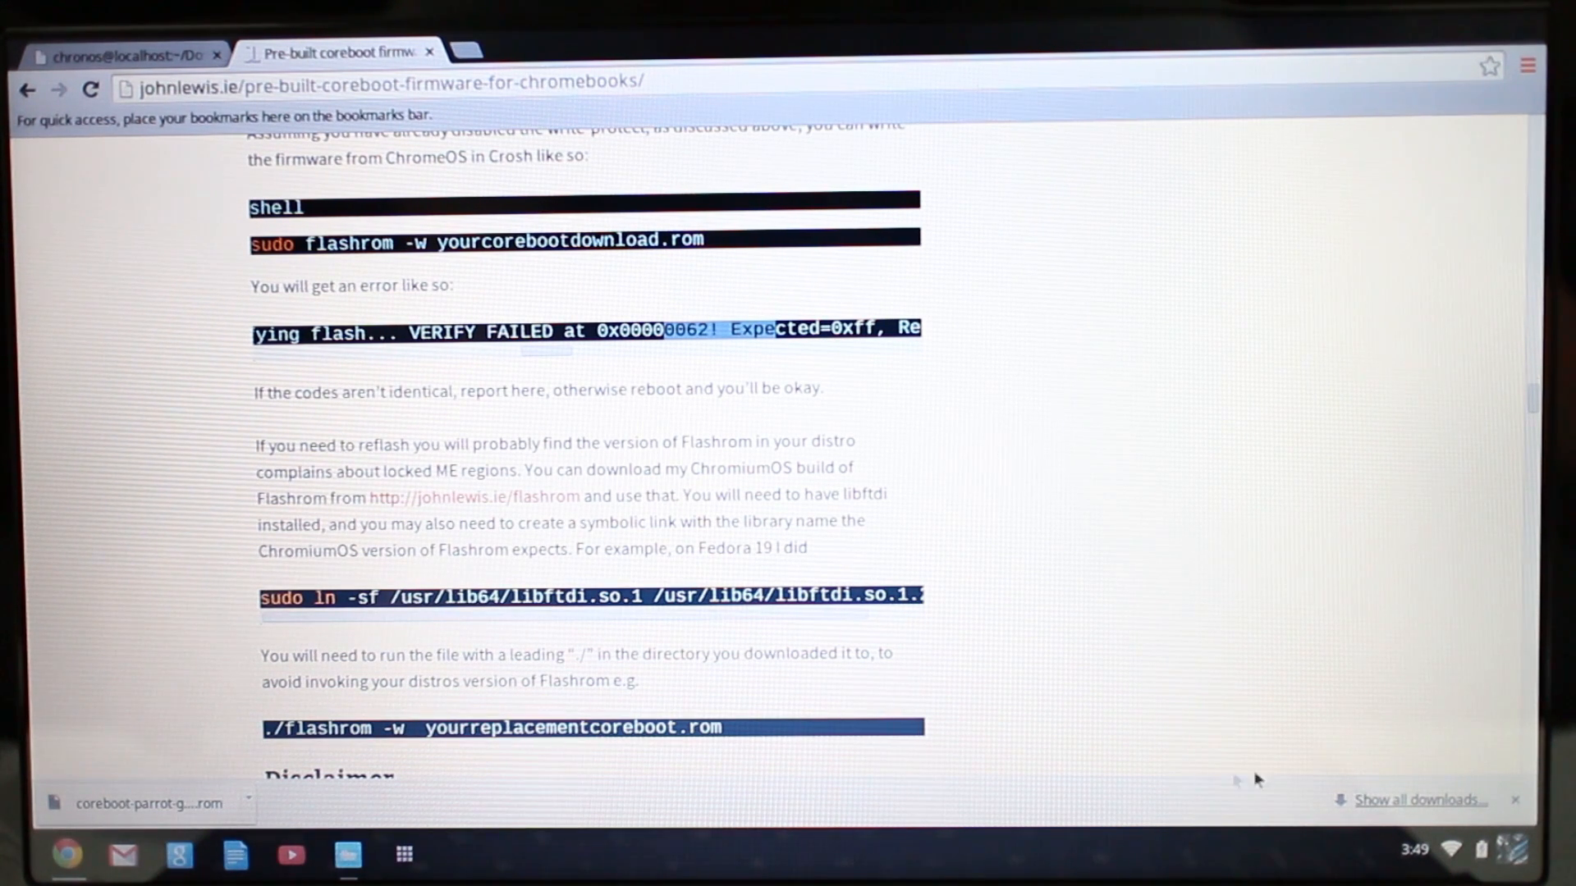
{"action": "left_click", "coordinate": [1516, 850]}
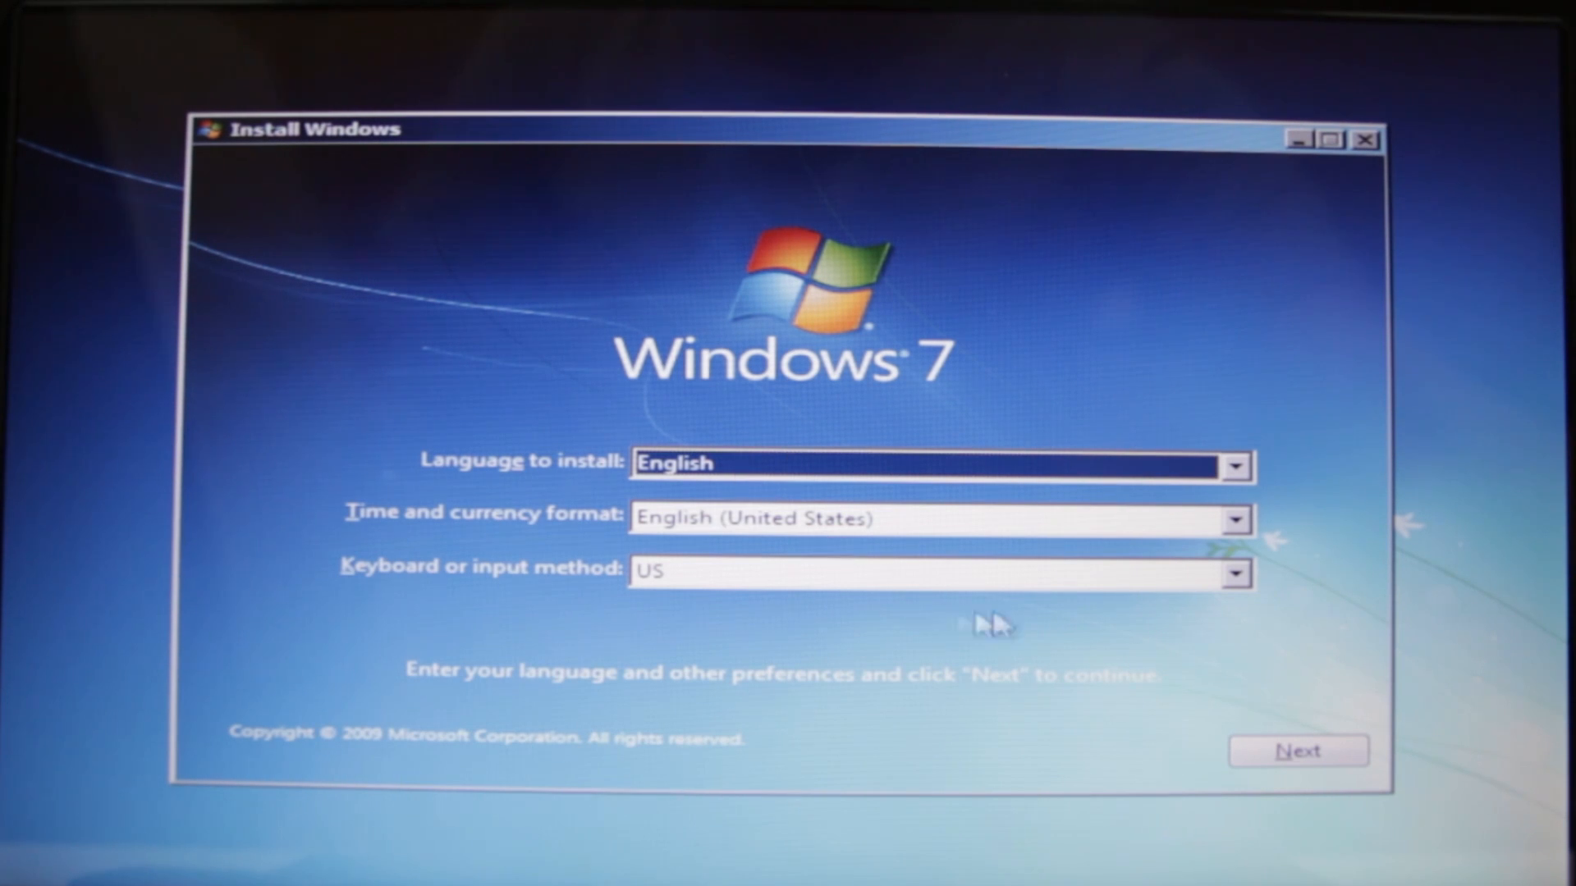
Step: Keep the default language, accept the Windows 7 license terms and reach the install-location screen
{"action": "left_click", "coordinate": [1298, 752]}
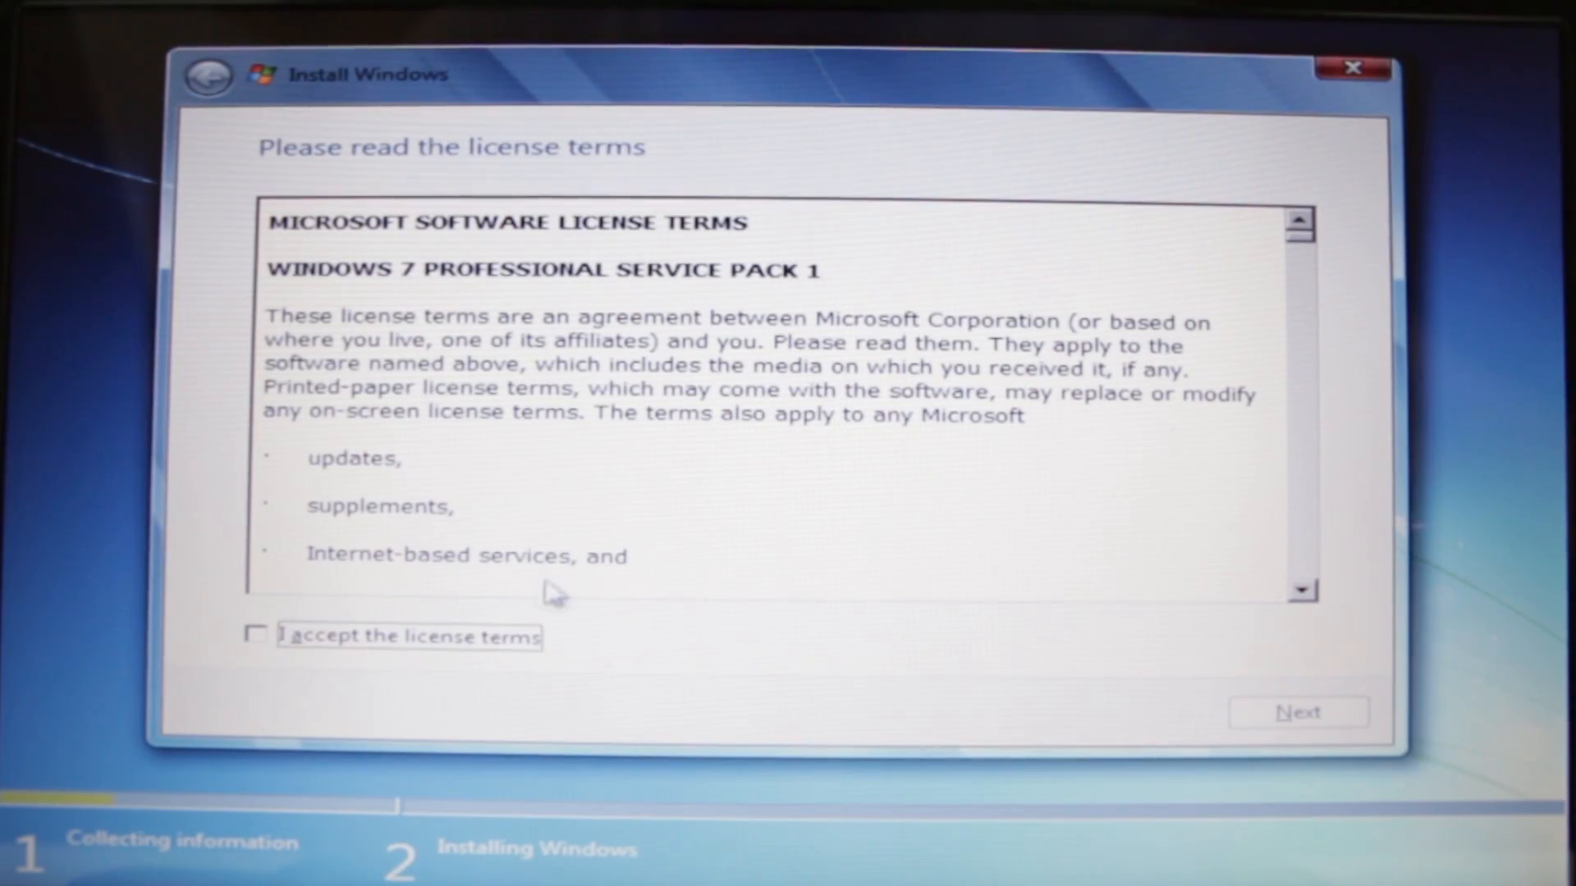
{"action": "left_click", "coordinate": [257, 637]}
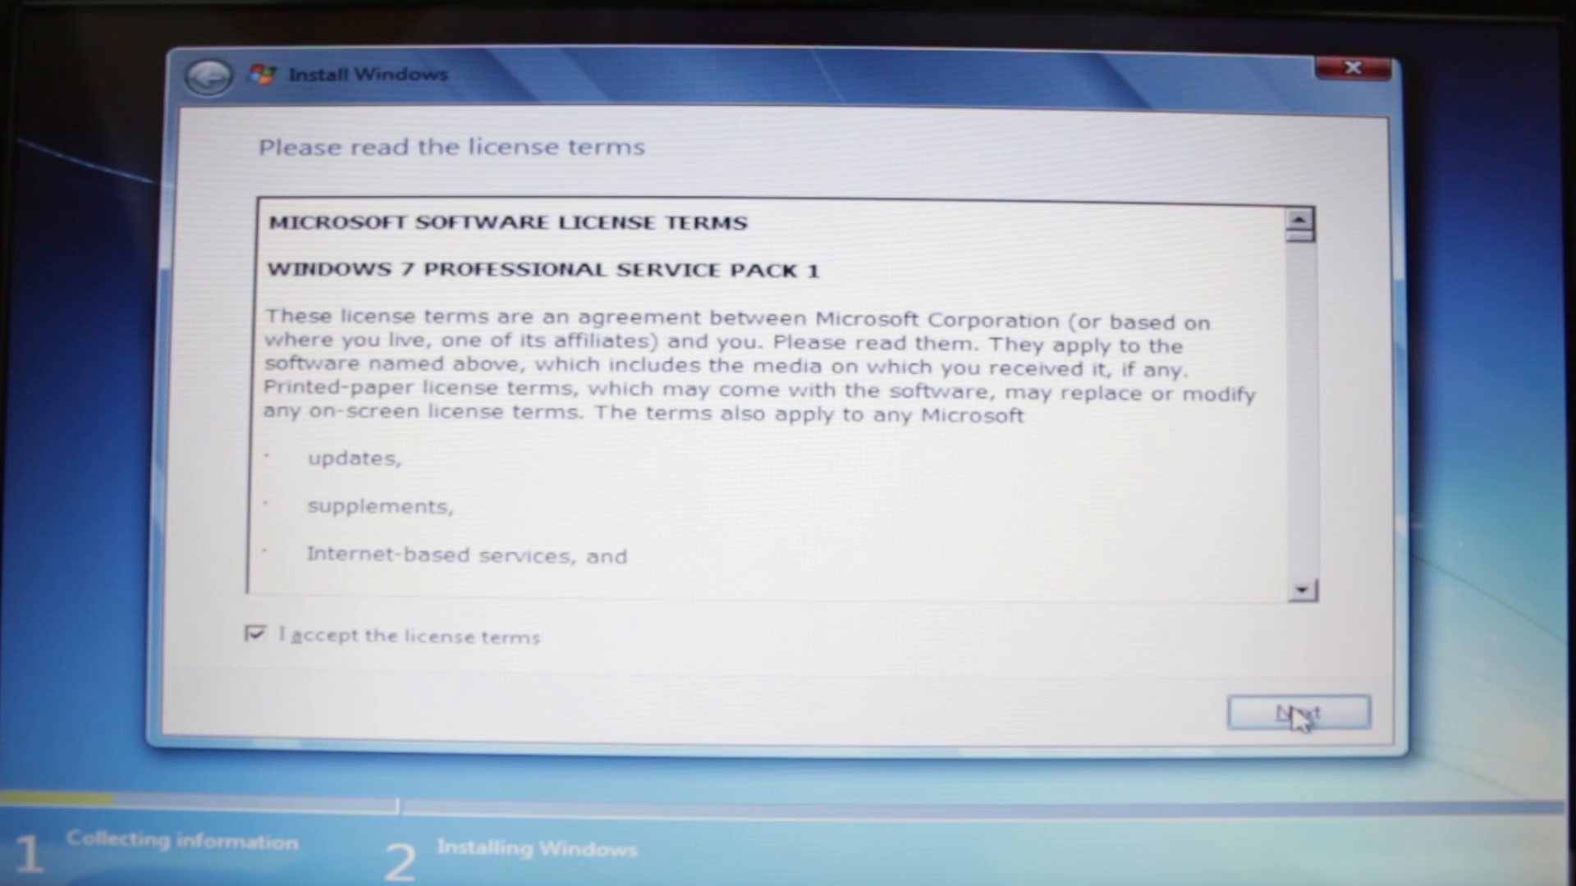
{"action": "left_click", "coordinate": [1290, 712]}
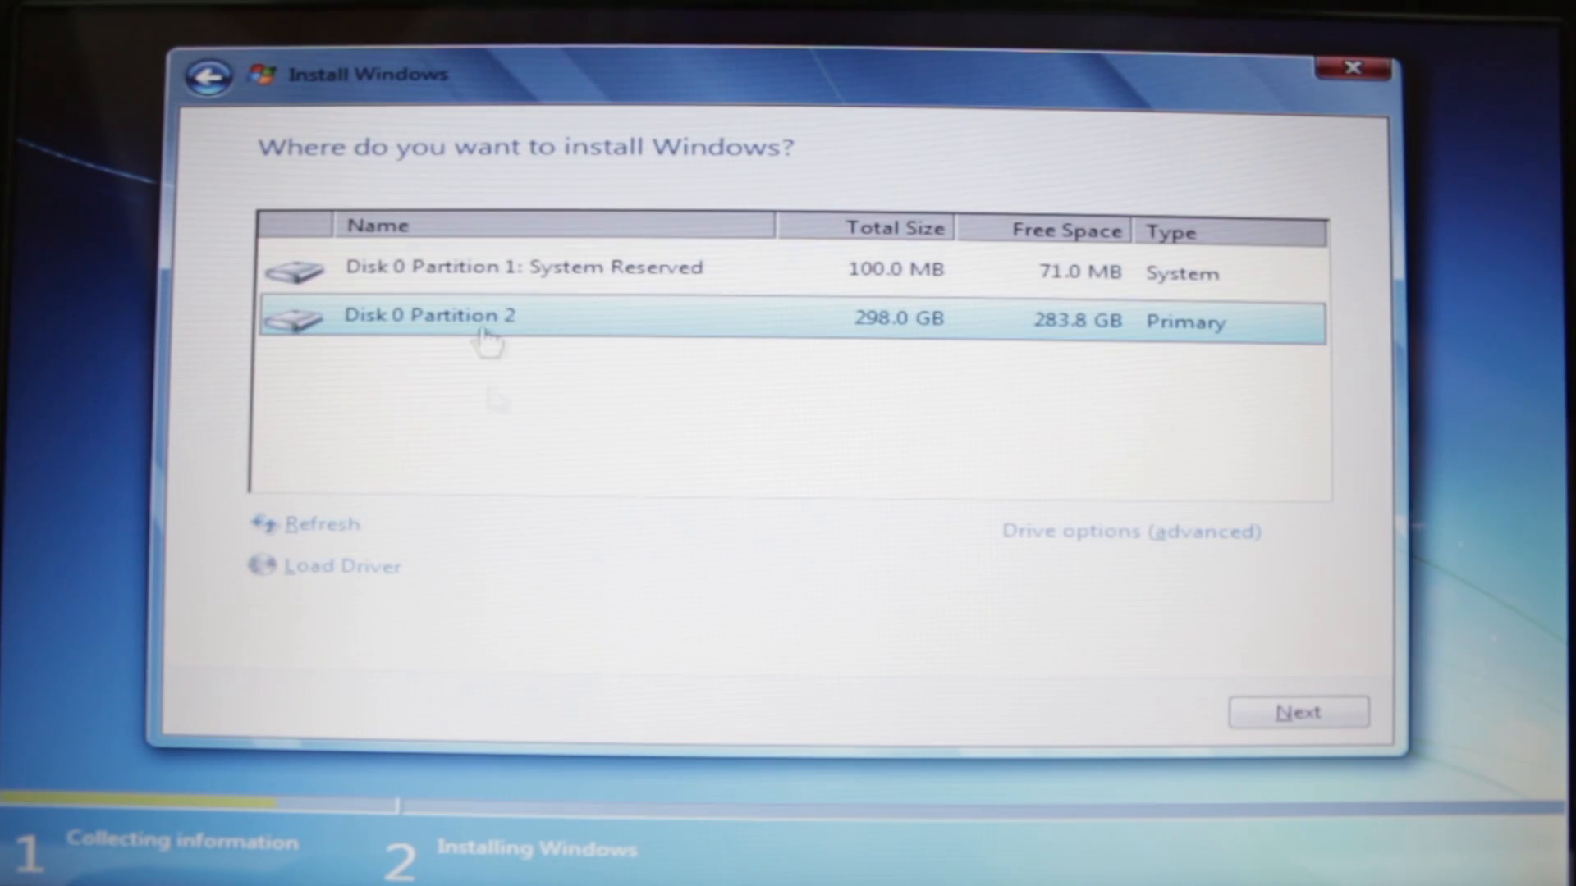
{"action": "mouse_move", "coordinate": [512, 223]}
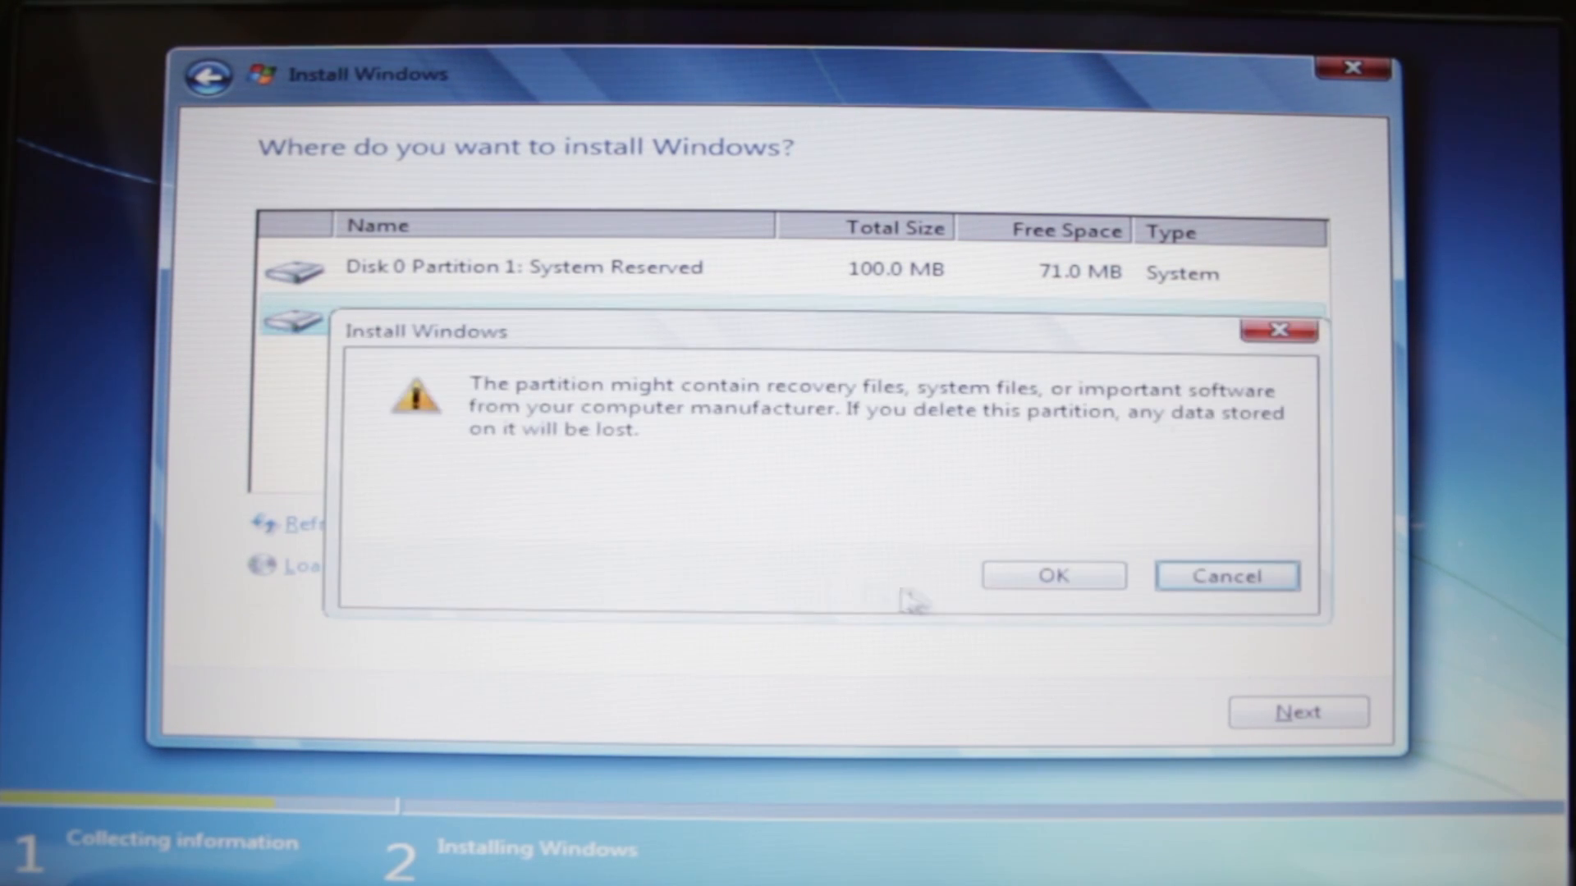
Step: Delete the old partition and create a new full-size partition on the 298 GB disk
{"action": "left_click", "coordinate": [1054, 577]}
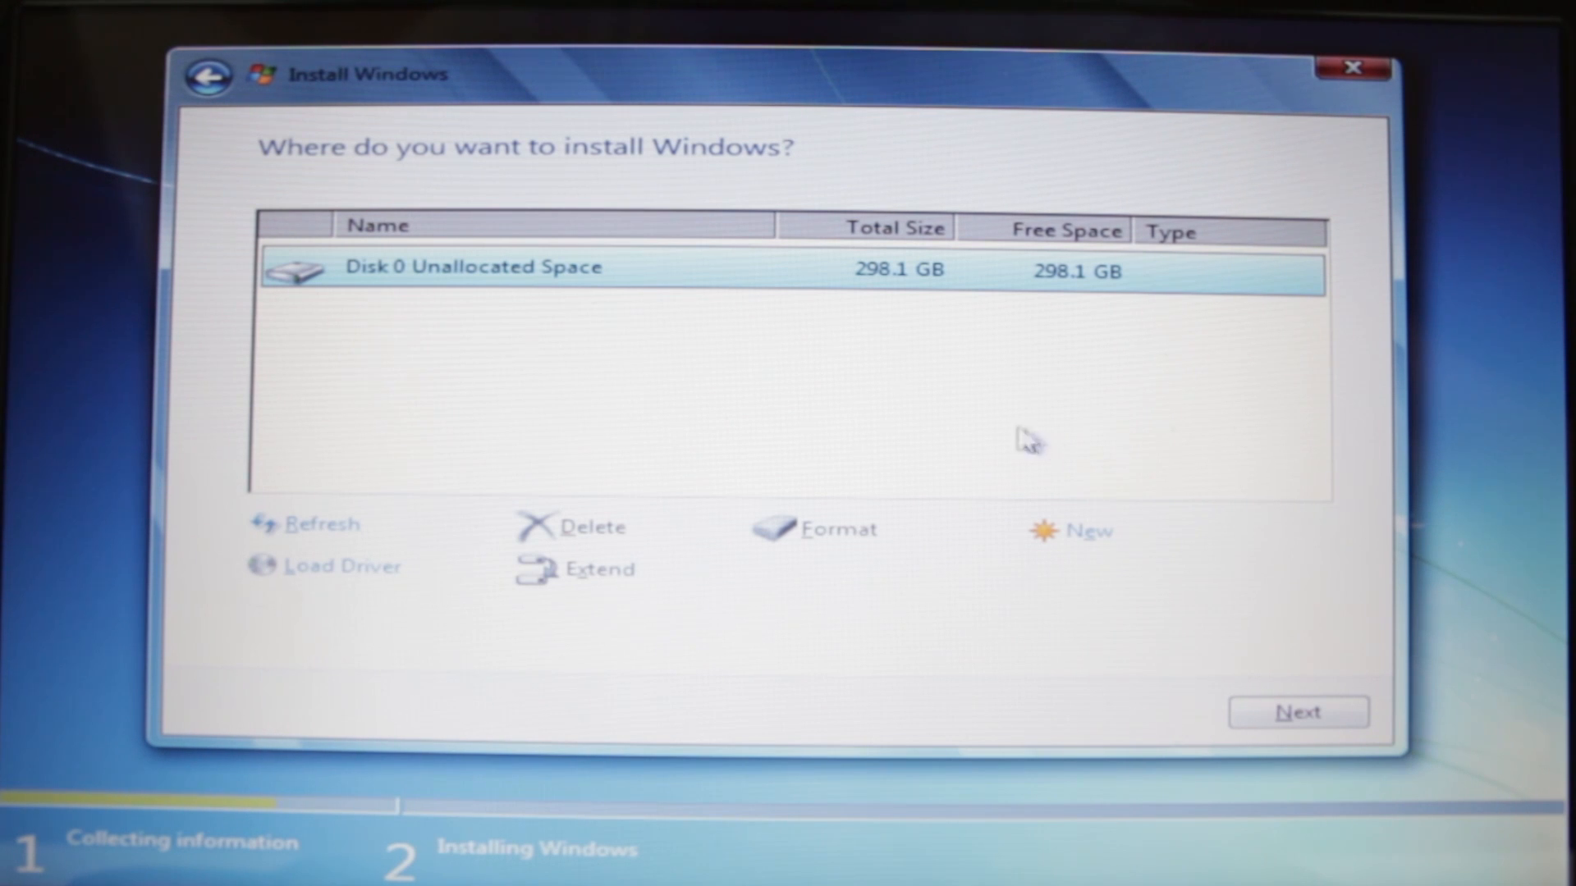
{"action": "mouse_move", "coordinate": [1119, 539]}
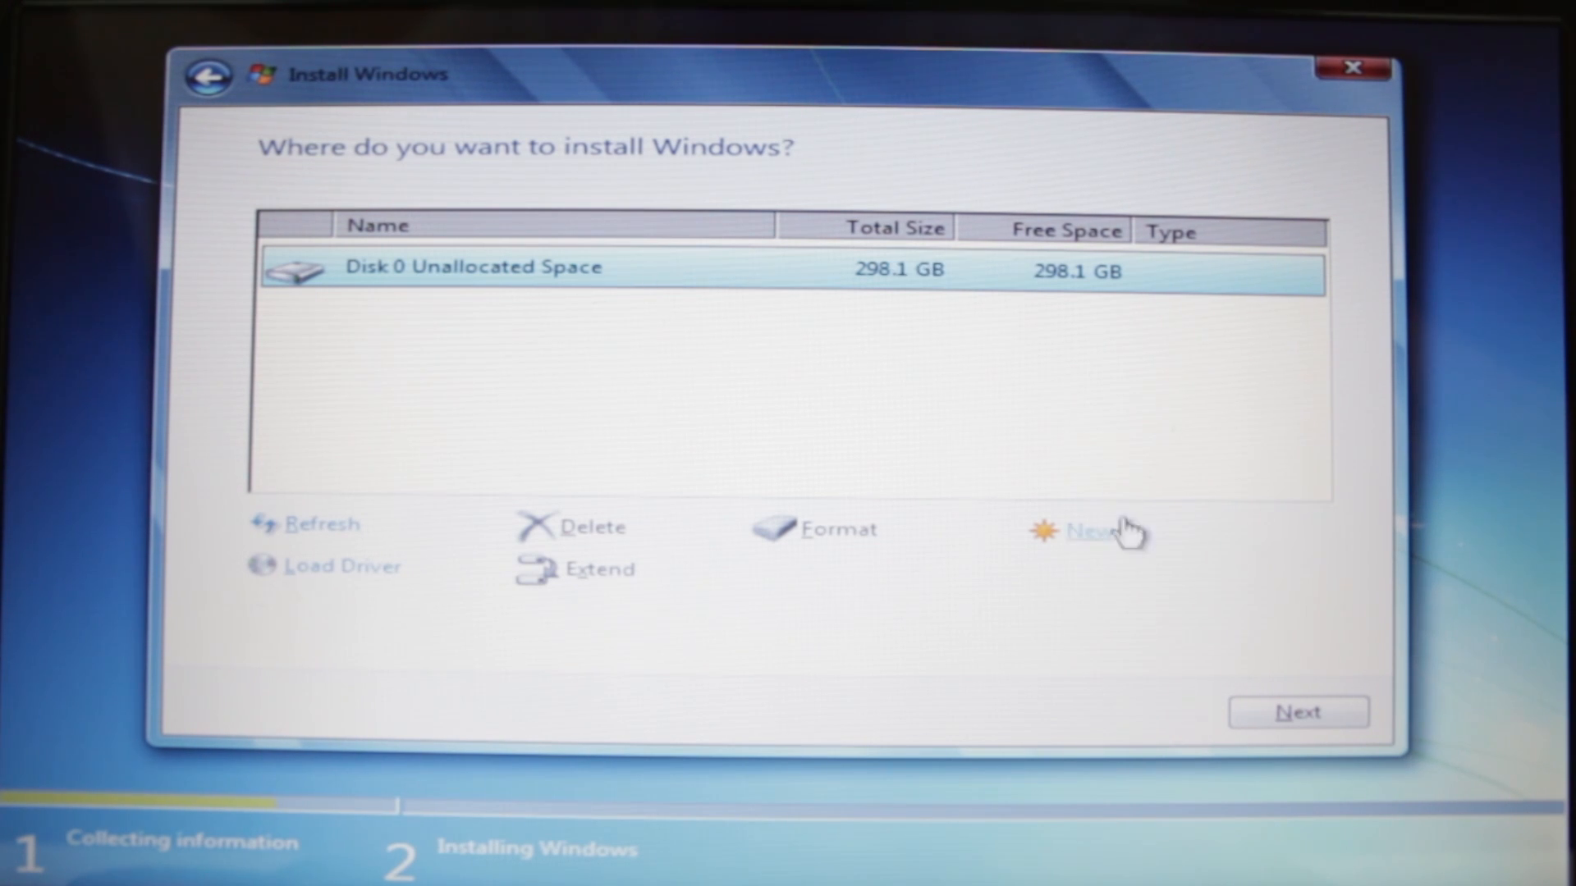
{"action": "left_click", "coordinate": [1087, 532]}
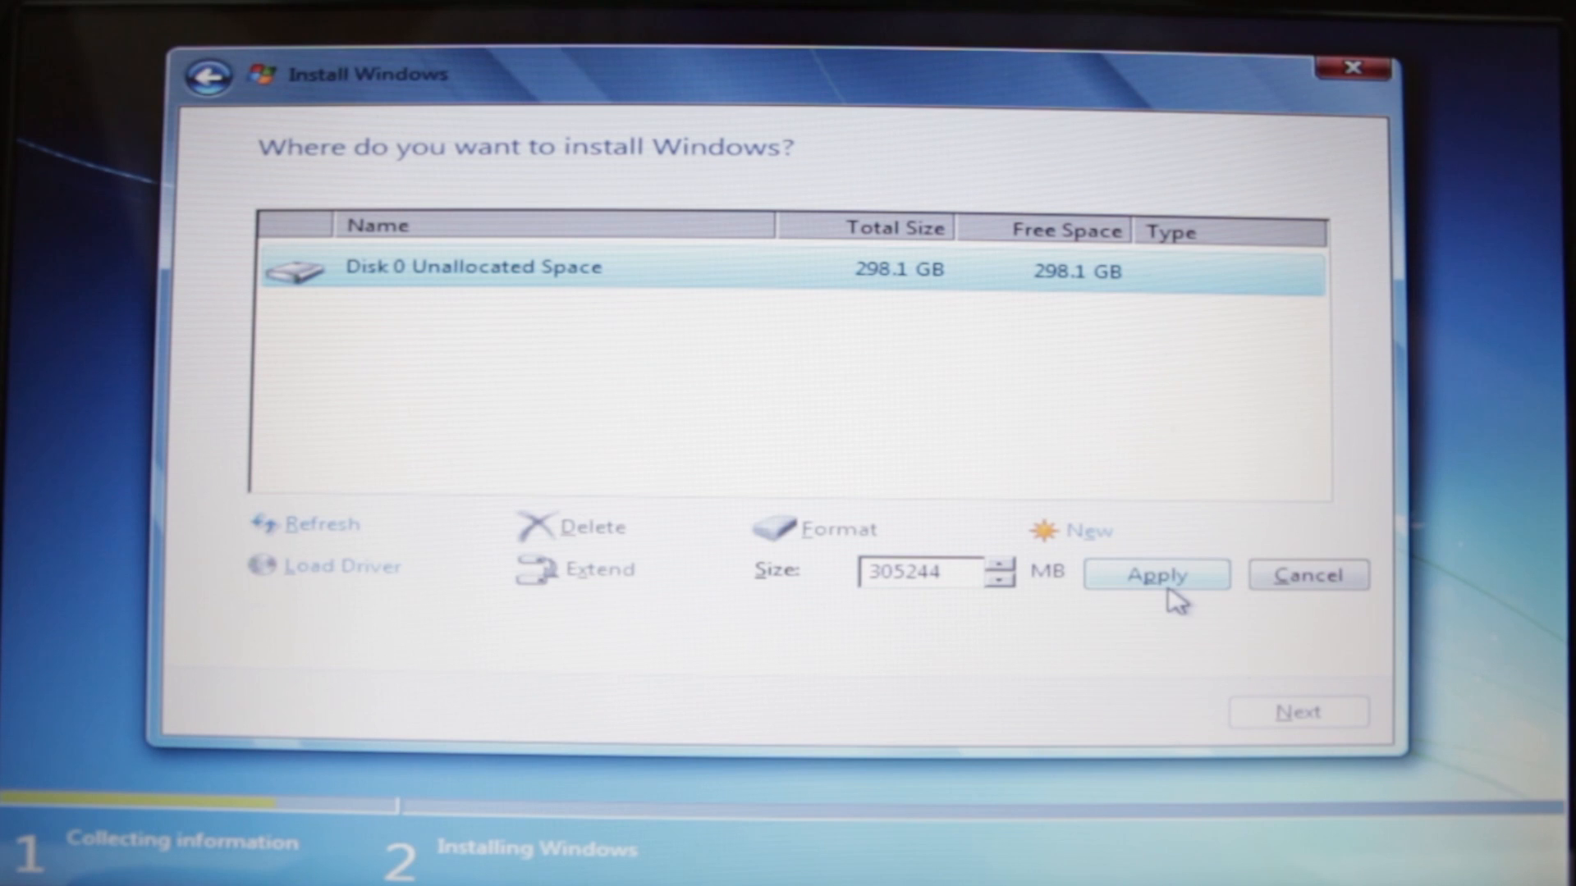
{"action": "left_click", "coordinate": [1156, 575]}
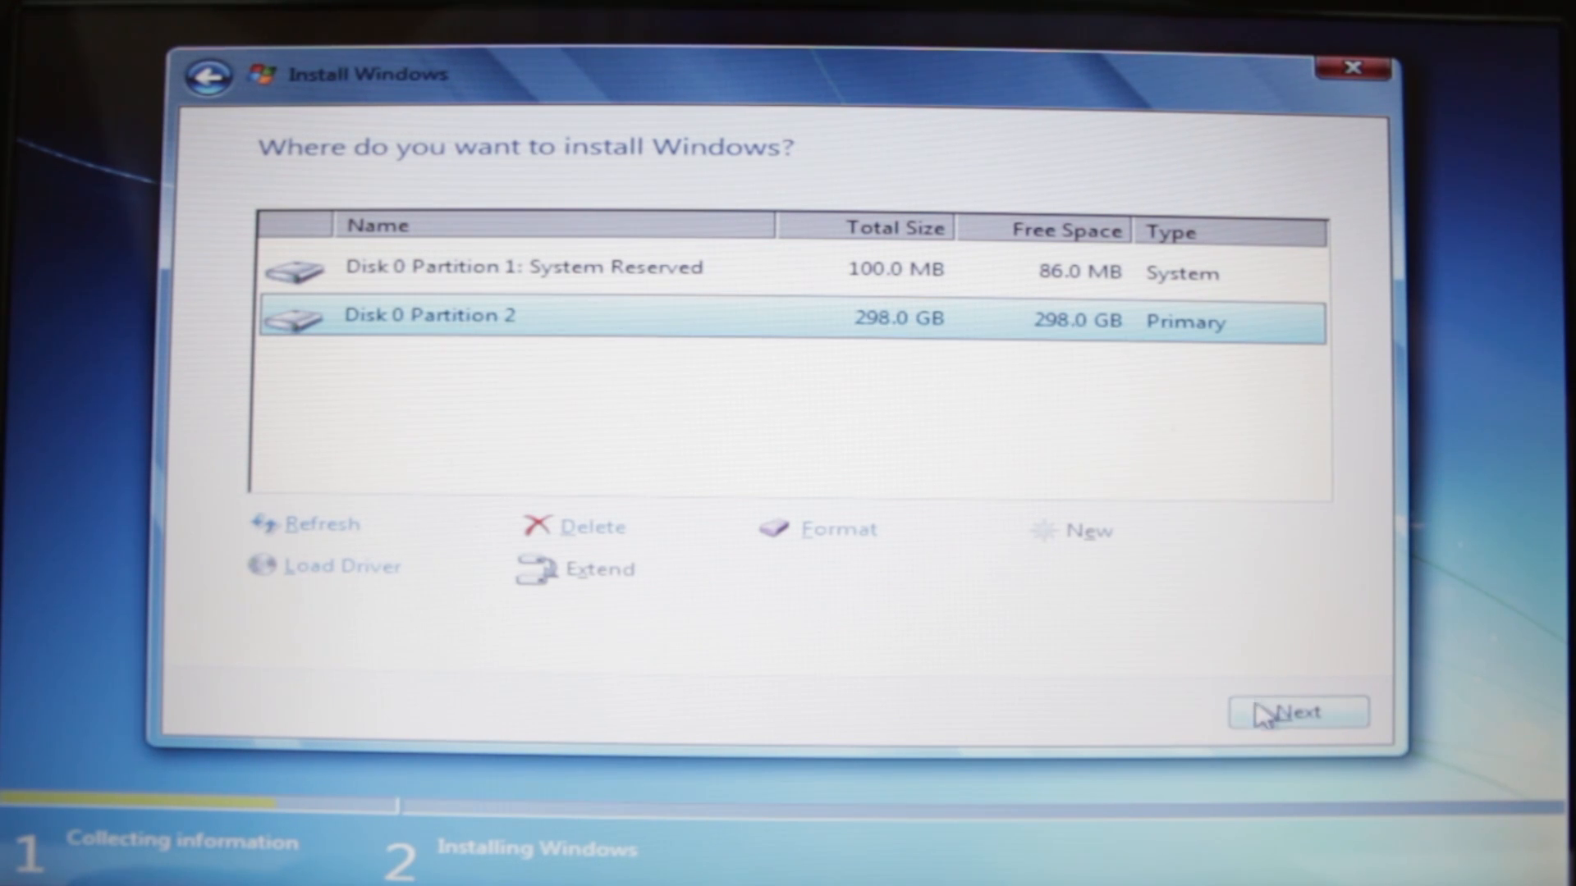
Step: Install Windows 7 onto Partition 2 and let setup finish to the desktop
{"action": "left_click", "coordinate": [1293, 712]}
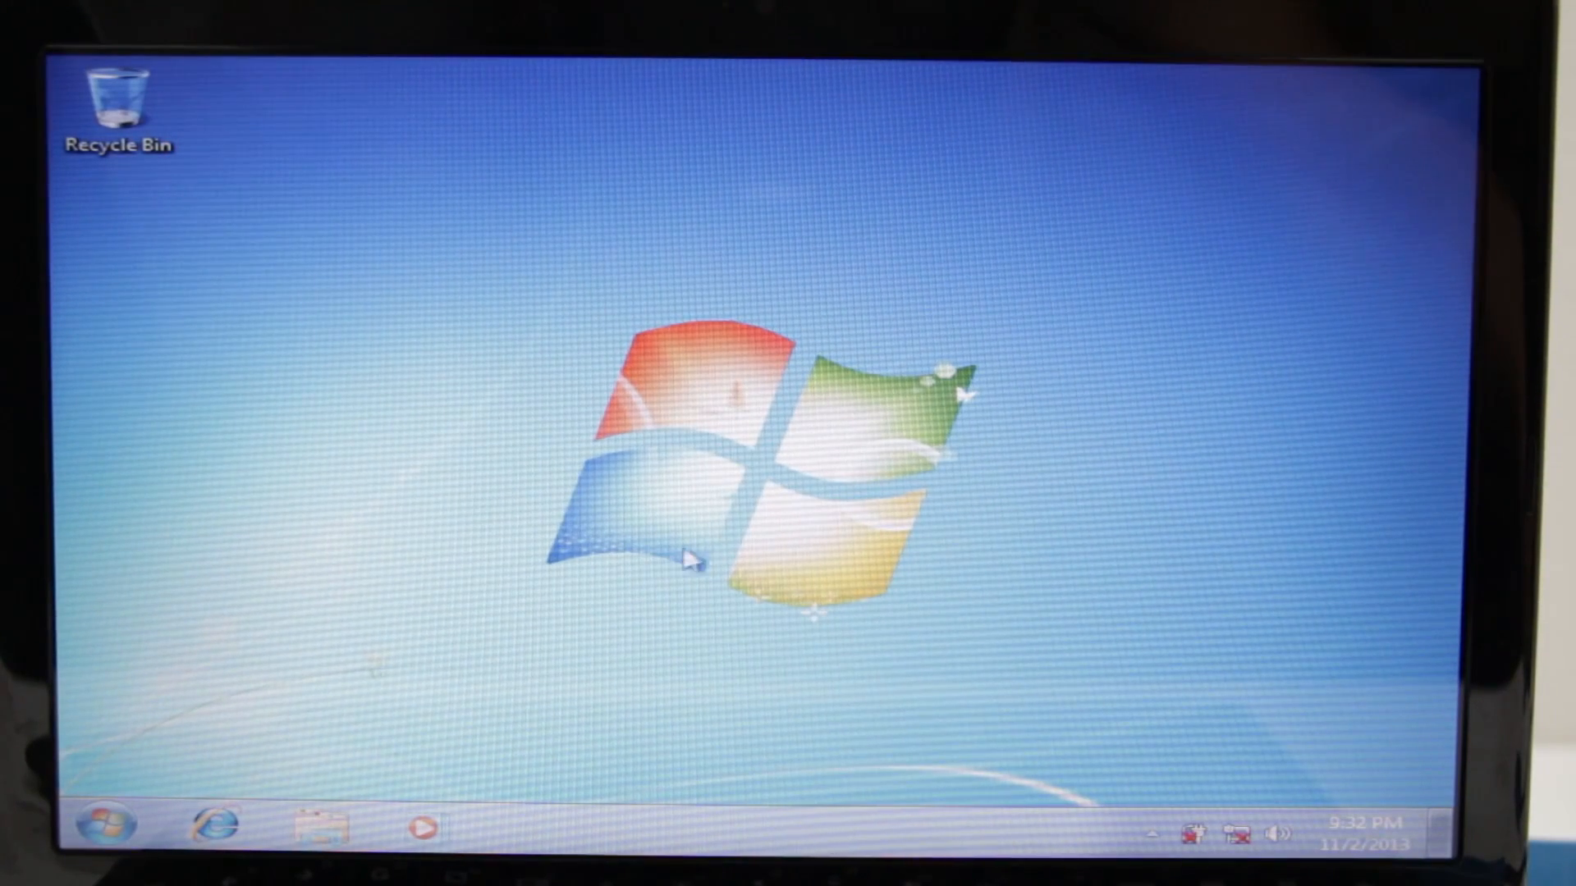
{"action": "mouse_move", "coordinate": [1162, 773]}
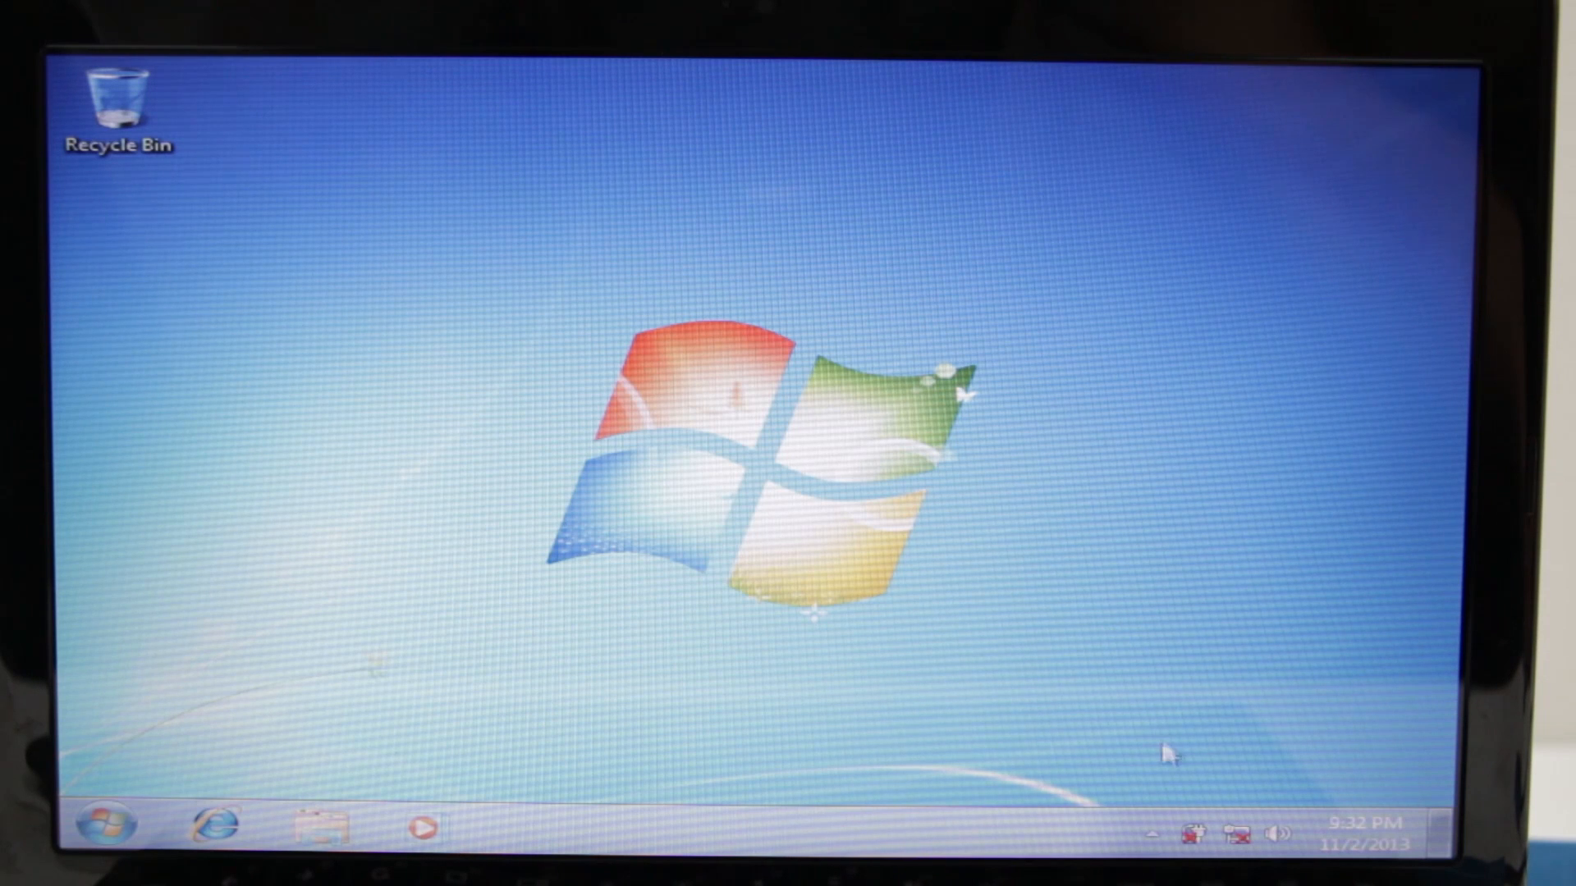
{"action": "mouse_move", "coordinate": [1195, 840]}
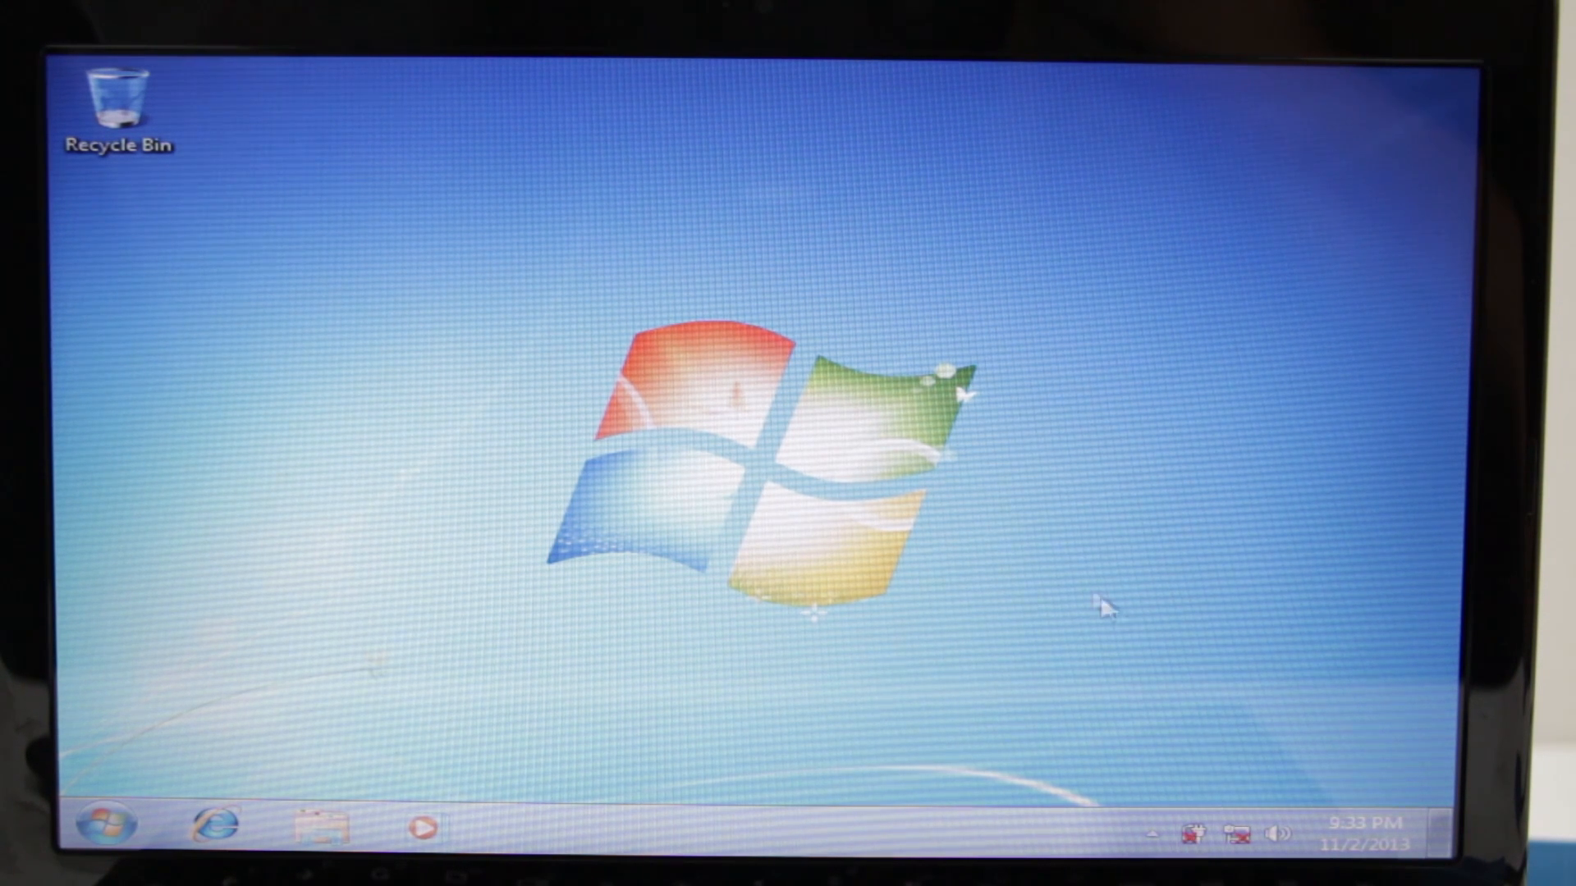
{"action": "mouse_move", "coordinate": [1193, 849]}
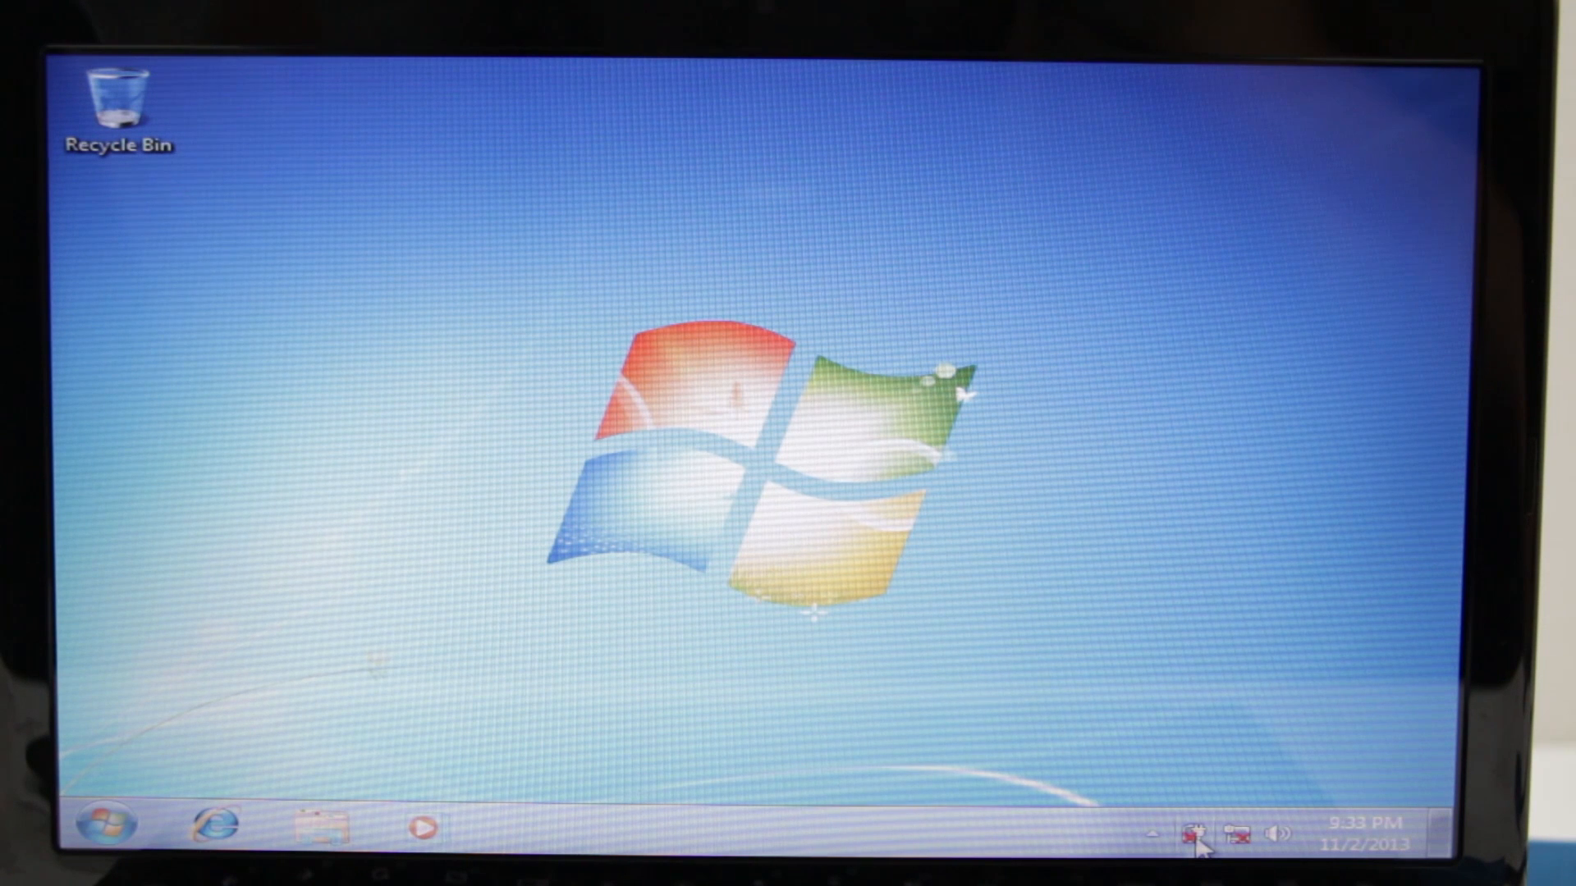
{"action": "mouse_move", "coordinate": [1162, 673]}
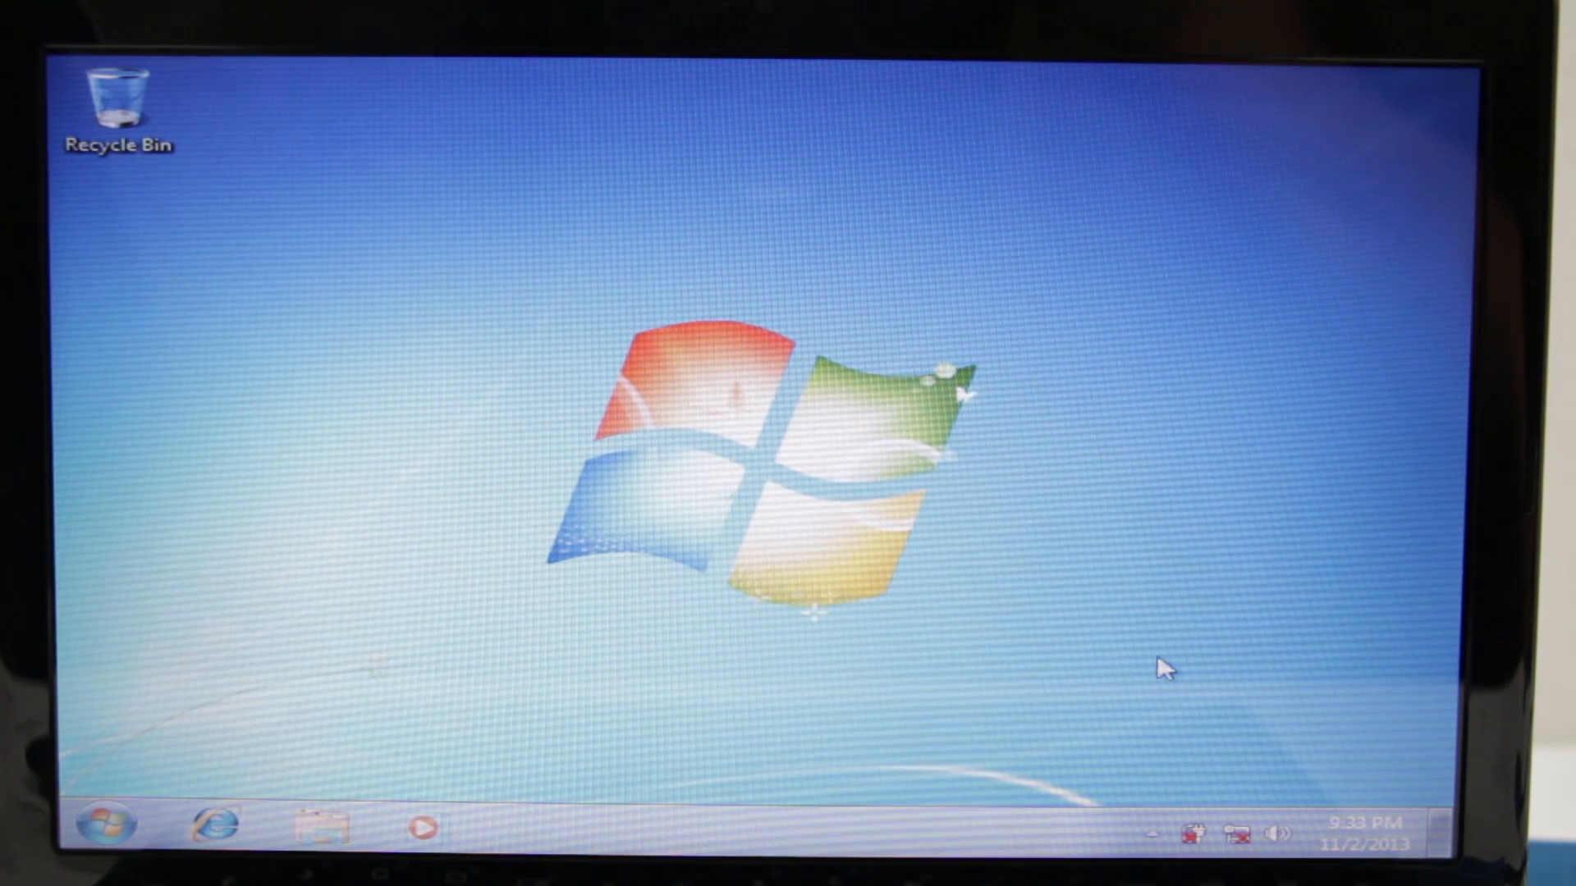
{"action": "mouse_move", "coordinate": [1192, 834]}
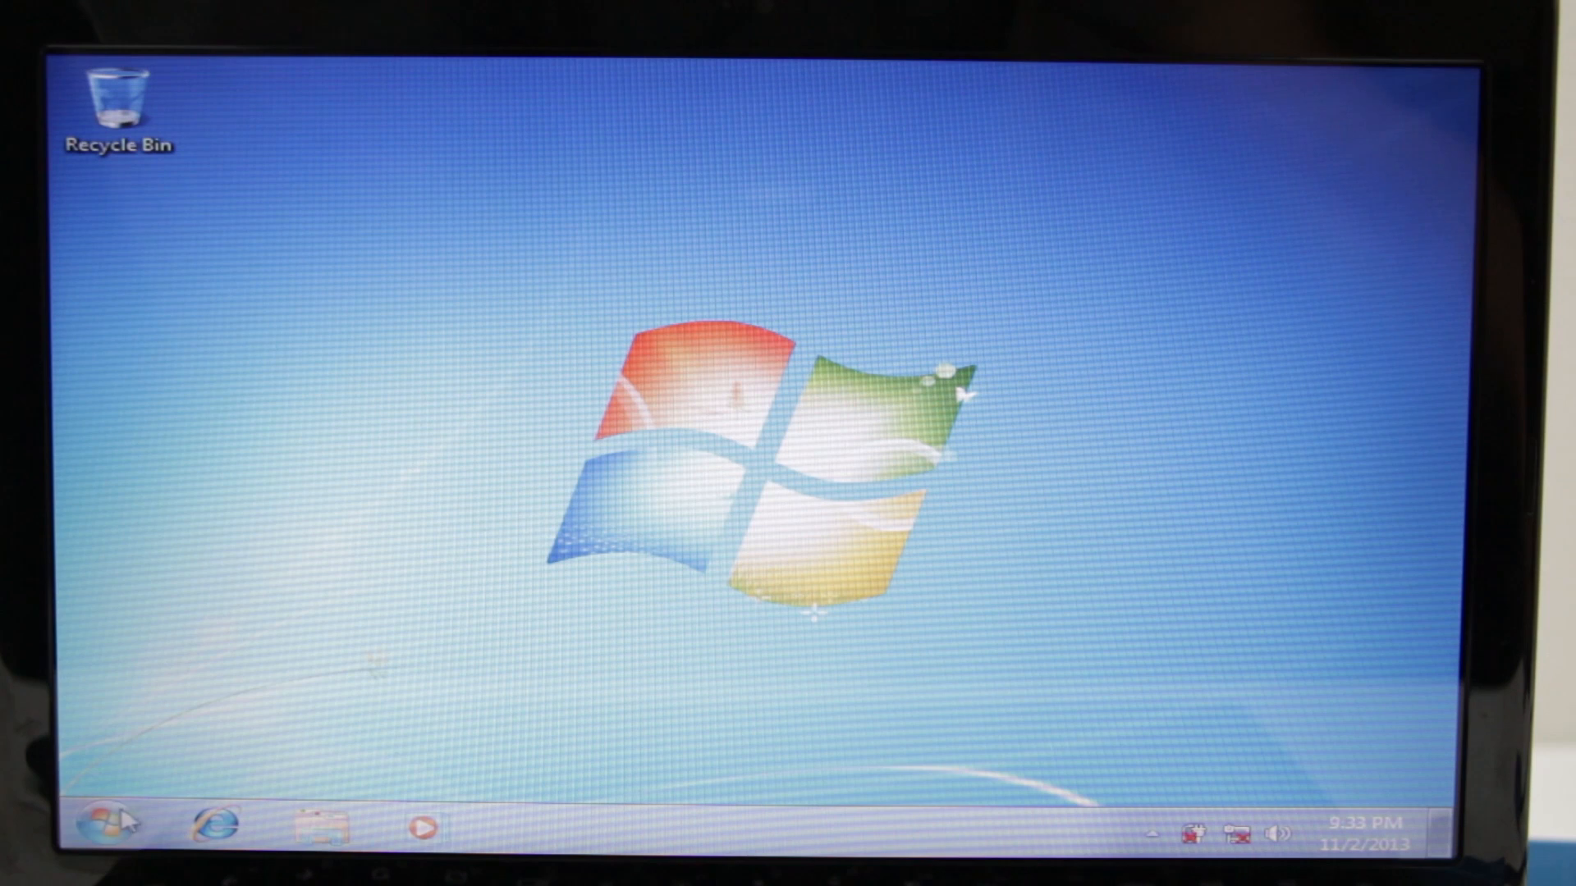
Step: Copy the C710 driver folders from Removable Disk (D:) to the desktop and view Chipset_Intel's contents
{"action": "left_click", "coordinate": [105, 826]}
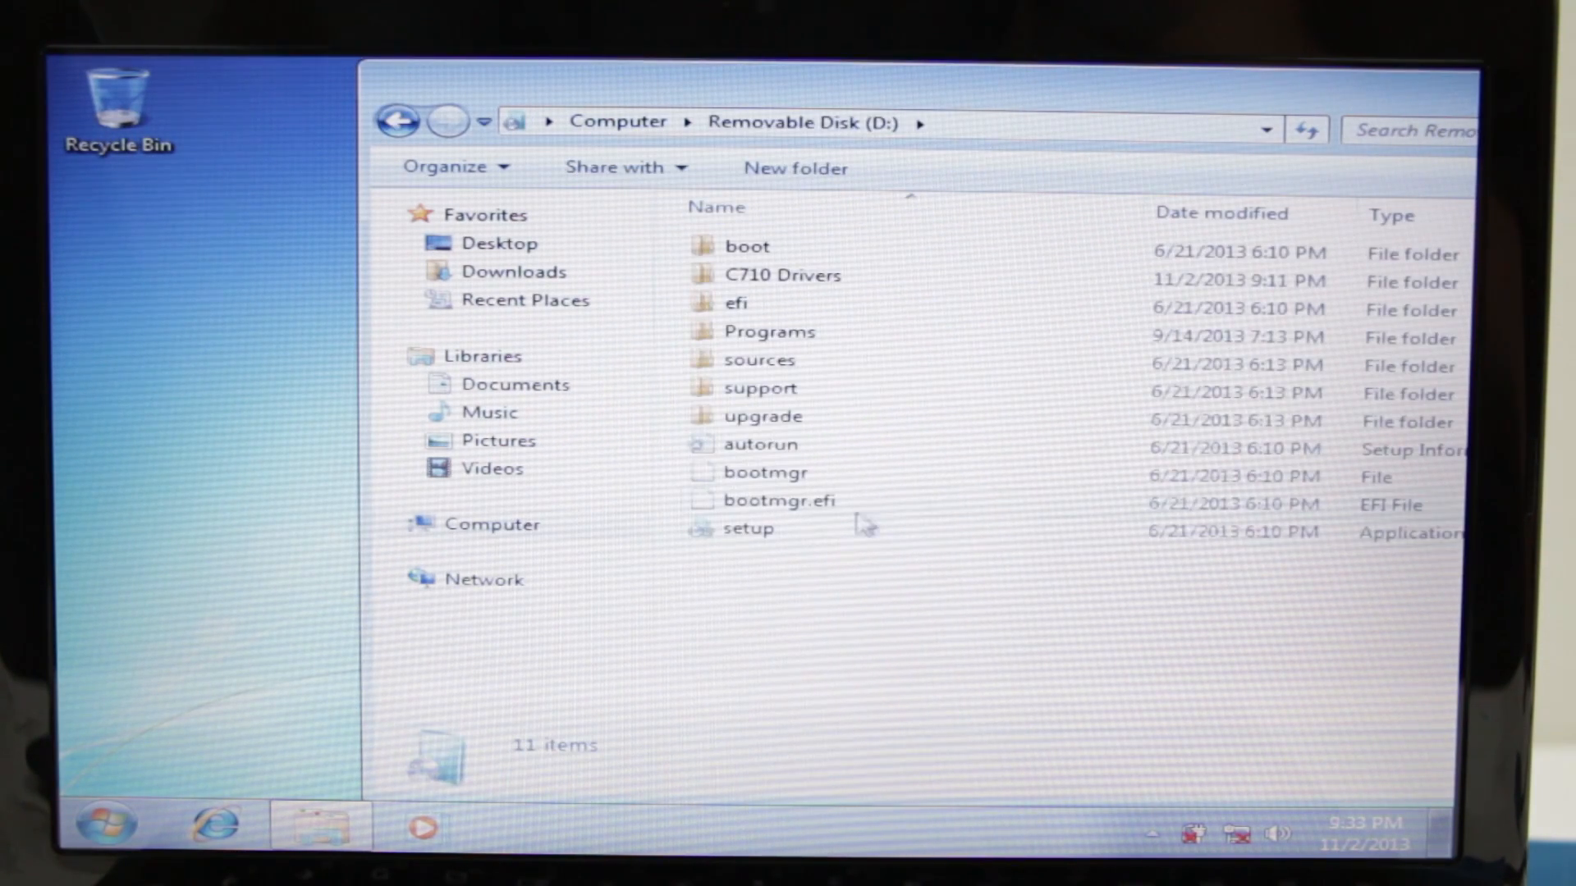
{"action": "double_click", "coordinate": [783, 275]}
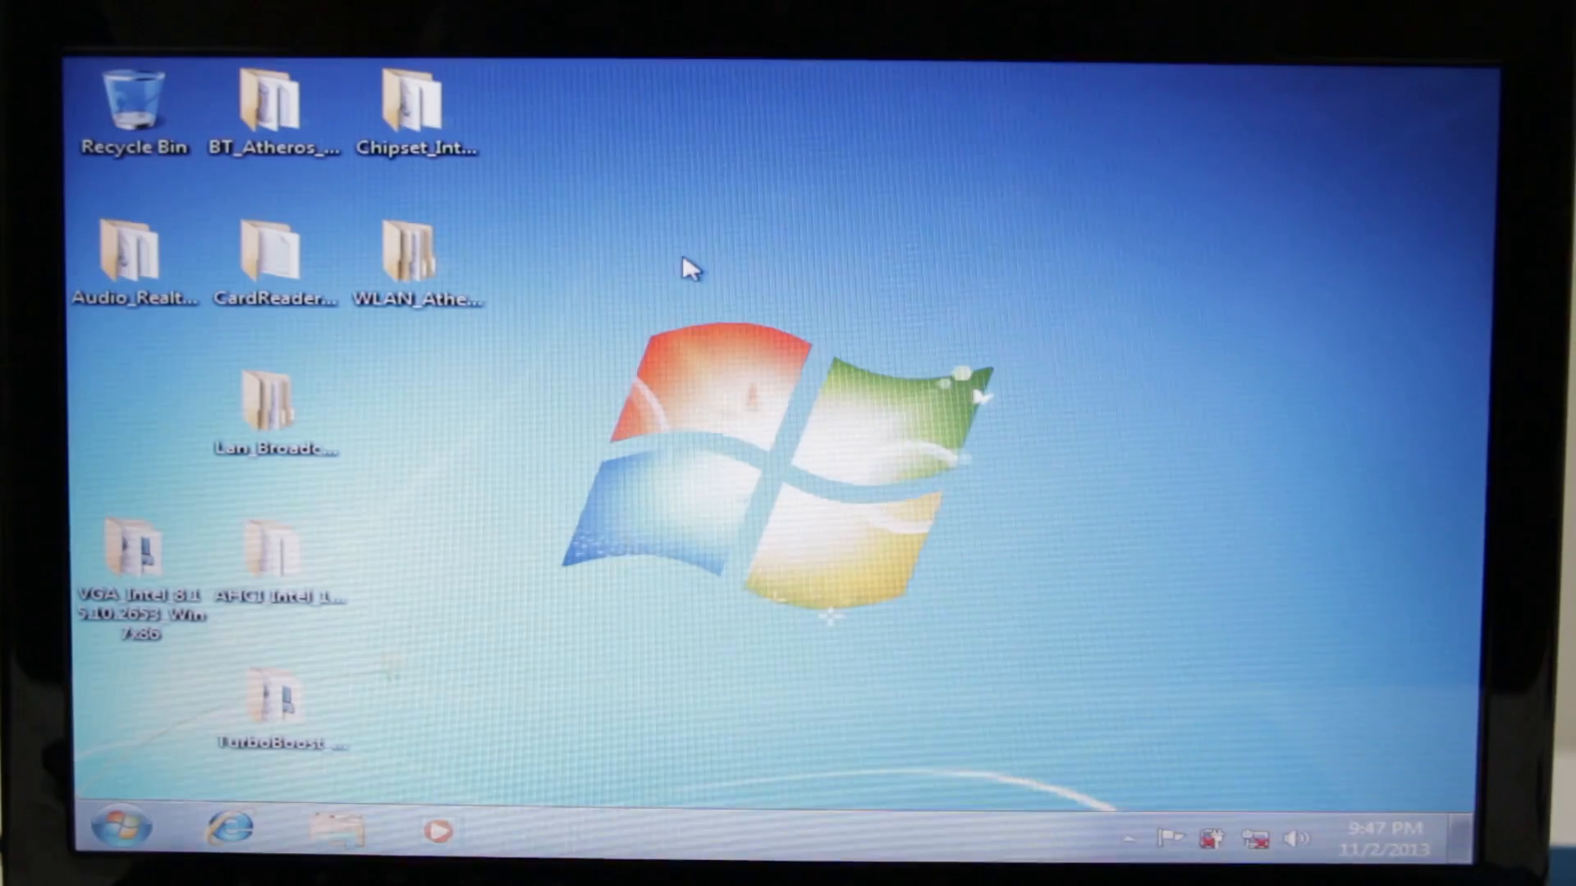
{"action": "left_click", "coordinate": [415, 101]}
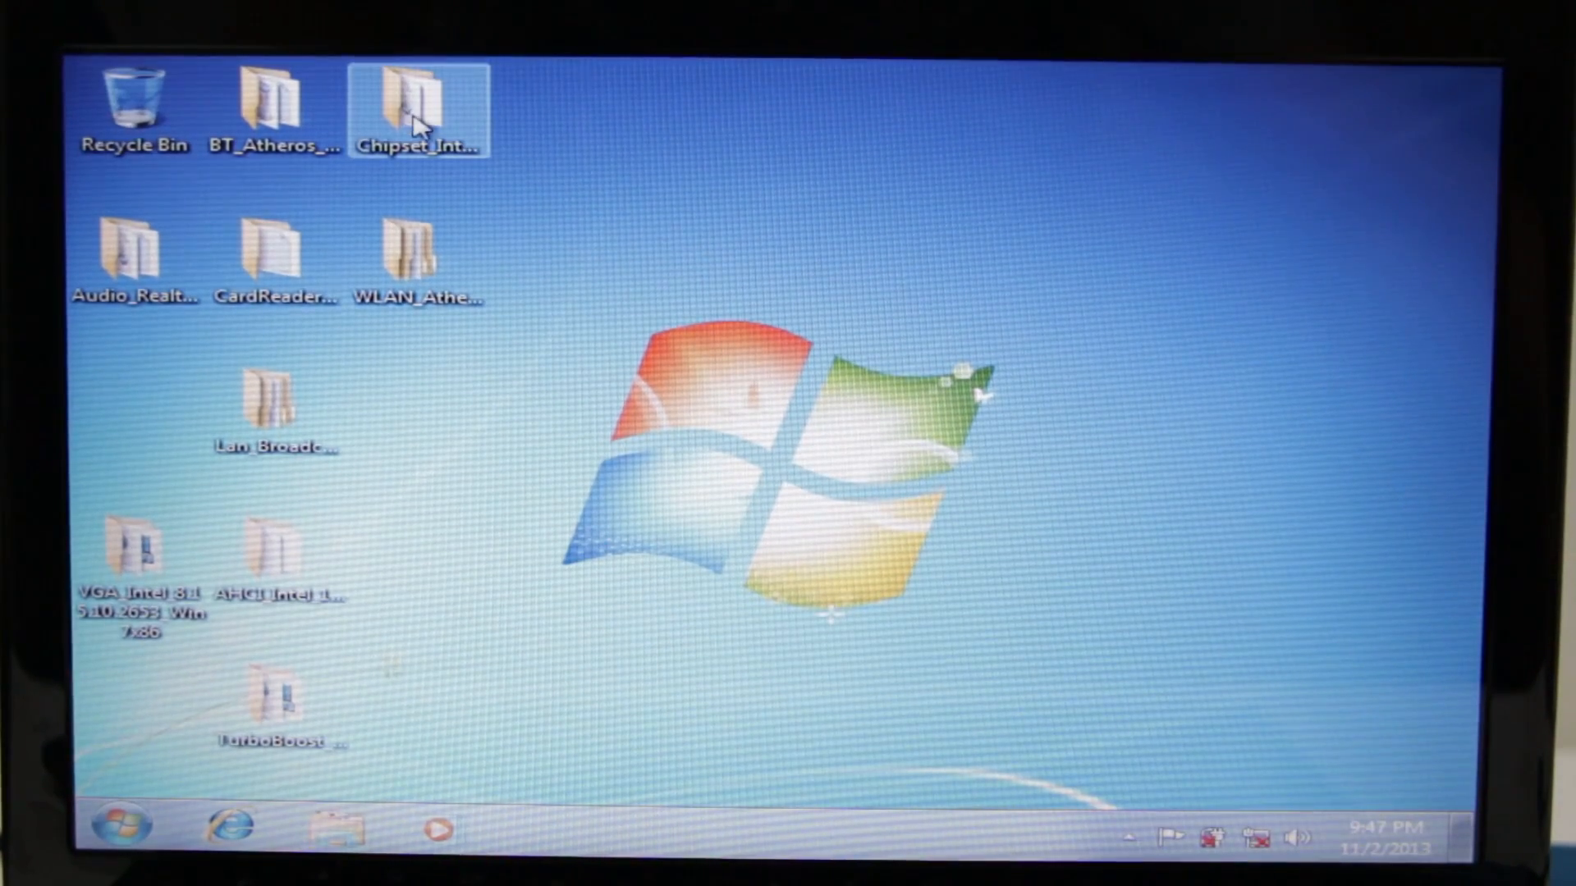
{"action": "double_click", "coordinate": [414, 95]}
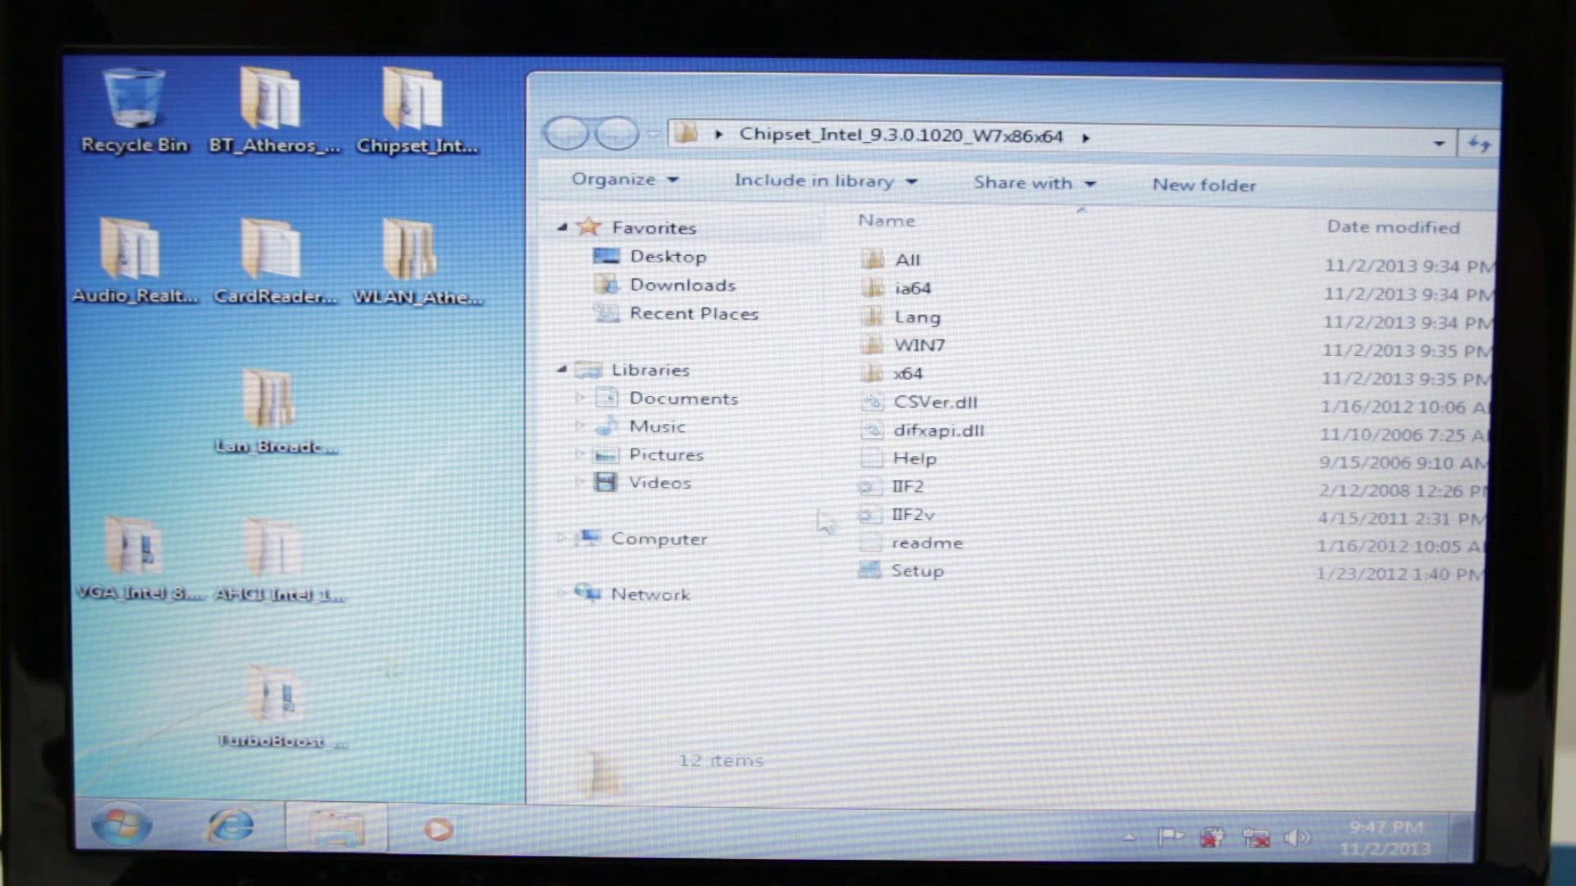
Step: Run Setup from the Chipset_Intel folder and answer Yes to the User Account Control prompt
{"action": "left_click", "coordinate": [919, 571]}
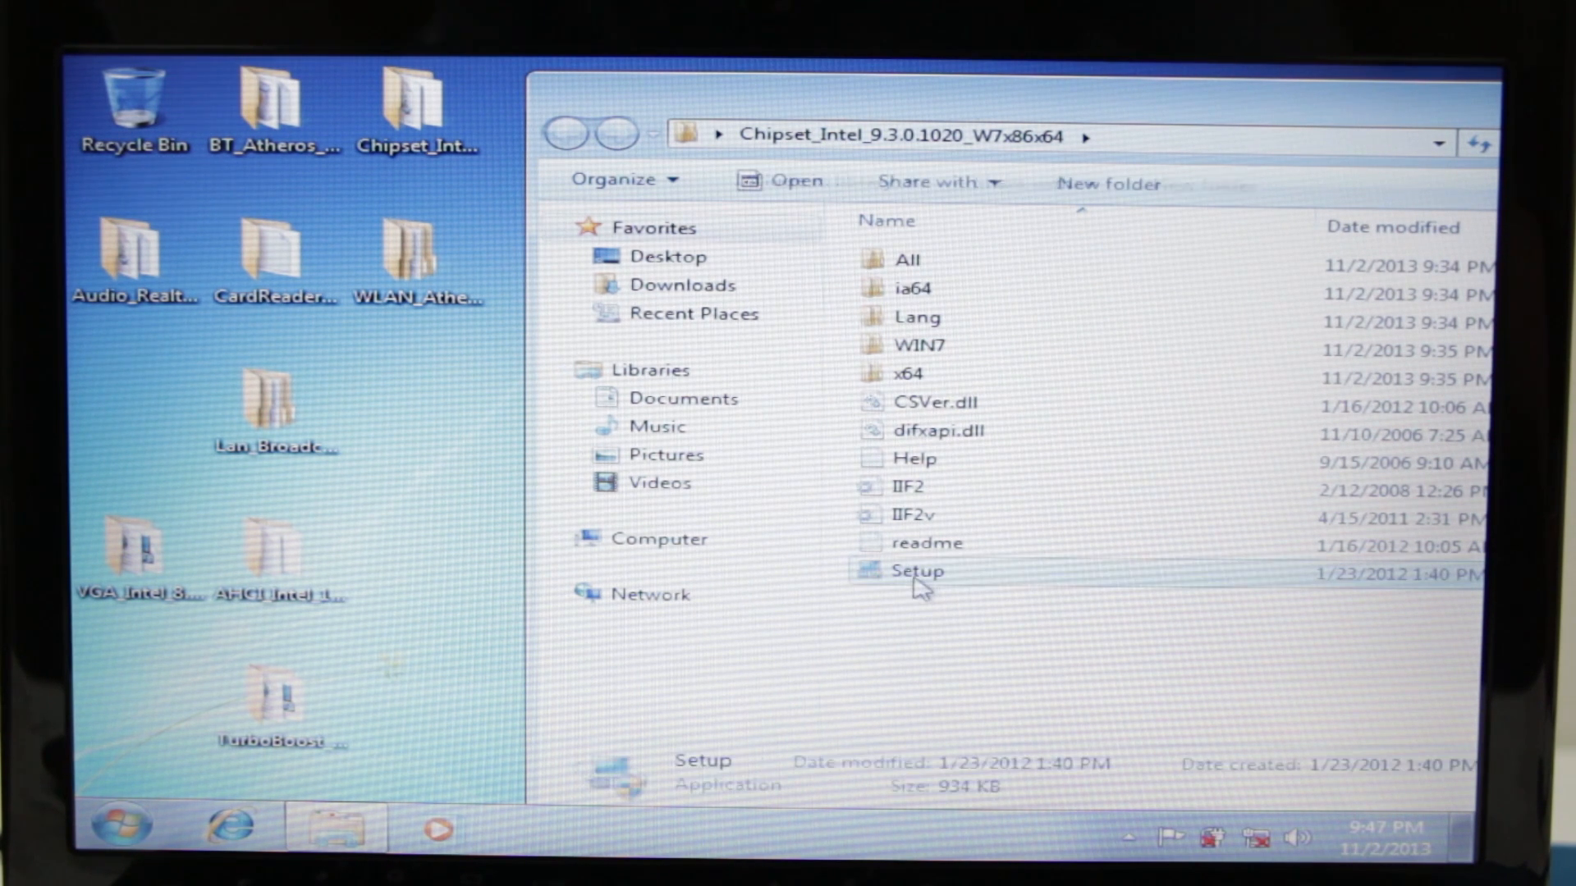
{"action": "double_click", "coordinate": [916, 571]}
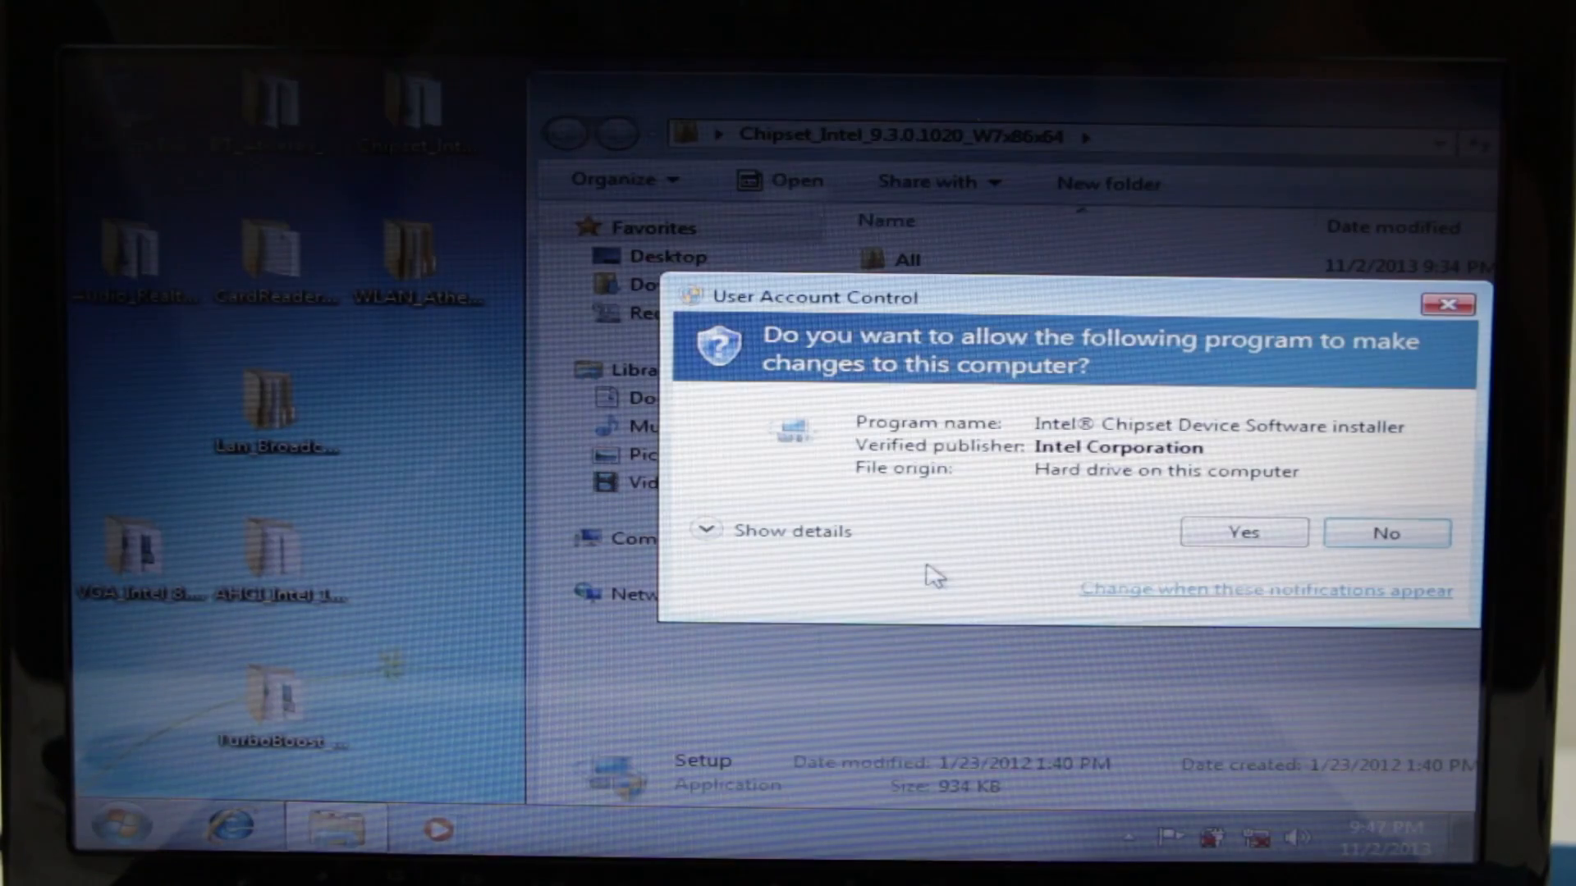
{"action": "left_click", "coordinate": [1244, 532]}
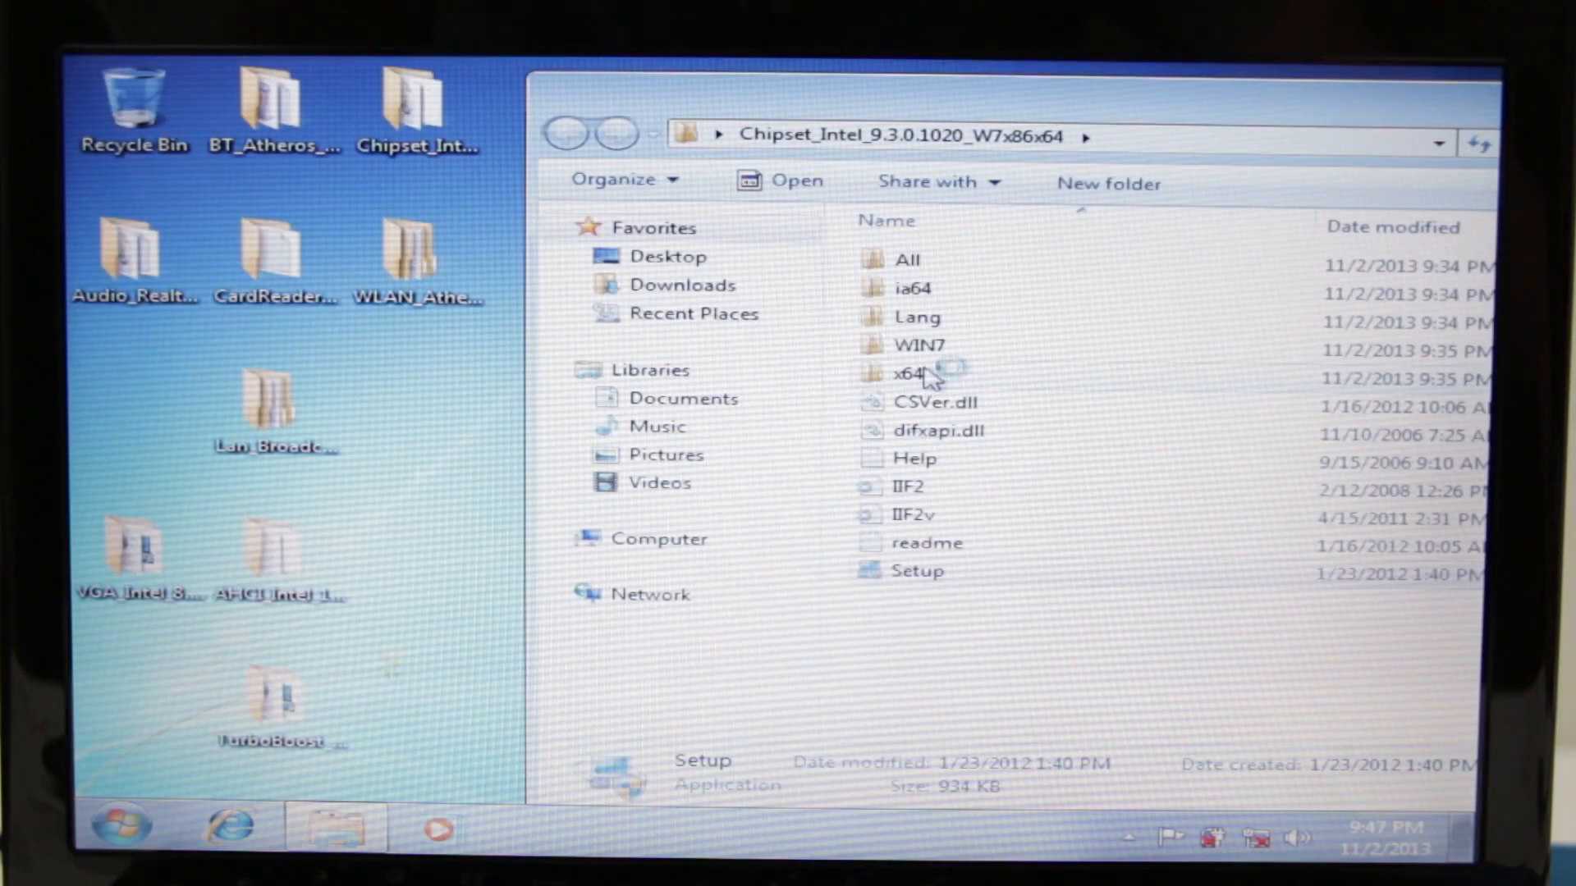